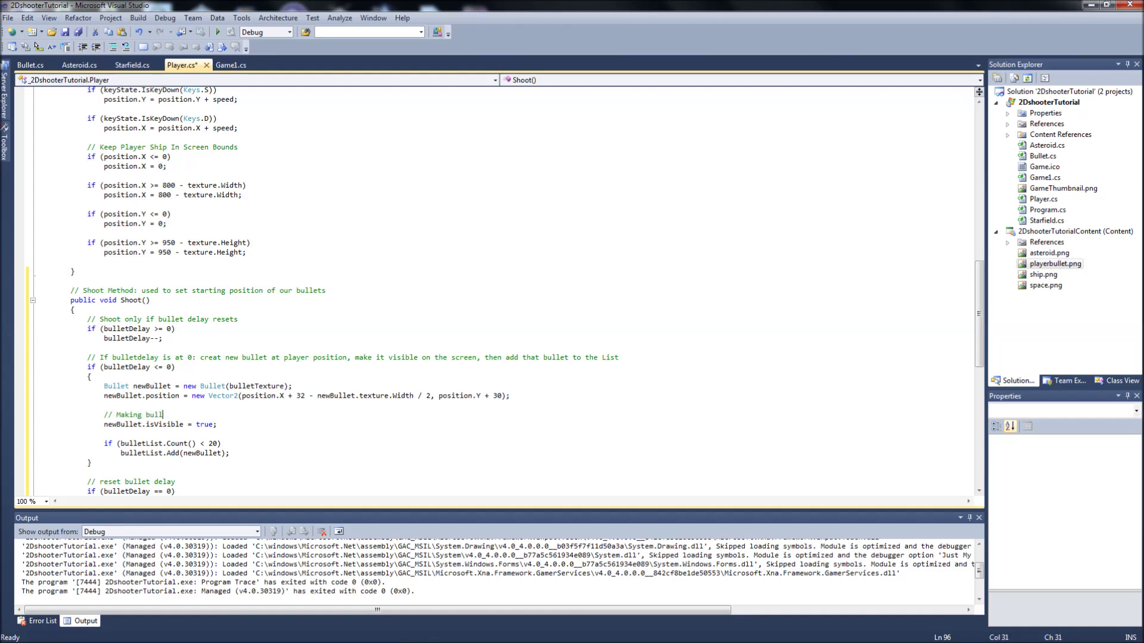
Step: Finish the '// Making bullet visible' comment and move to the end of the 'if (bulletDelay == 0)' line
{"action": "type", "text": "et visible"}
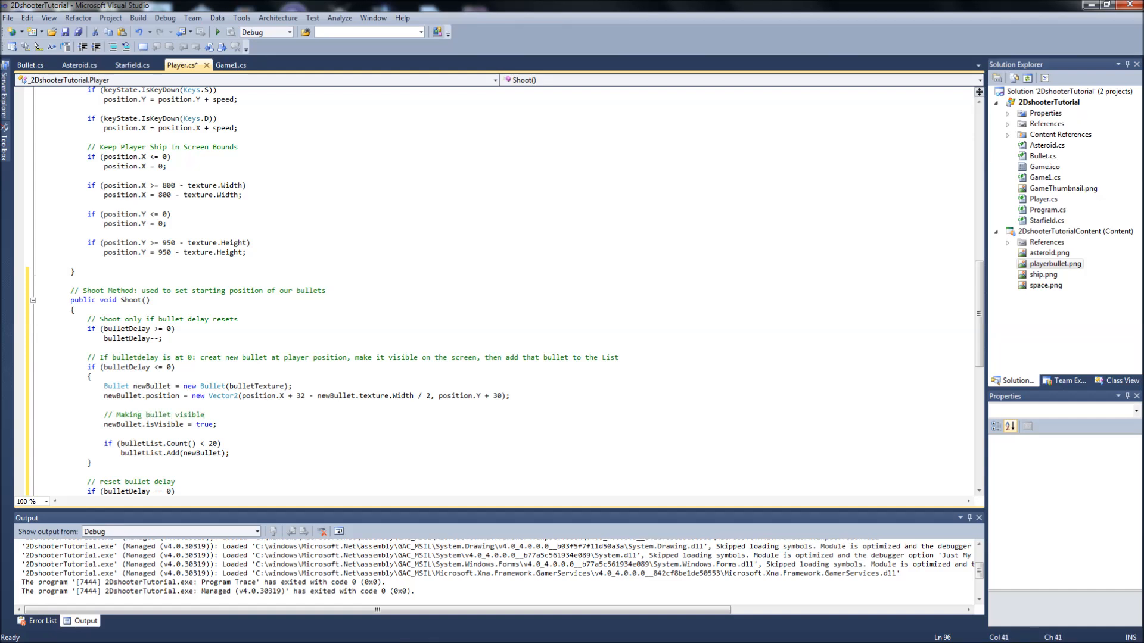
{"action": "mouse_move", "coordinate": [163, 396]}
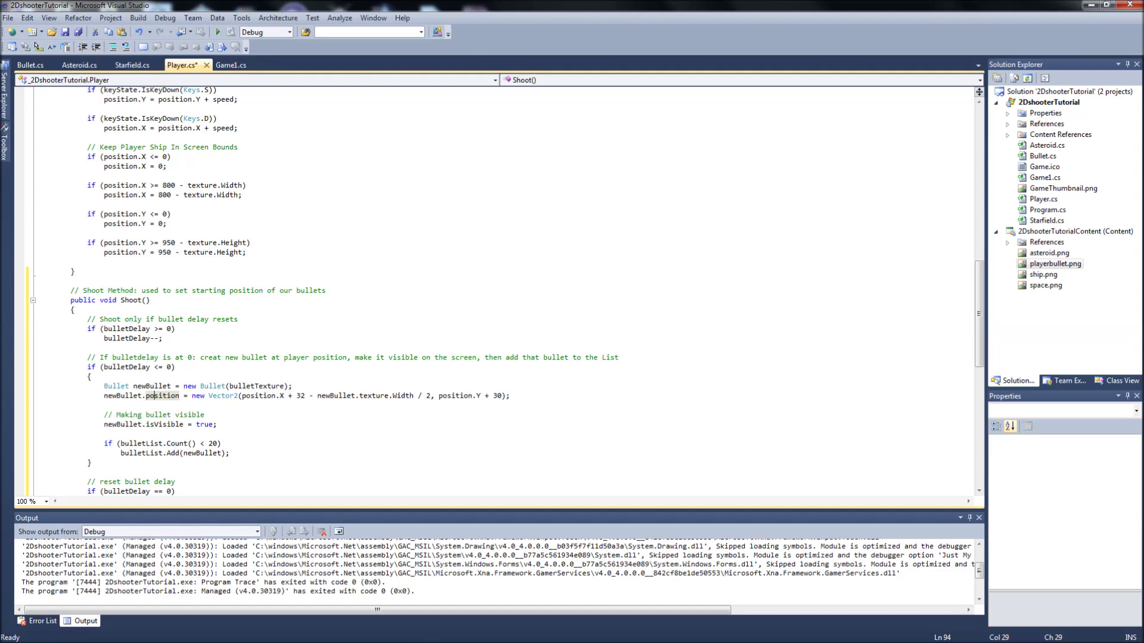
{"action": "left_click", "coordinate": [92, 377]}
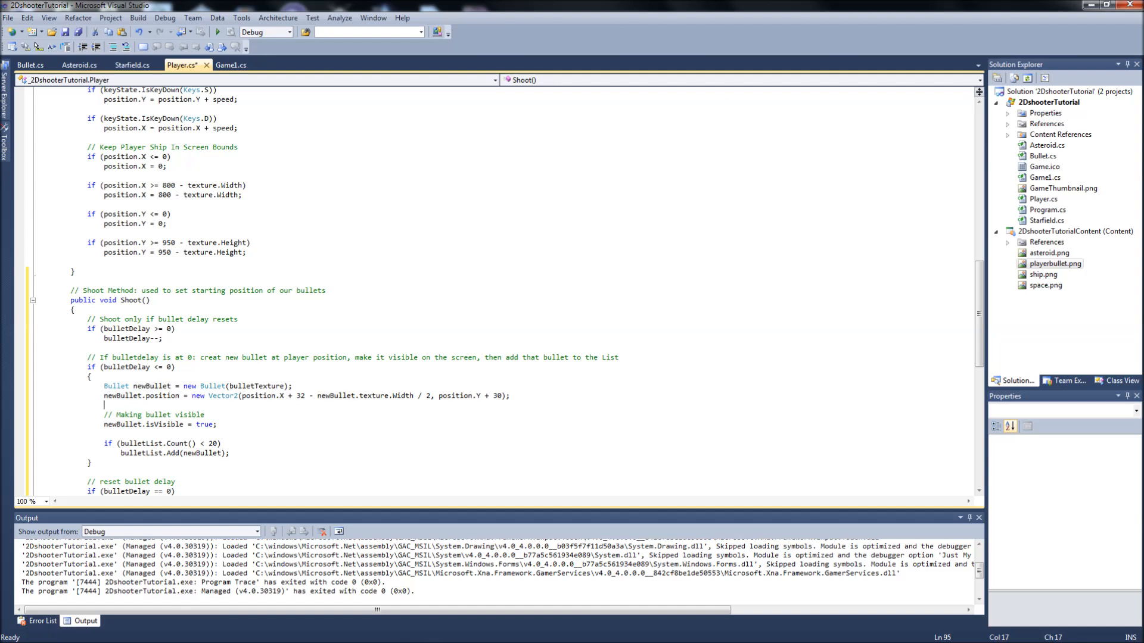
{"action": "left_click", "coordinate": [146, 300]}
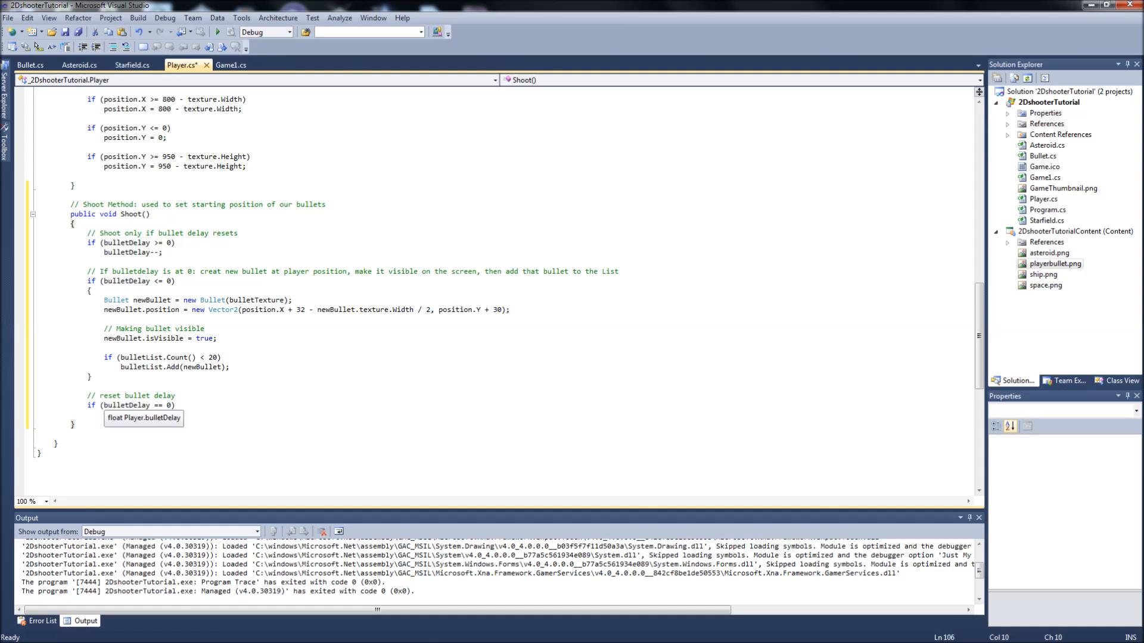
Step: Add 'bulletDelay = 20;' inside the zero check and start a line below Shoot
{"action": "type", "text": "bulletDelay = 20;"}
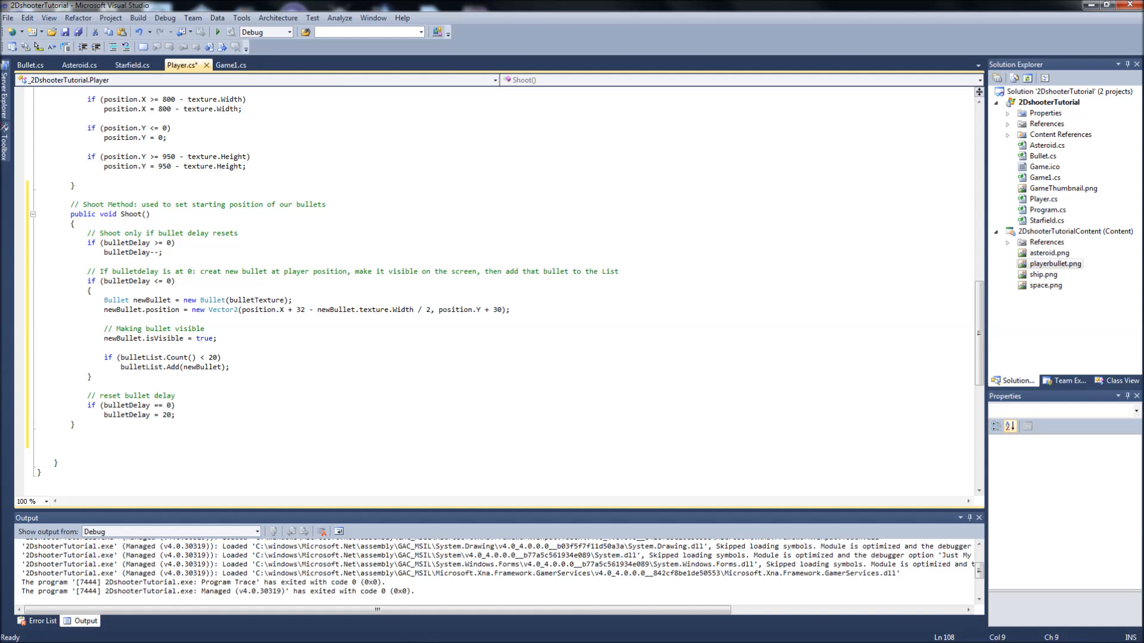
{"action": "left_click", "coordinate": [70, 443]}
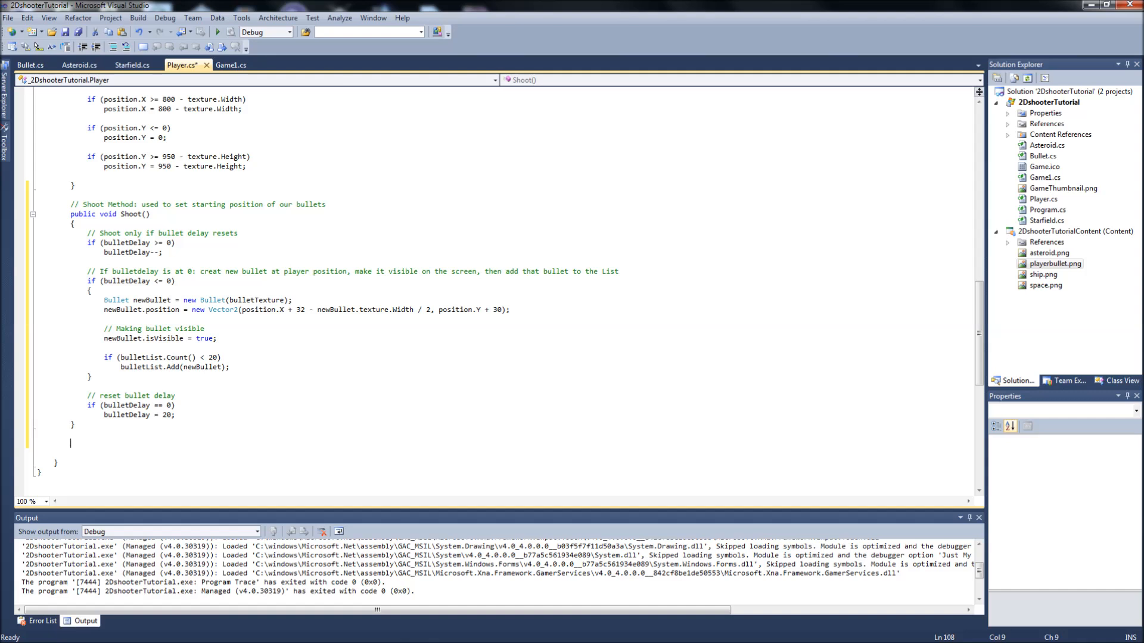
Step: Declare 'public void UpdateBullets()' under an '// Update bullet function' comment
{"action": "type", "text": "// Update bullet function"}
{"action": "type", "text": "public"}
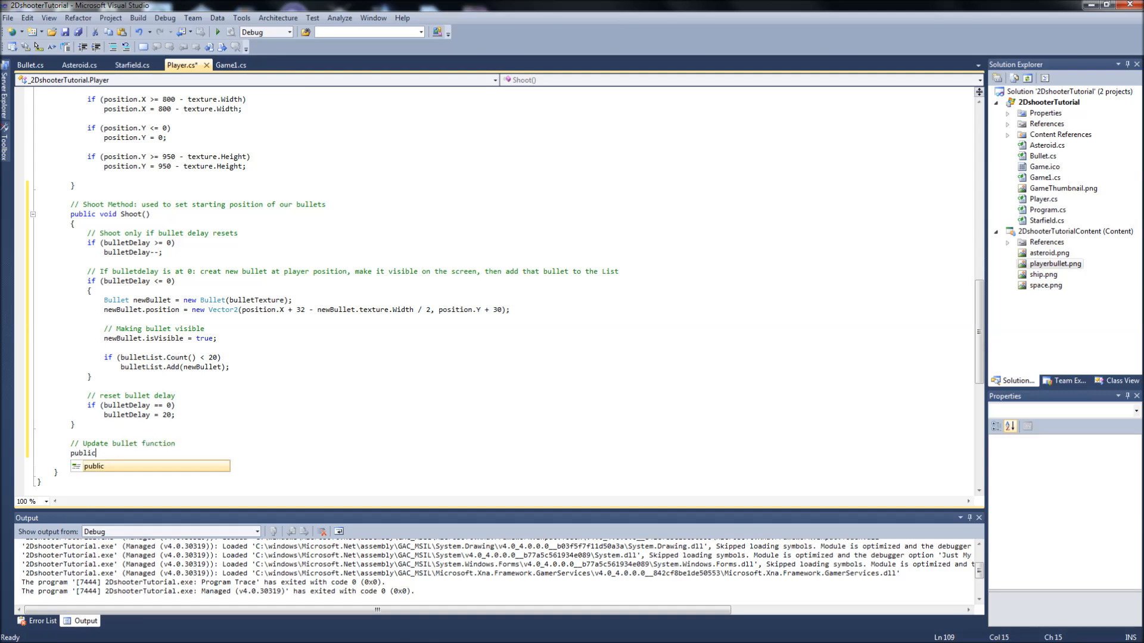
{"action": "type", "text": "void U"}
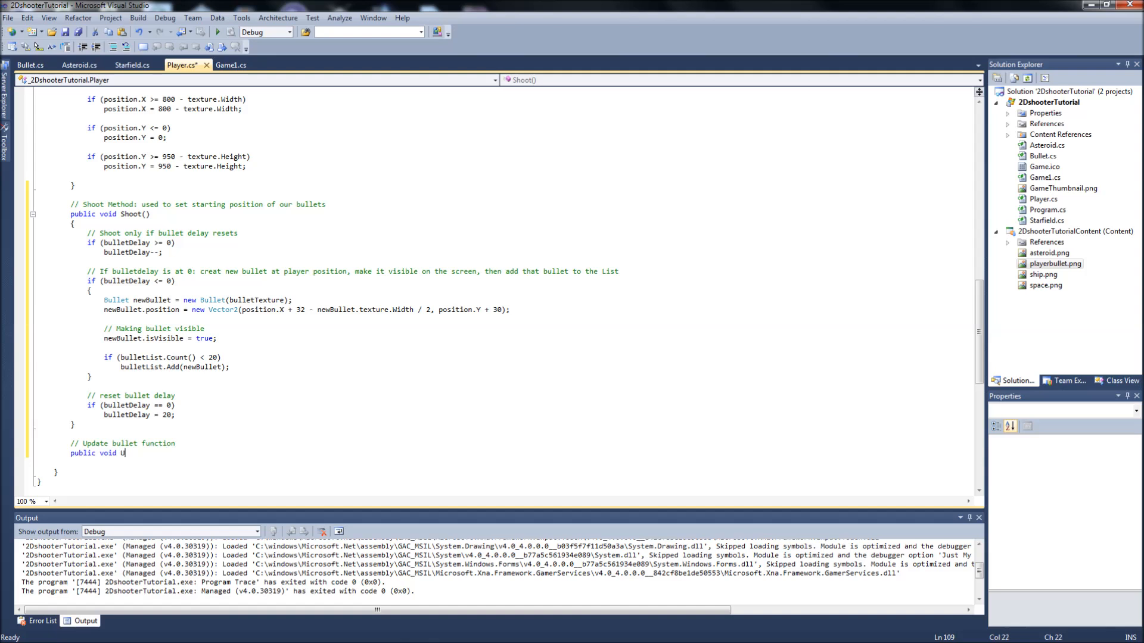
{"action": "type", "text": "pdateBullets("}
{"action": "type", "text": "// for each bullet in our bulle"}
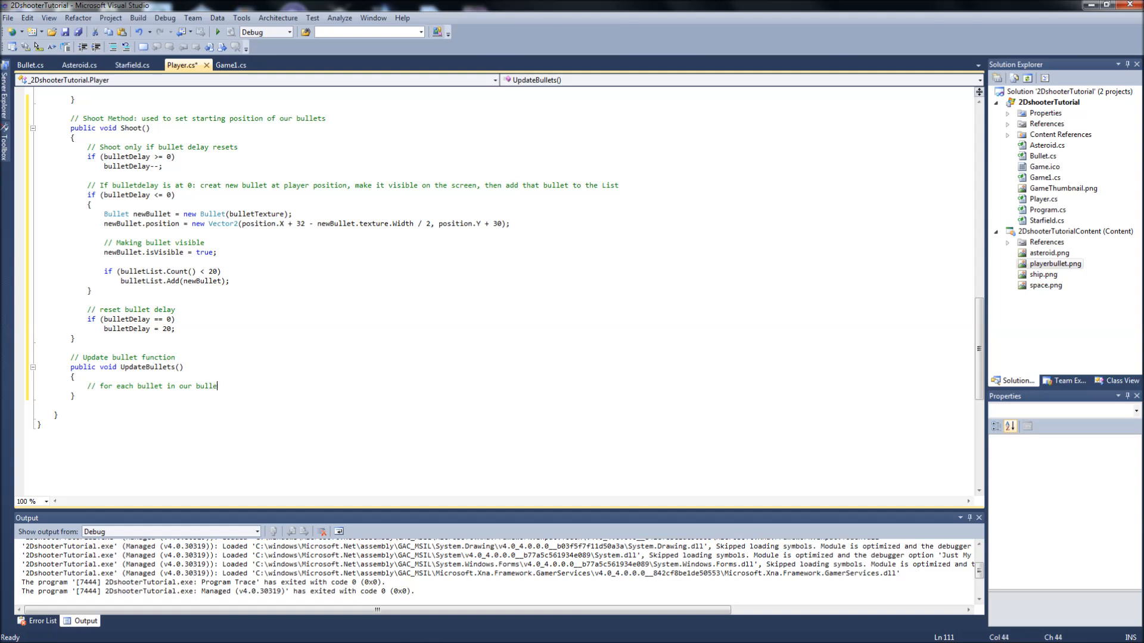
{"action": "type", "text": "tList"}
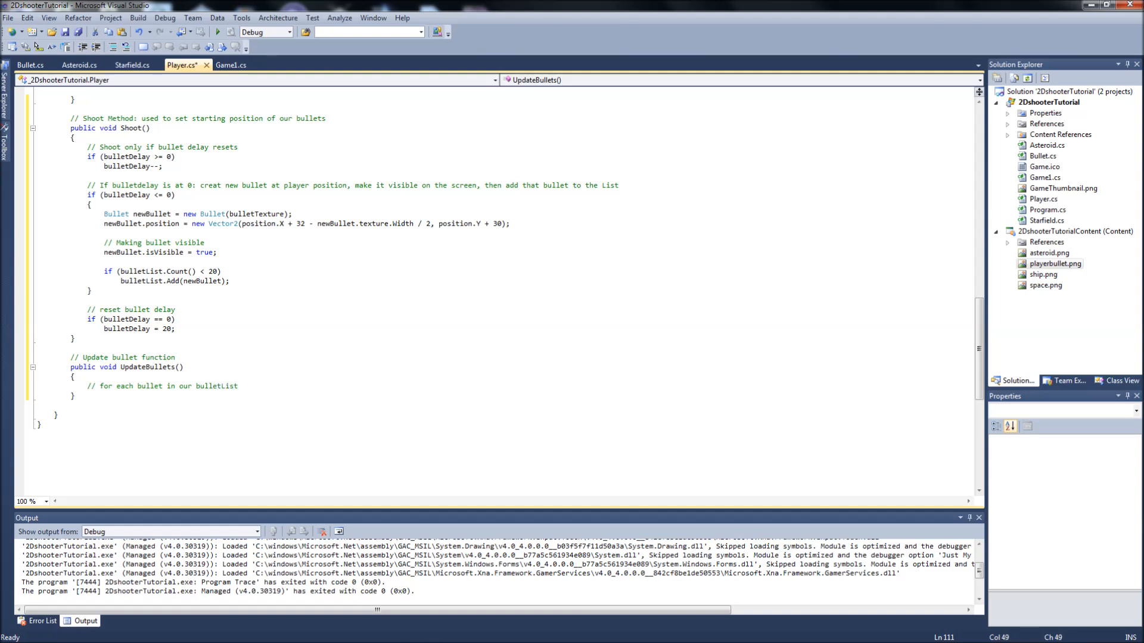
Step: Write the planning comment: update bullet movement and remove bullets reaching the top of the screen from the list
{"action": "type", "text": ": update the movement and if the bullet hits the top"}
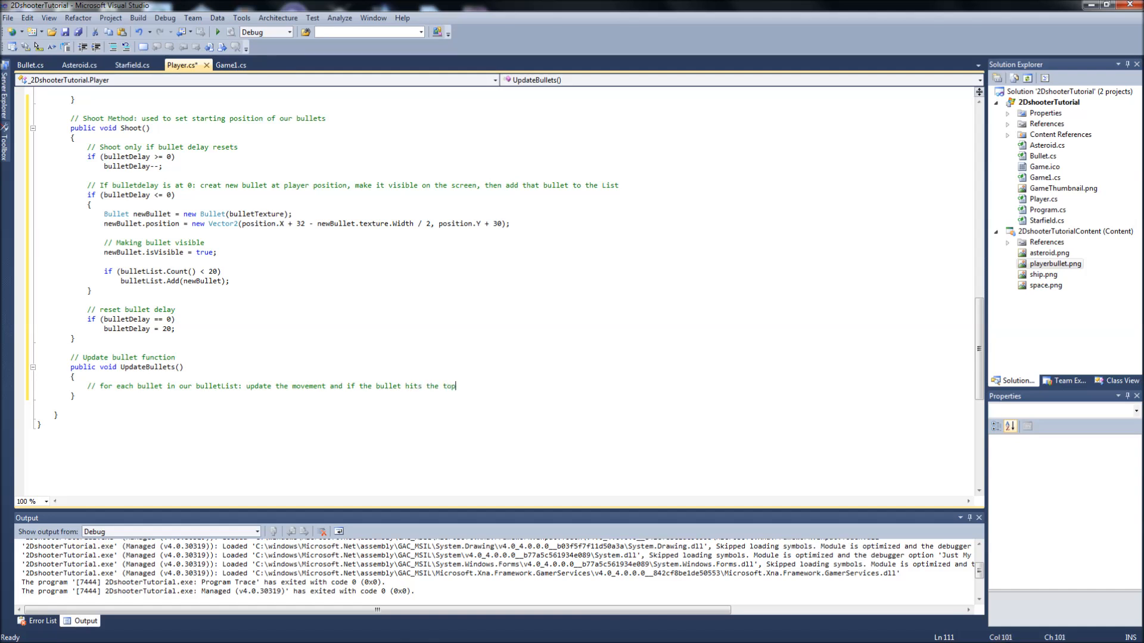
{"action": "type", "text": "of the screen"}
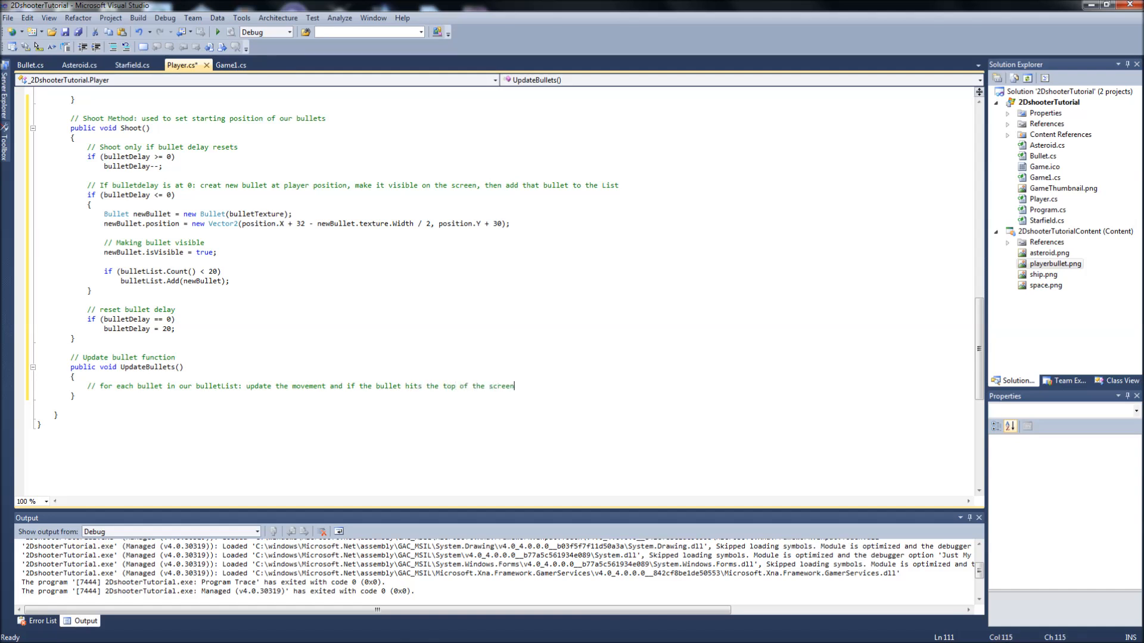
{"action": "type", "text": "remove"}
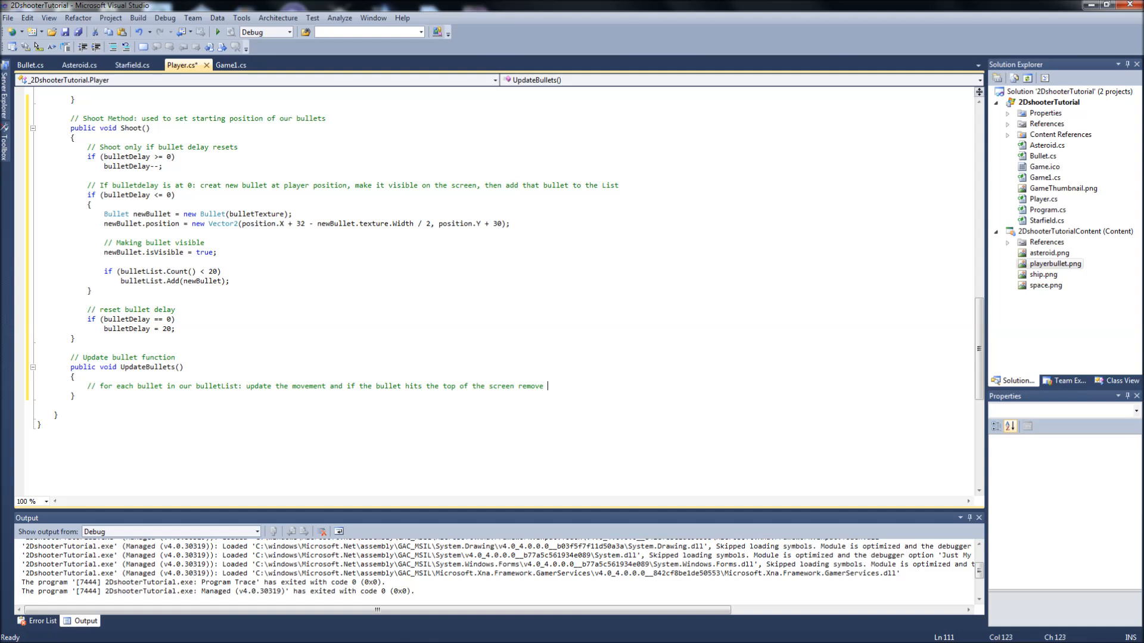
{"action": "type", "text": "it from the list"}
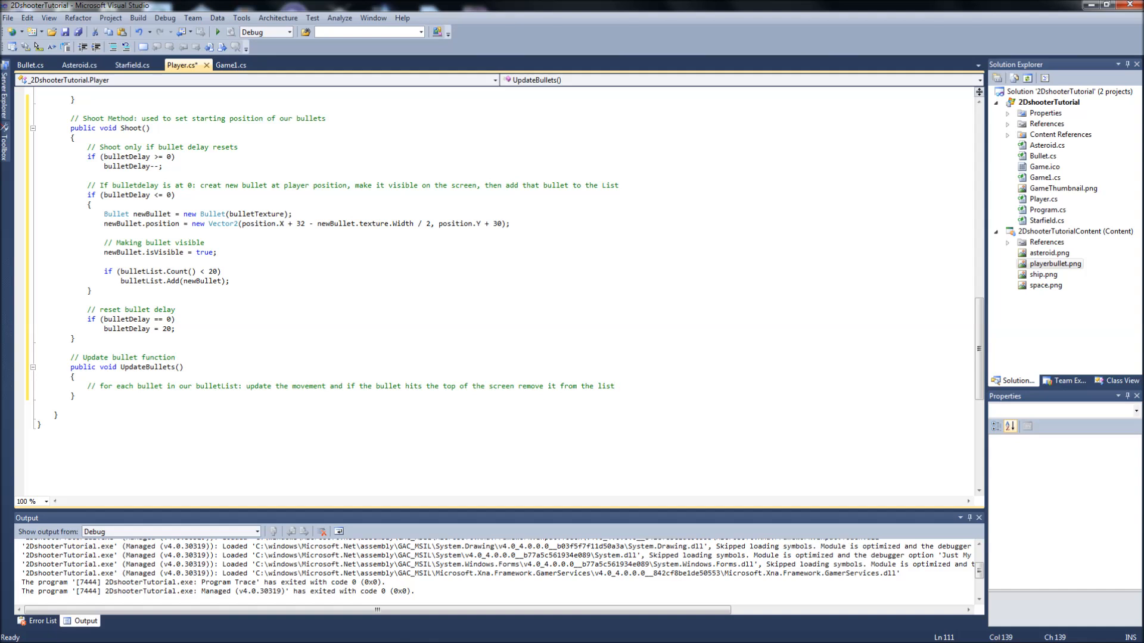
{"action": "left_click", "coordinate": [87, 397]}
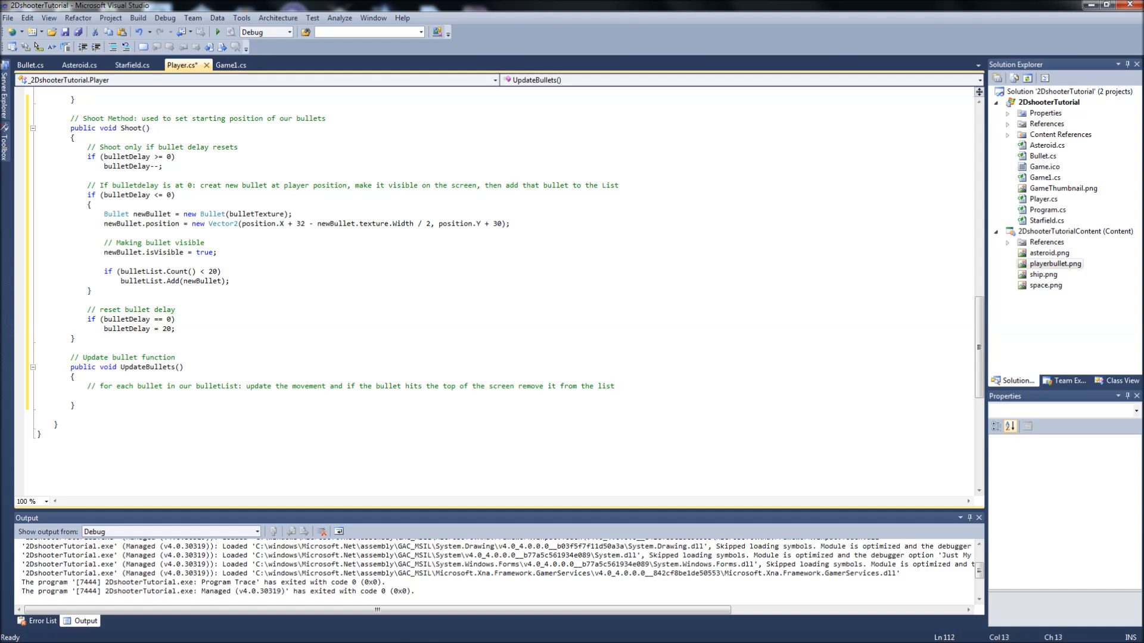
Step: Write 'foreach (Bullet b in bulletList)' with braces inside UpdateBullets
{"action": "type", "text": "foreach("}
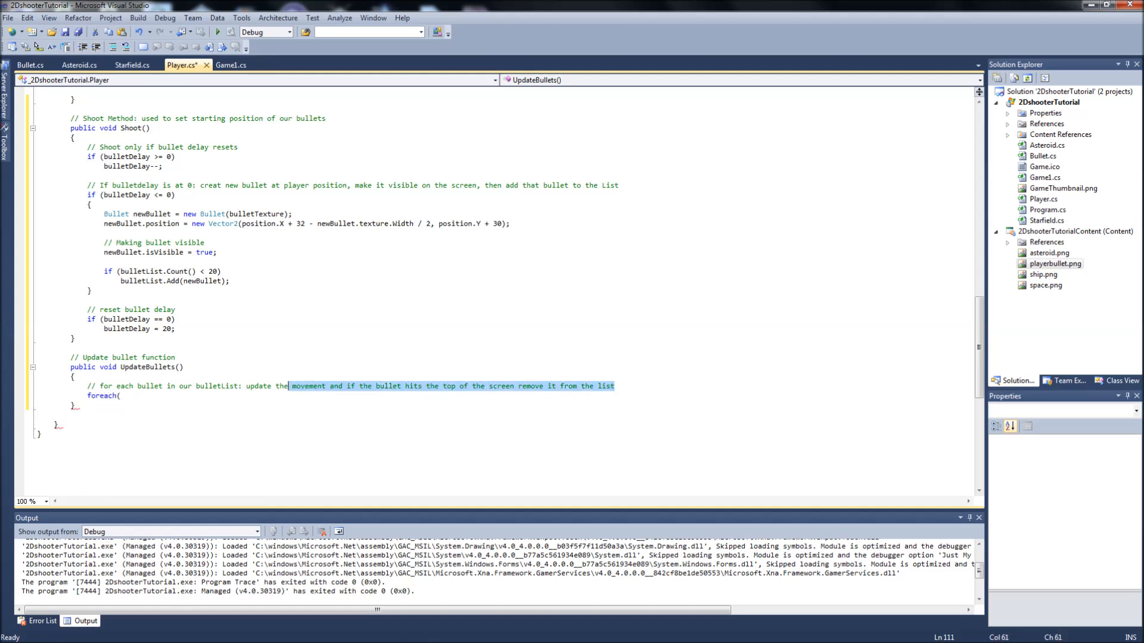
{"action": "left_click", "coordinate": [113, 386]}
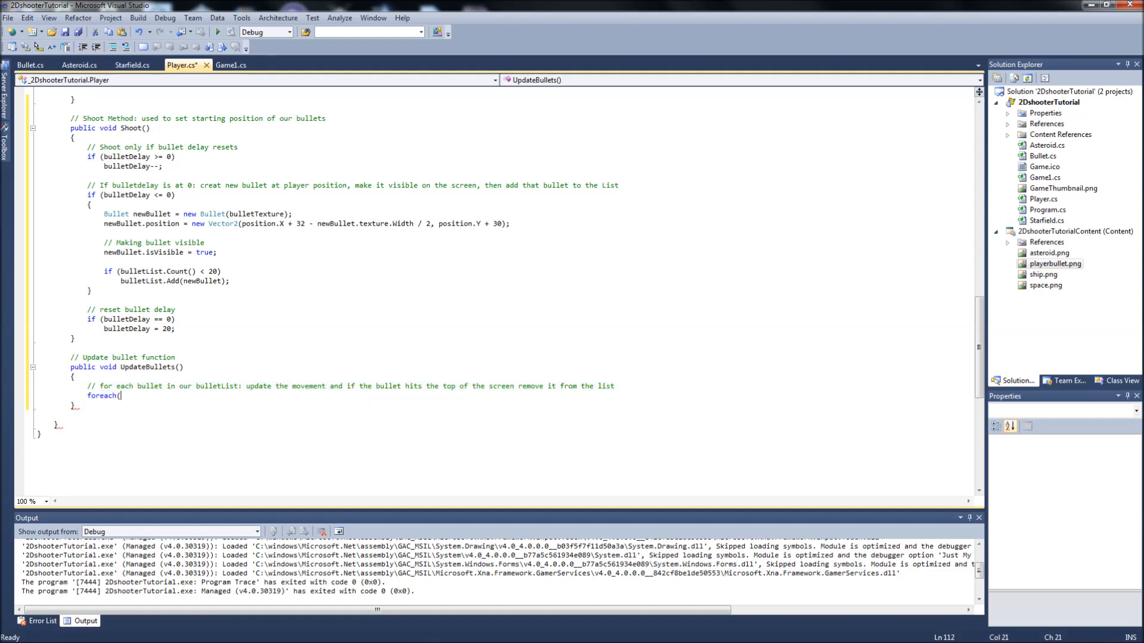
{"action": "type", "text": "Bullet b in"}
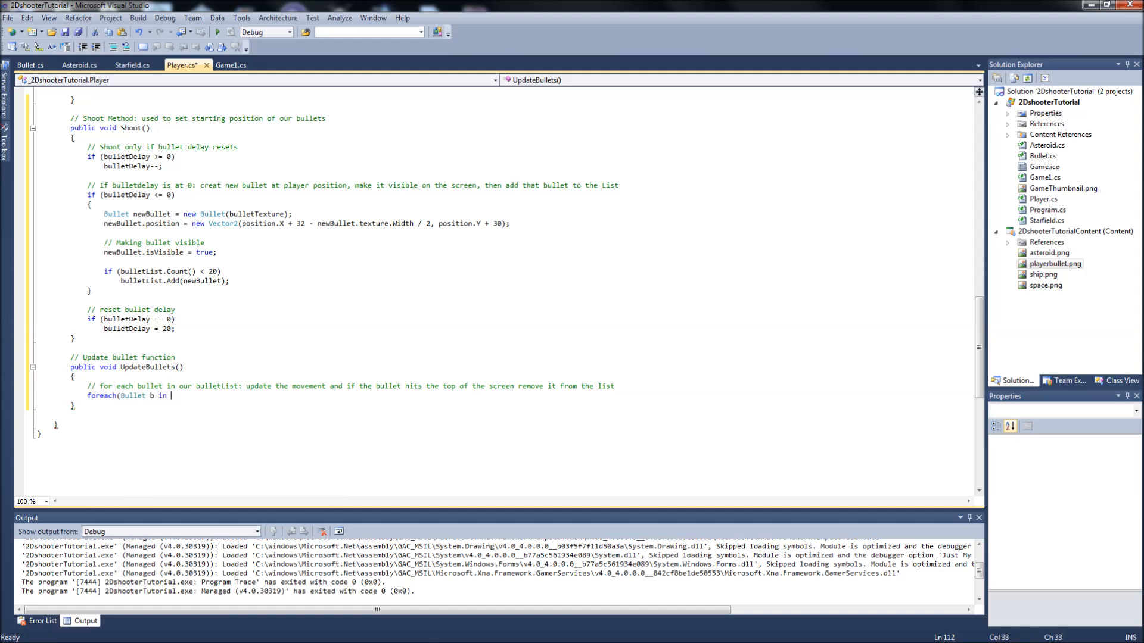
{"action": "type", "text": "bulletList)"}
{"action": "type", "text": "{"}
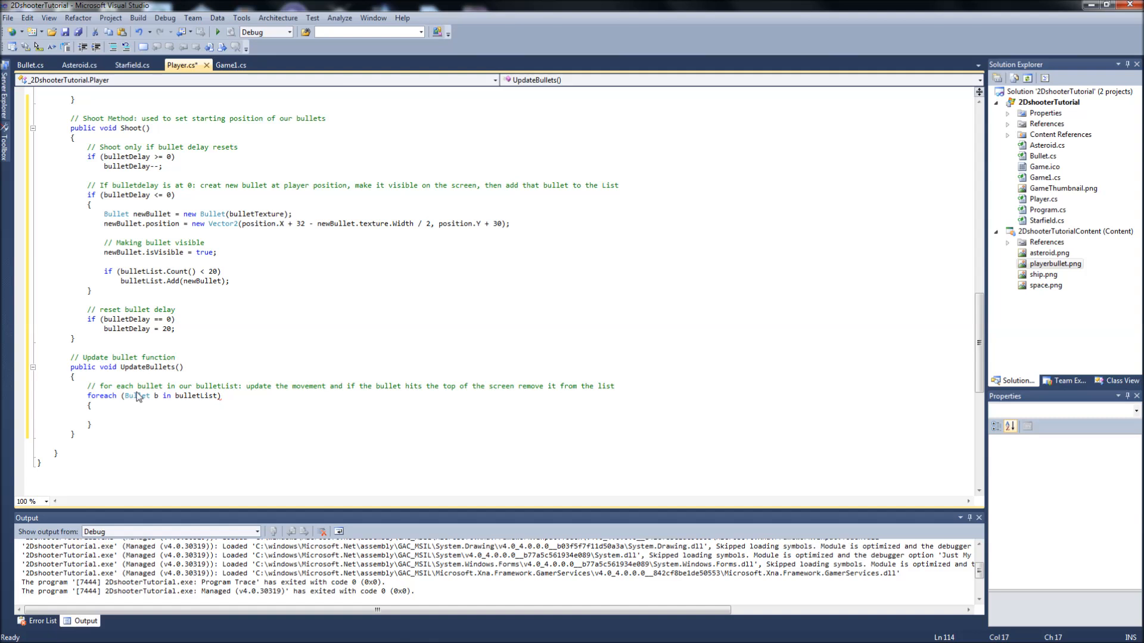
Step: Add 'b.position.Y = b.position.Y - b.speed;' inside the loop and select that statement
{"action": "type", "text": "b"}
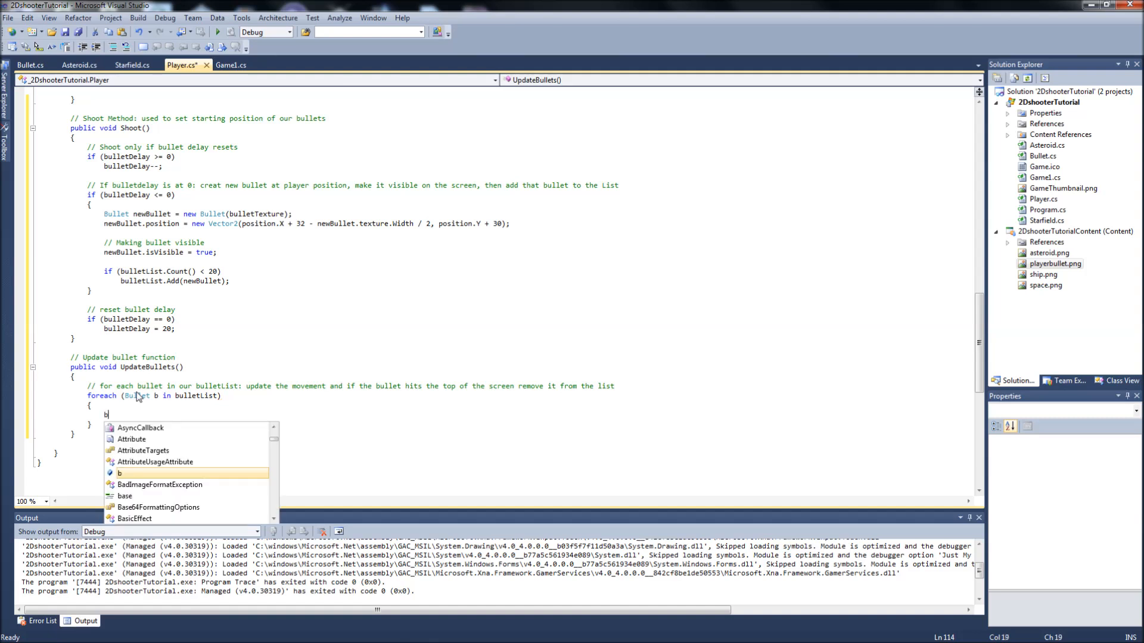
{"action": "type", "text": ".position.Y"}
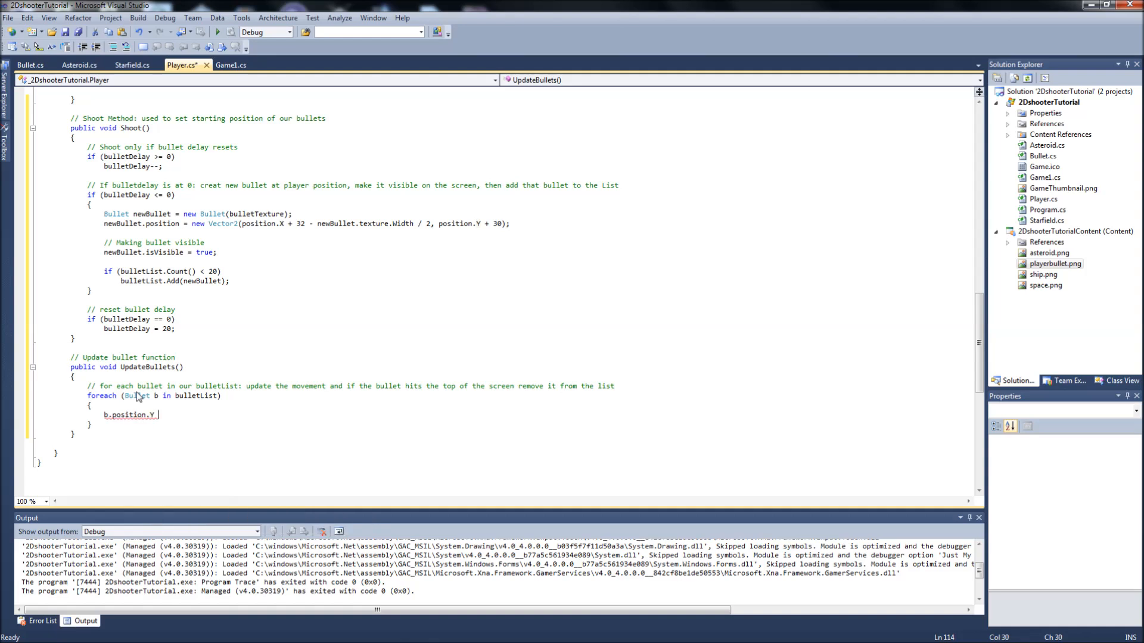
{"action": "type", "text": "= b.position.Y - b.speed;"}
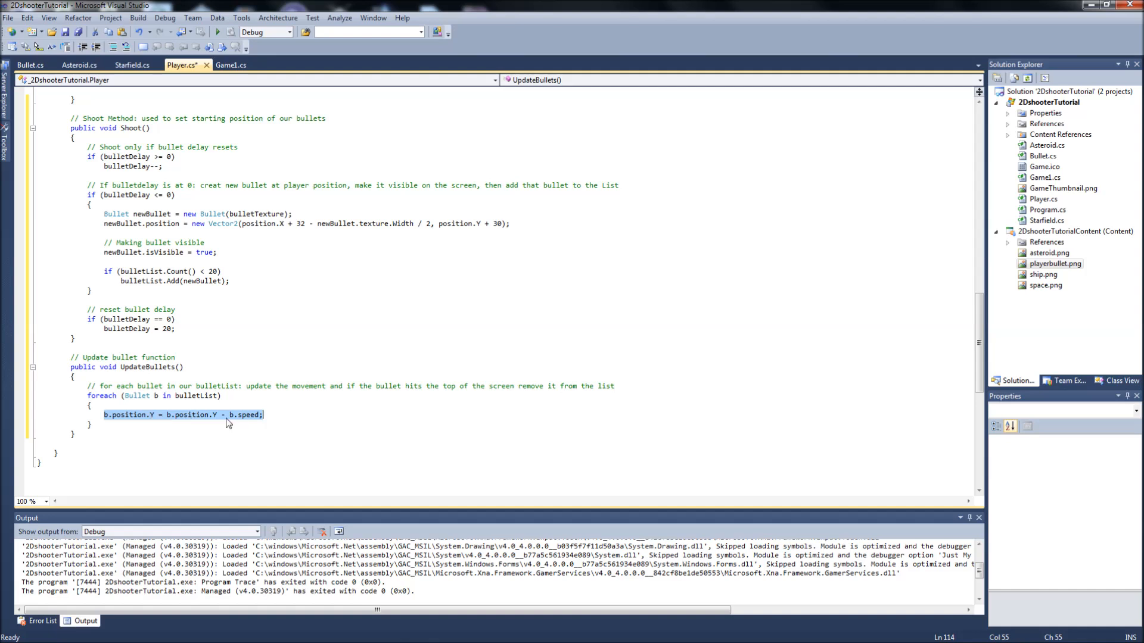
{"action": "mouse_move", "coordinate": [245, 414]}
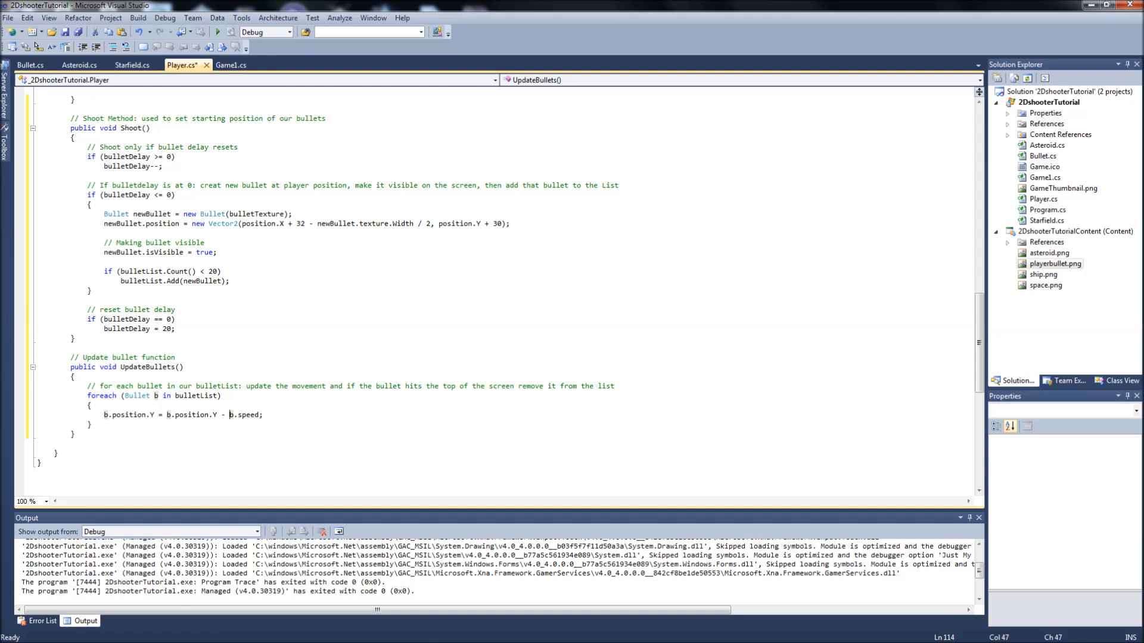
{"action": "triple_click", "coordinate": [182, 415]}
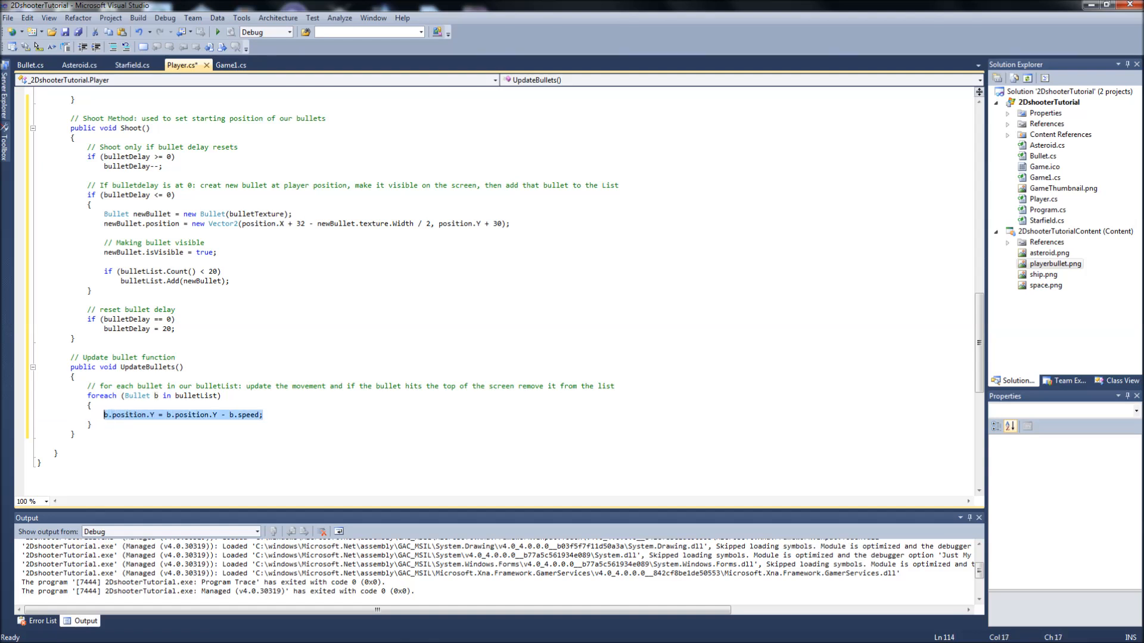
{"action": "mouse_move", "coordinate": [223, 414]}
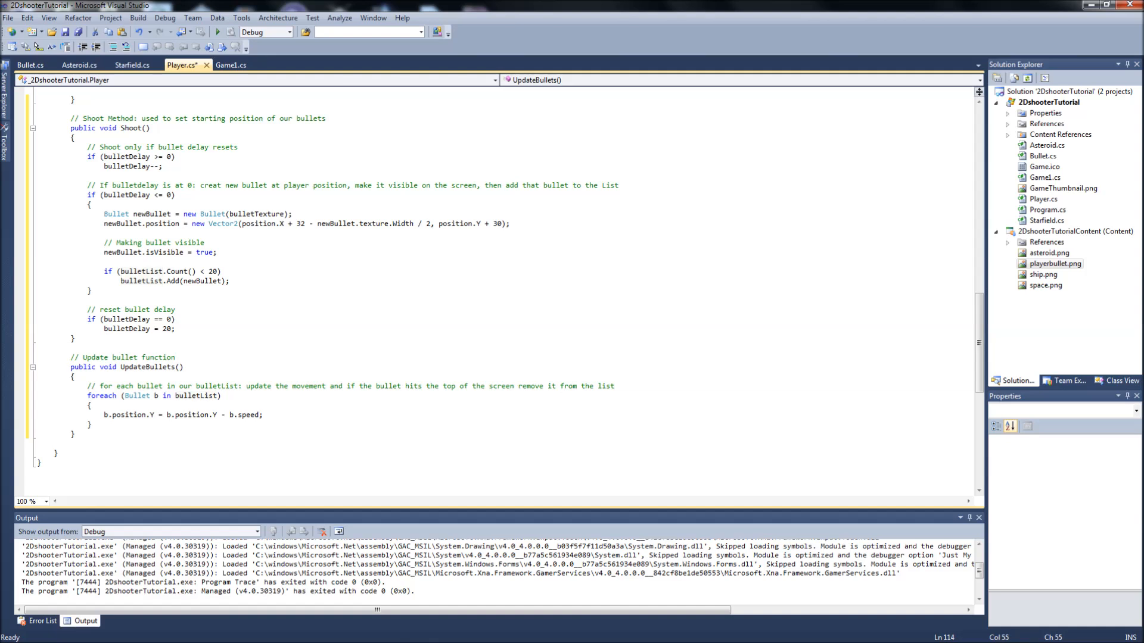
Step: Add 'if (b.position.Y <= 0) b.isVisible = false;' in the loop and start a line after it
{"action": "key", "text": "Return"}
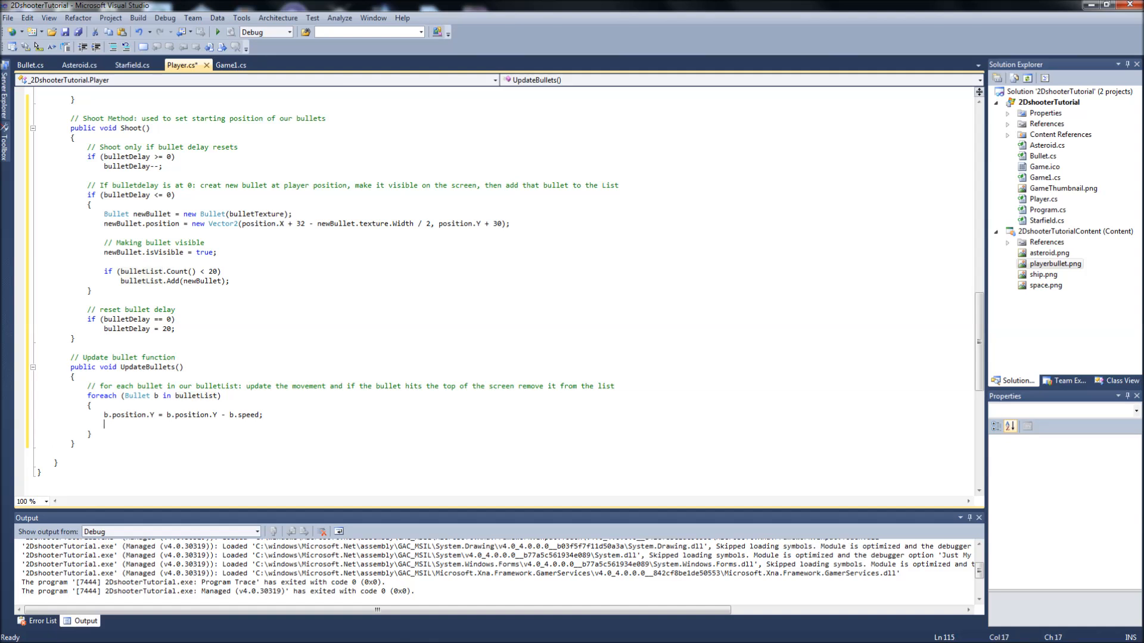
{"action": "type", "text": "b"}
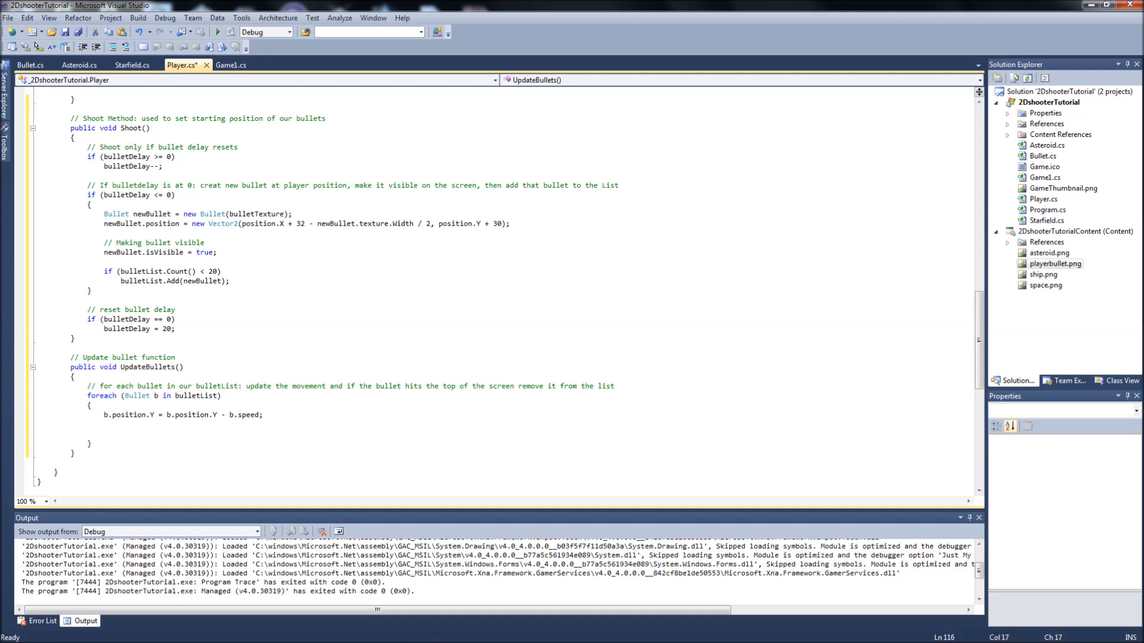
{"action": "type", "text": "if(b.position.Y"}
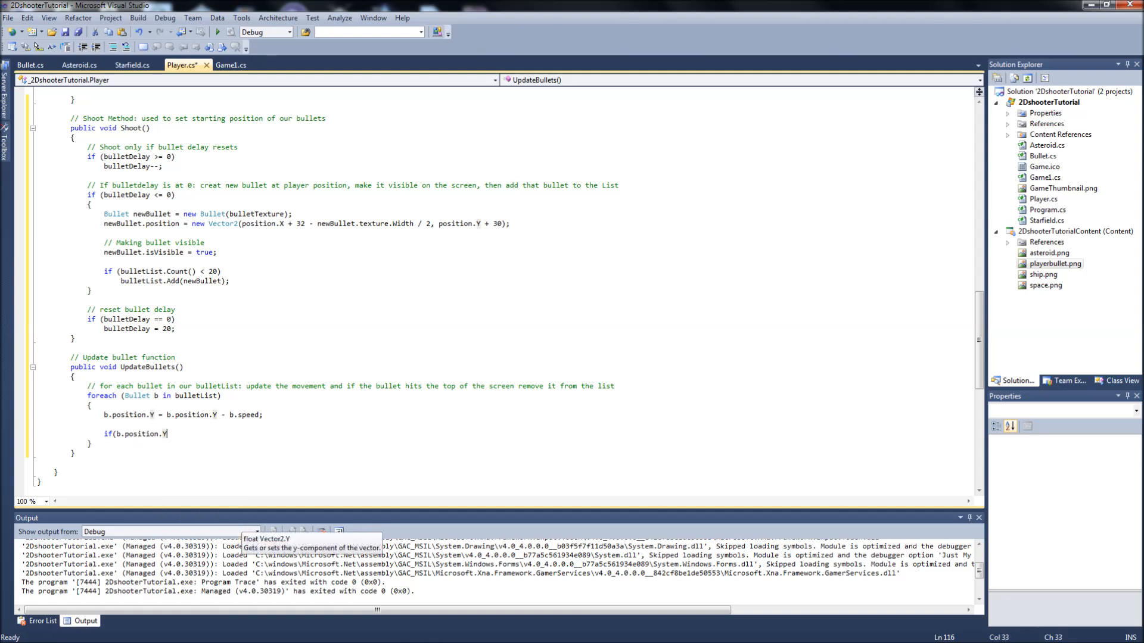
{"action": "type", "text": "<= 0"}
{"action": "type", "text": "b.isVisible"}
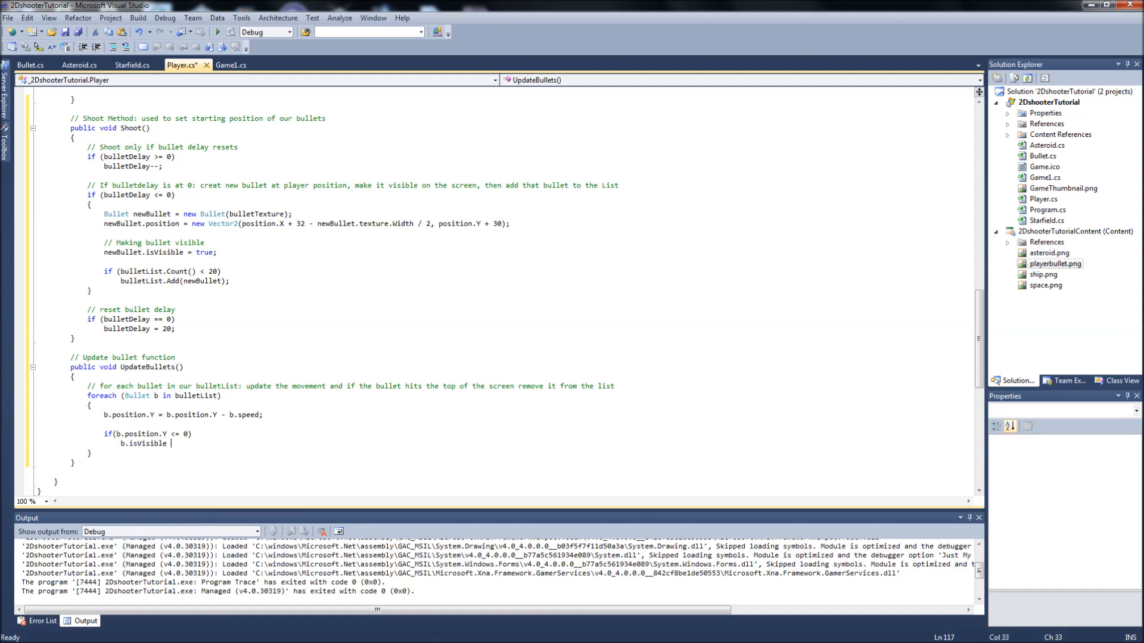
{"action": "type", "text": "= false;"}
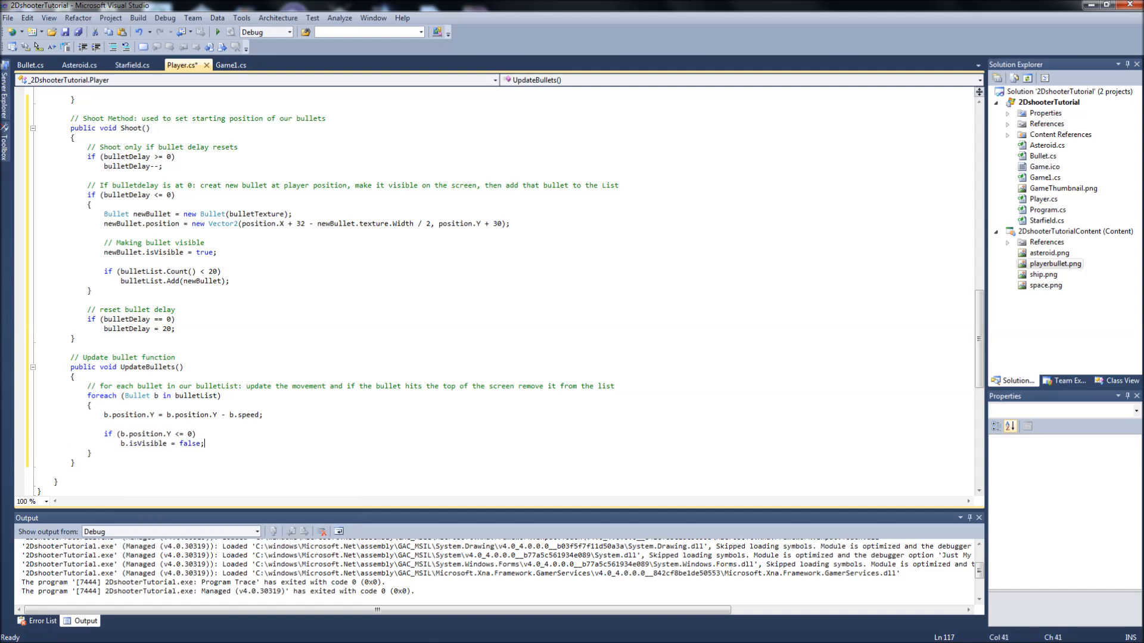
{"action": "mouse_move", "coordinate": [110, 434]}
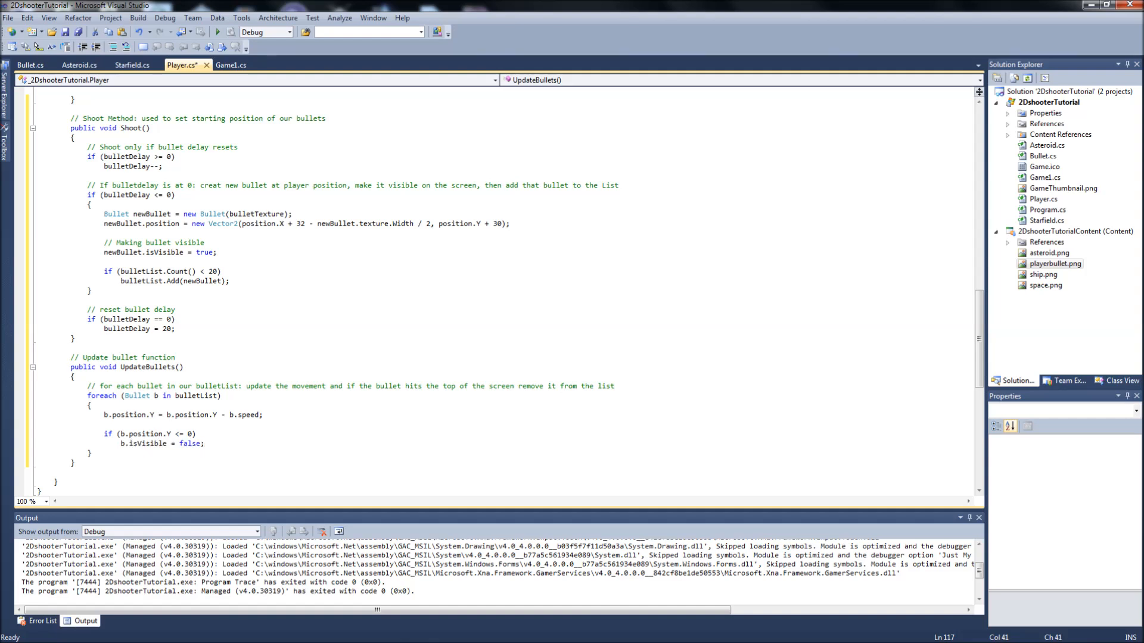
{"action": "mouse_move", "coordinate": [155, 443]}
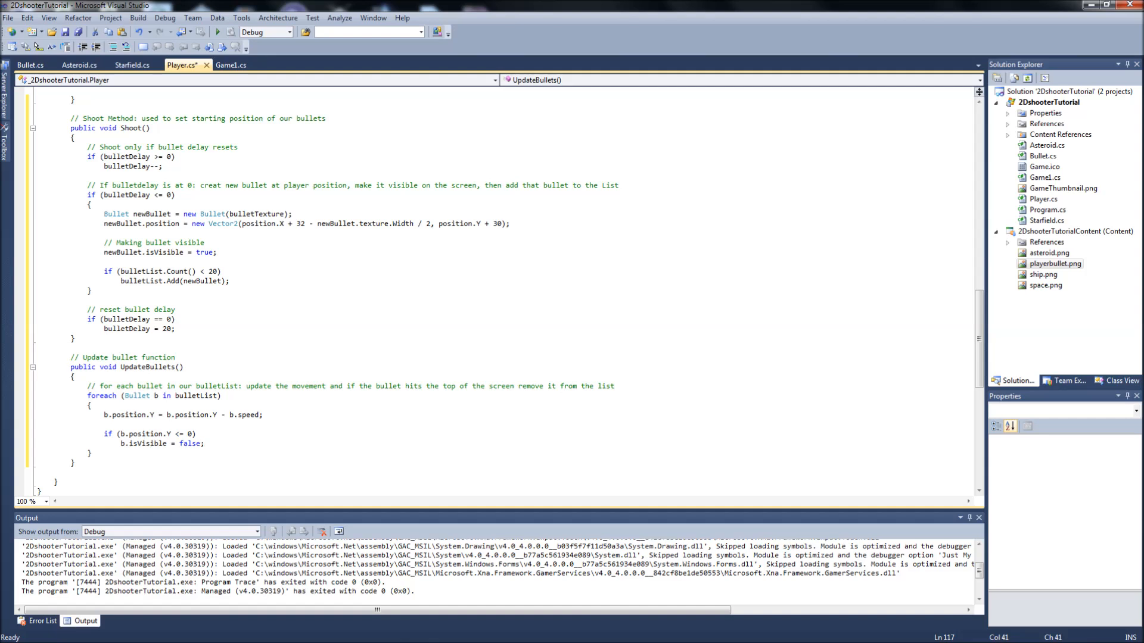
{"action": "left_click", "coordinate": [205, 444]}
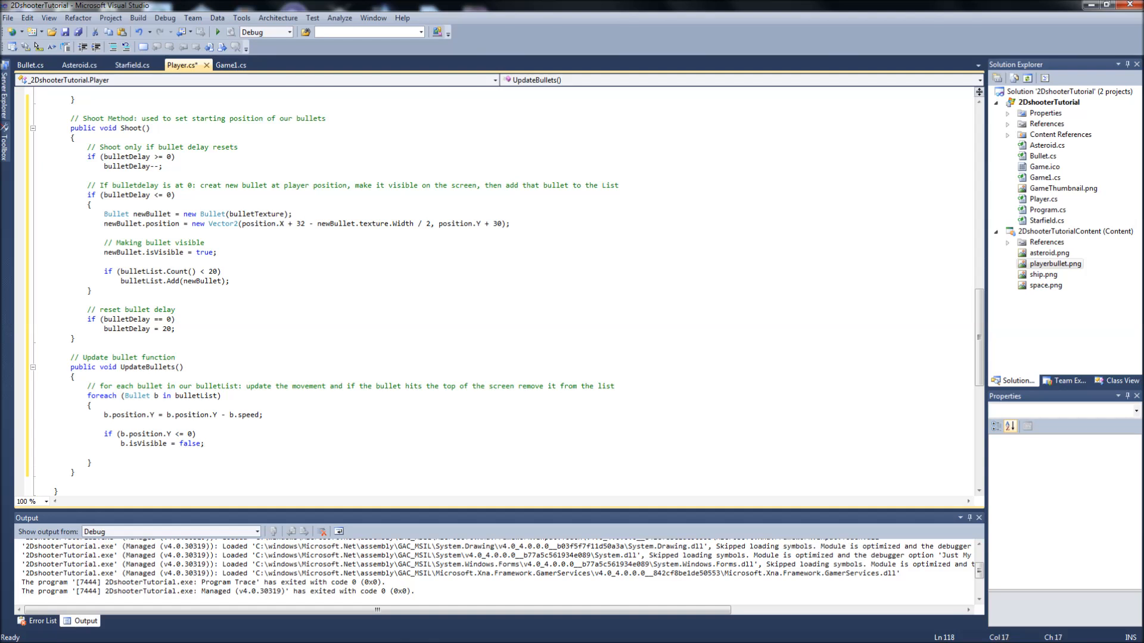
{"action": "left_click", "coordinate": [86, 451]}
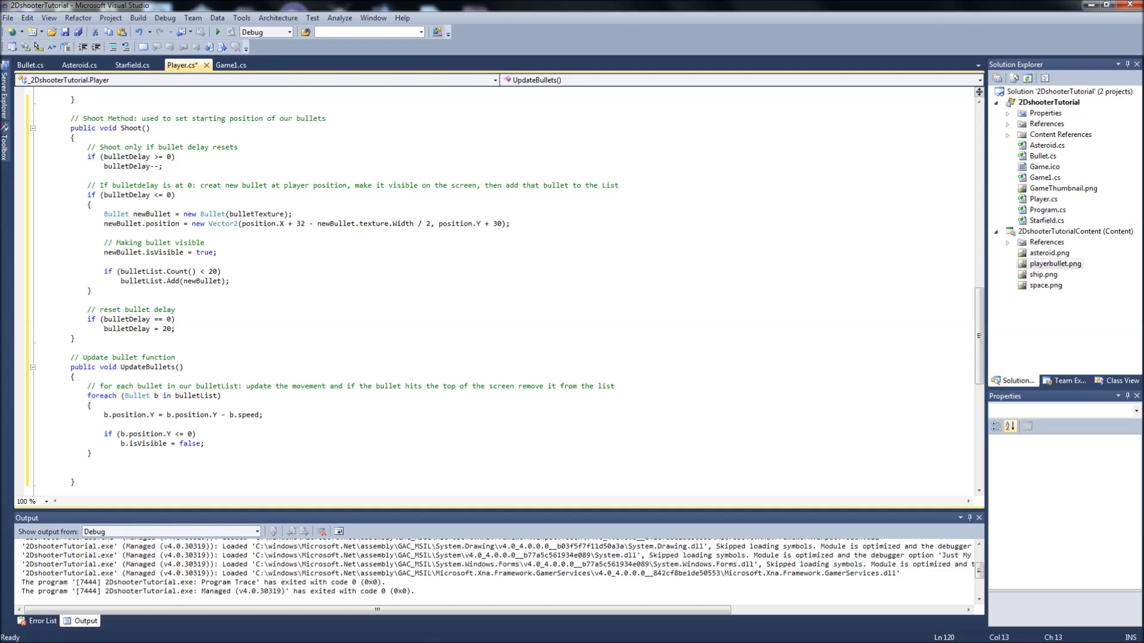
Step: Write 'for (int i = 0; i < bulletList.Count; i++)' with braces
{"action": "type", "text": "for("}
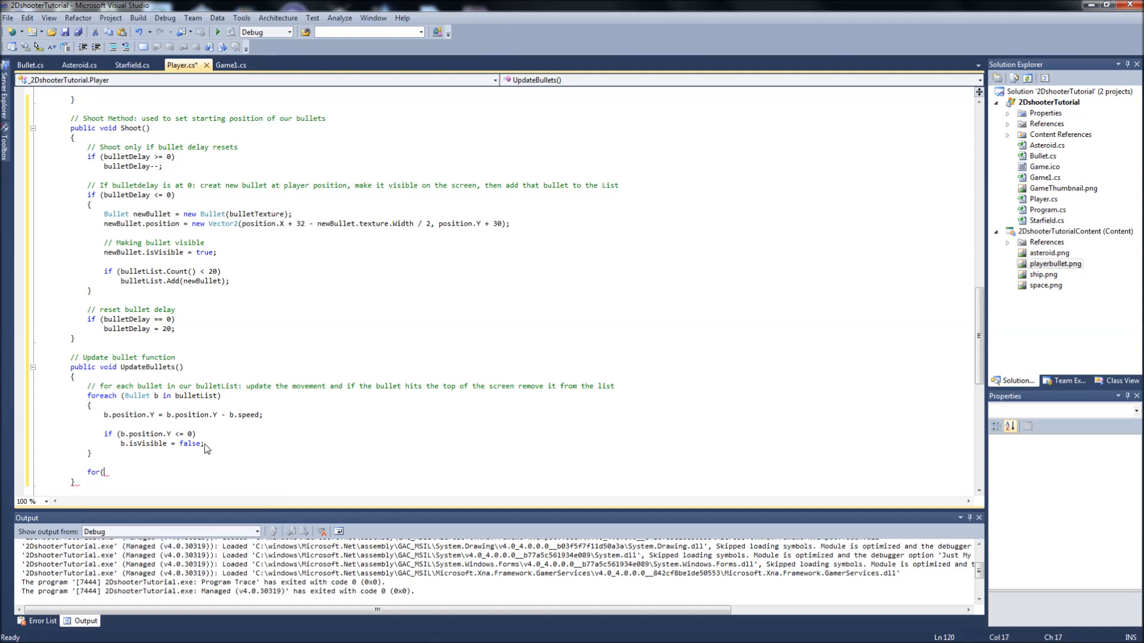
{"action": "type", "text": "int i"}
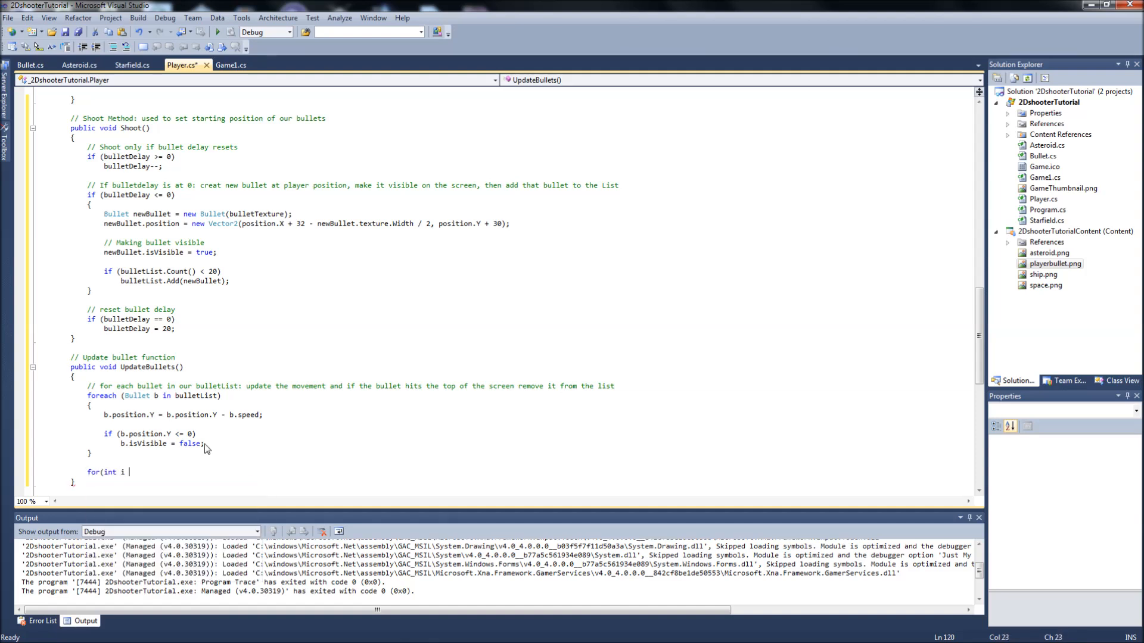
{"action": "type", "text": "= 0; i <"}
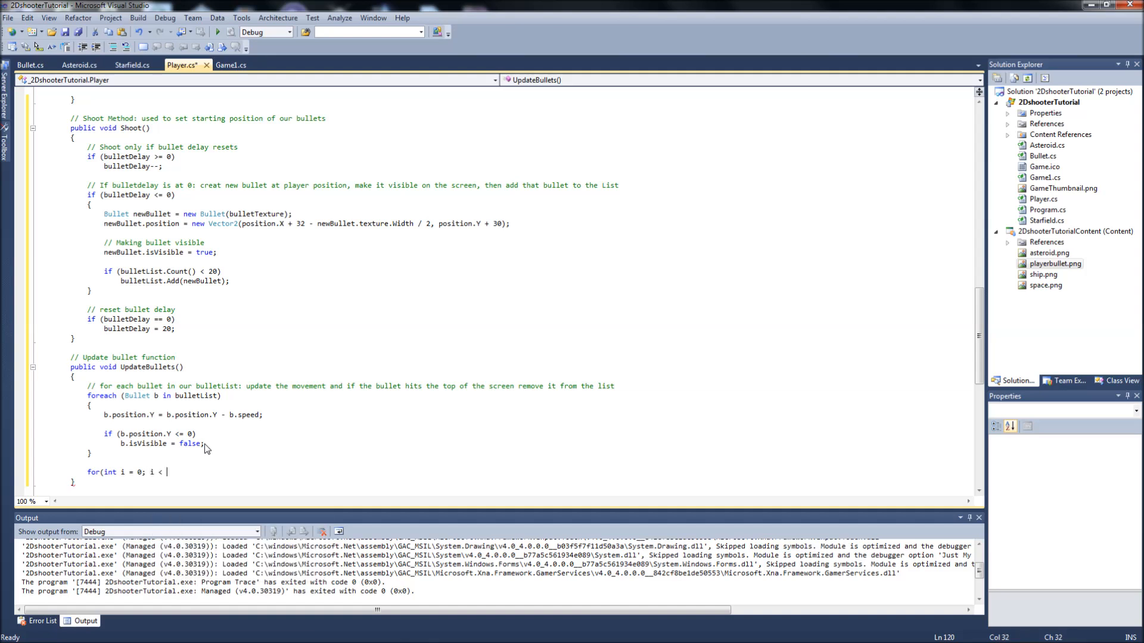
{"action": "type", "text": "bulletList.Count; i++)"}
{"action": "type", "text": "{"}
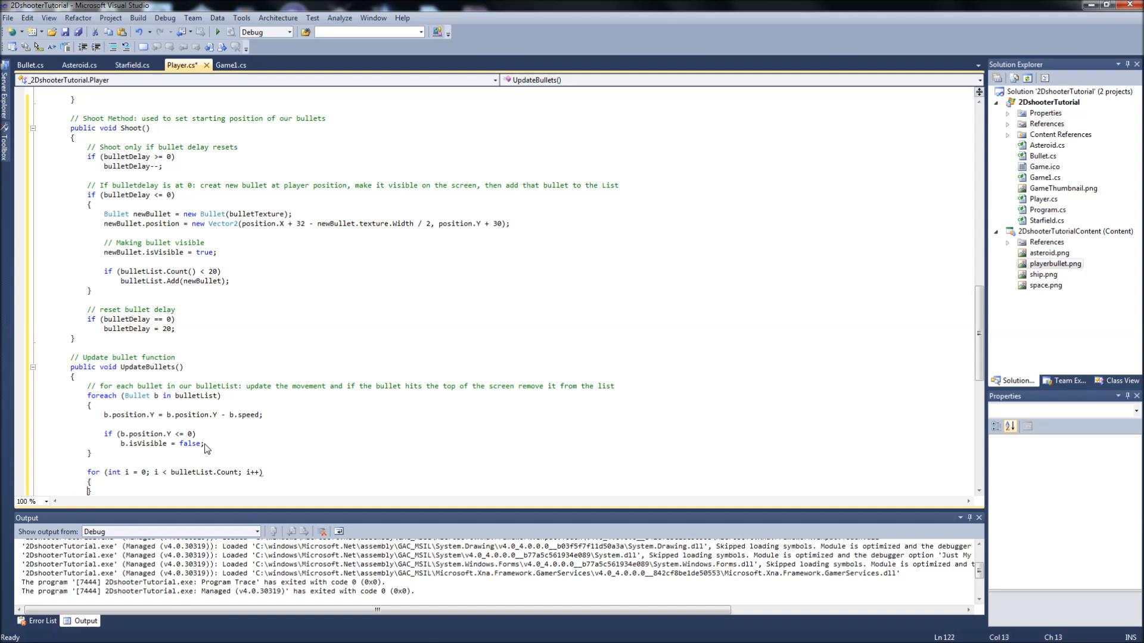
{"action": "scroll", "scroll_direction": "up", "scroll_amount": 3}
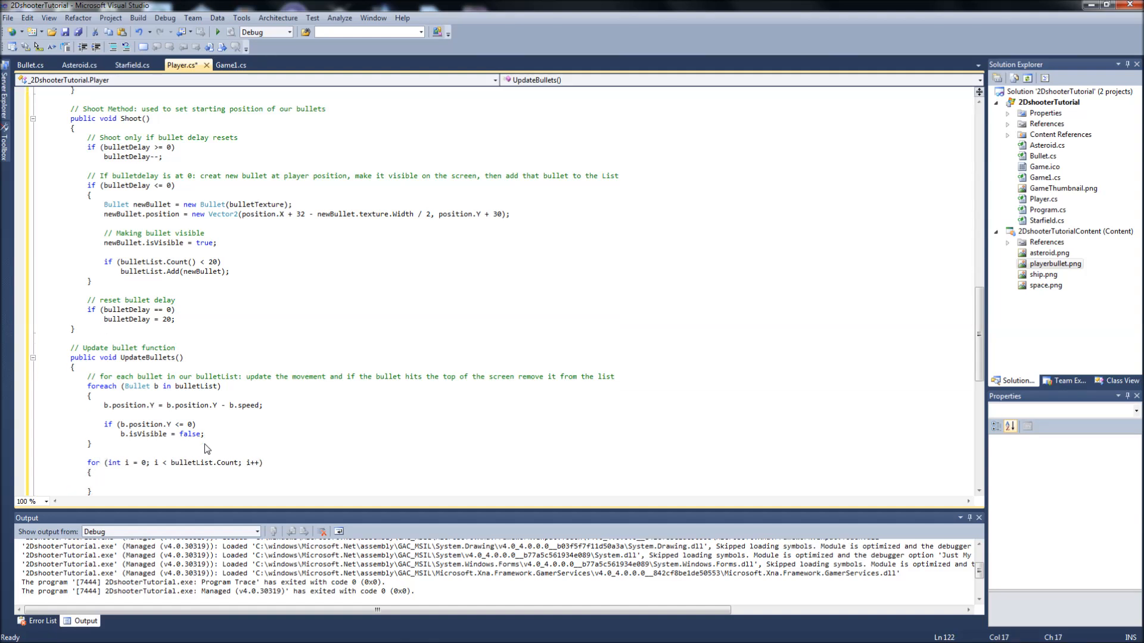
Step: Inside it add 'if (!bulletList[i].isVisible) { bulletList.RemoveAt(i); i--; }'
{"action": "type", "text": "if(!"}
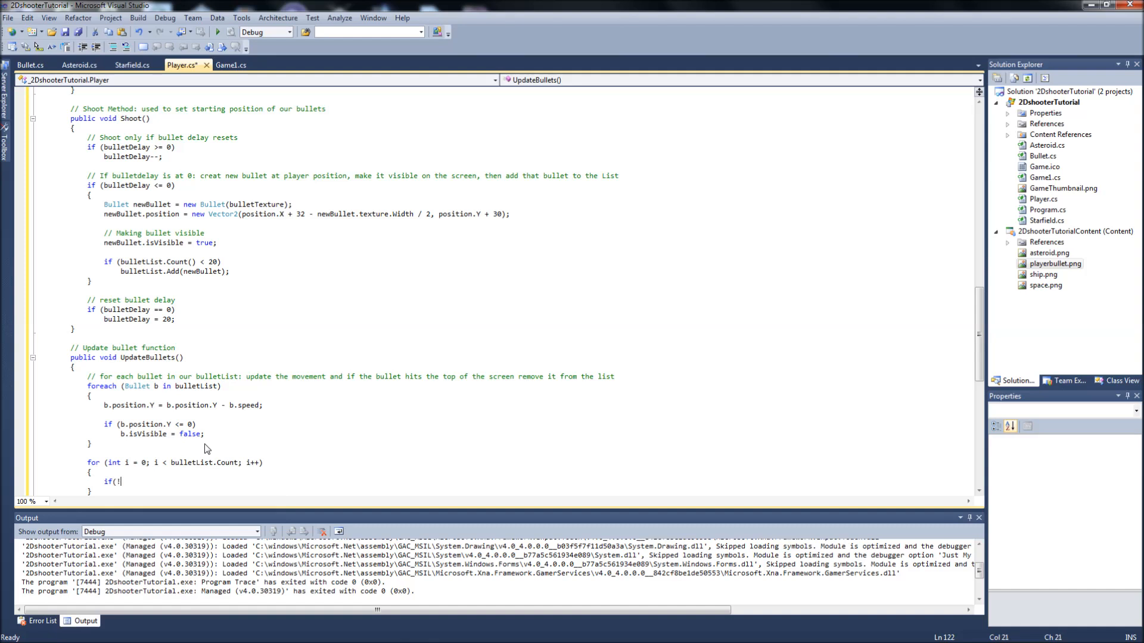
{"action": "type", "text": "bulletList"}
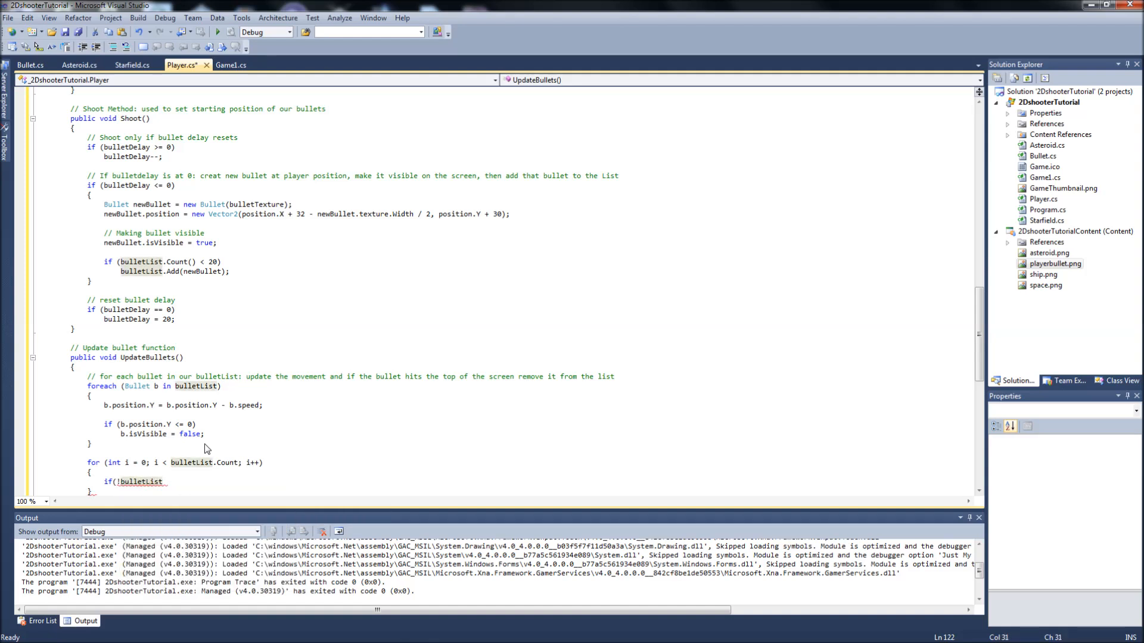
{"action": "type", "text": "[]"}
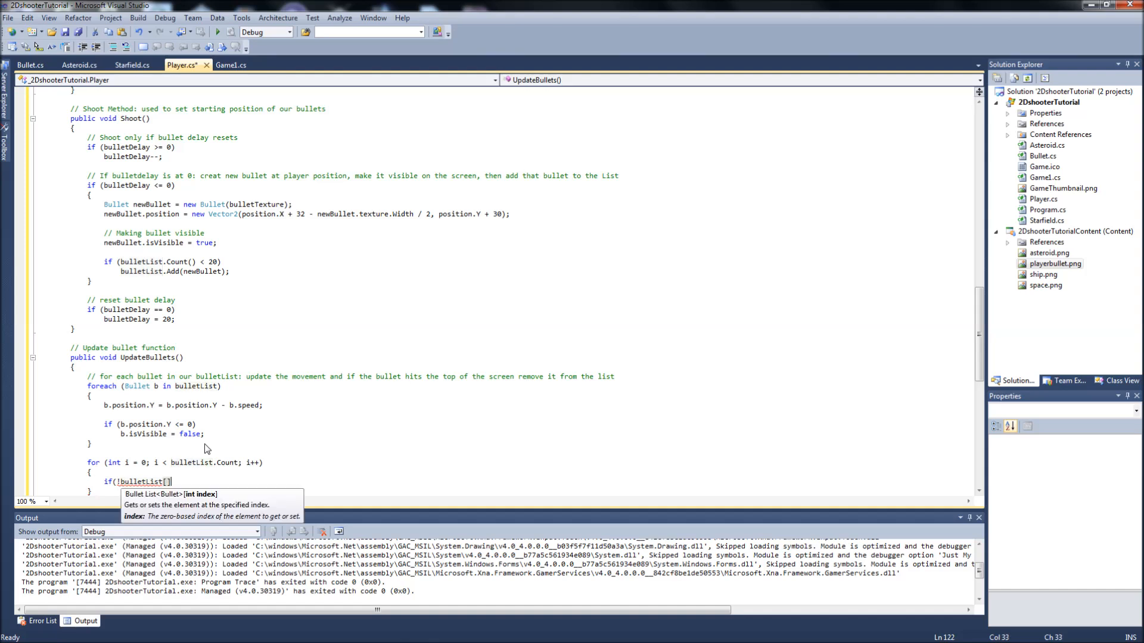
{"action": "type", "text": "i"}
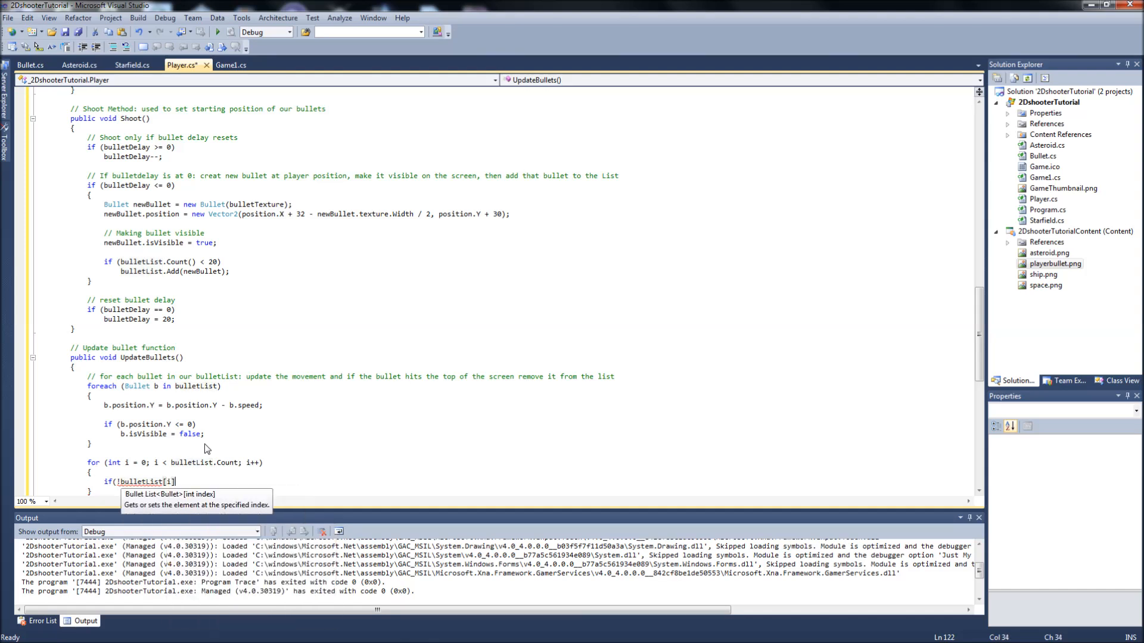
{"action": "type", "text": ".isVisible"}
{"action": "type", "text": "{"}
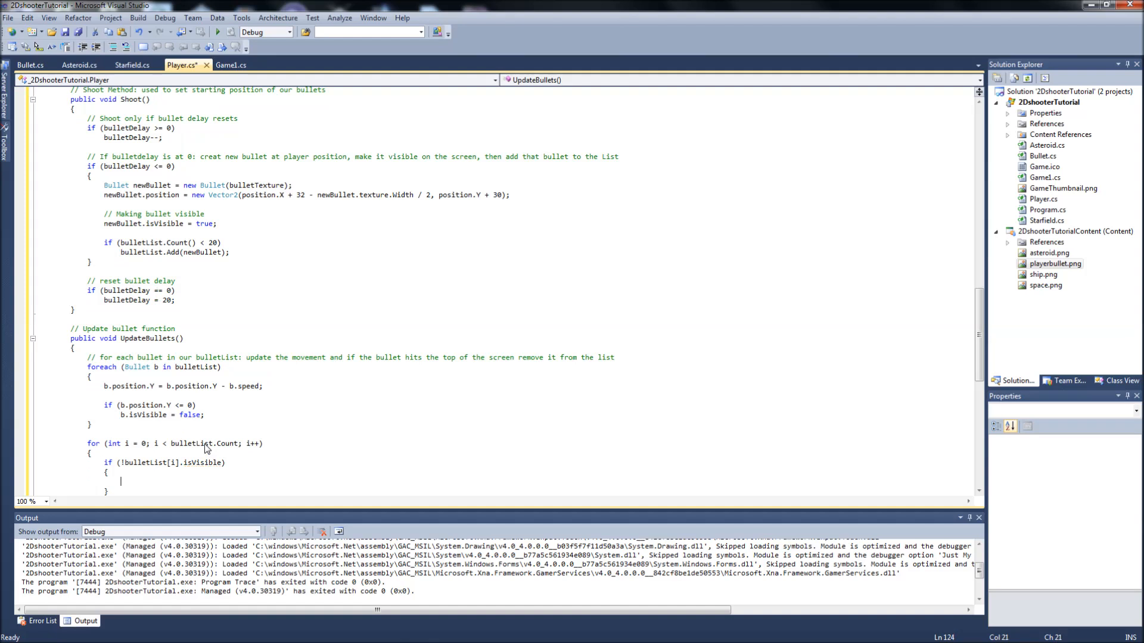
{"action": "type", "text": "bulletList.RemoveAt("}
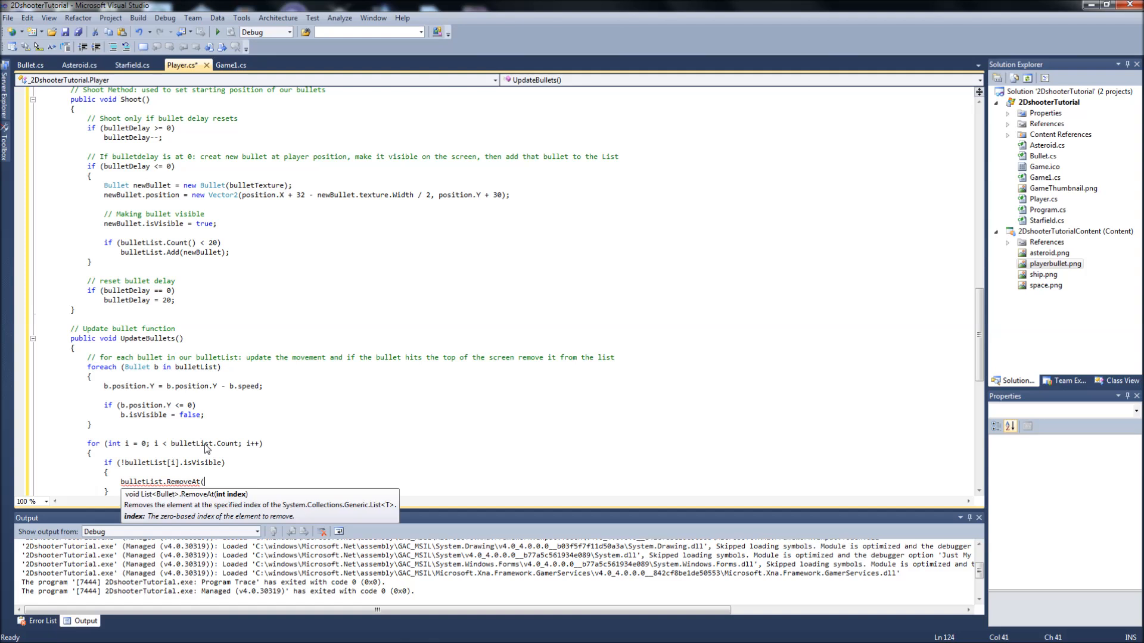
{"action": "type", "text": "i);"}
{"action": "type", "text": "i--;"}
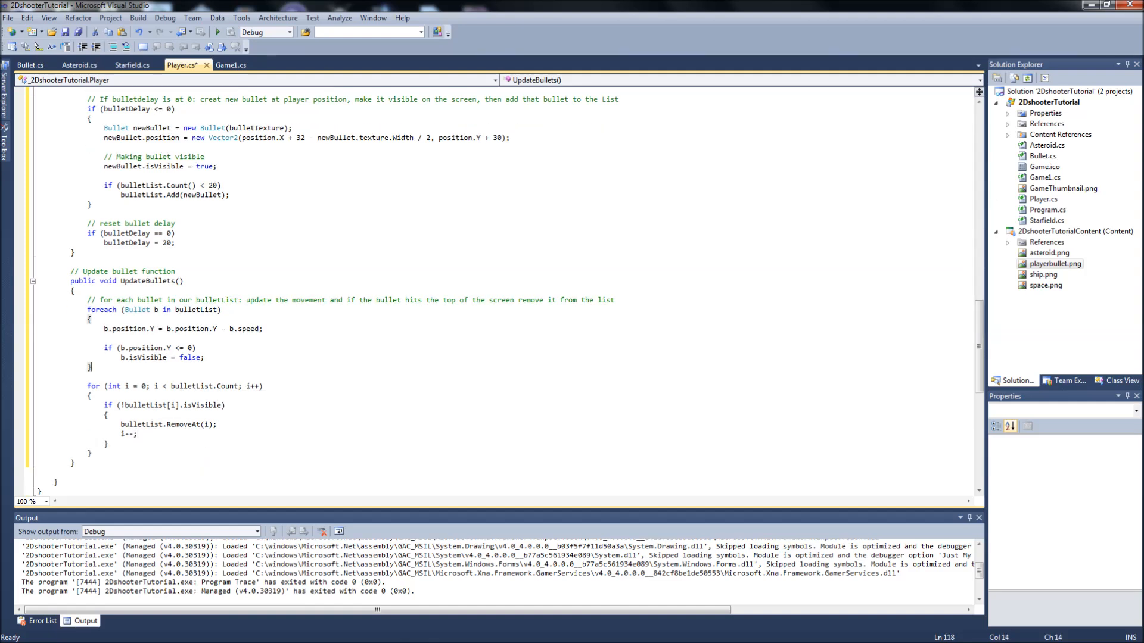
Step: Comment the movement loop: set movement for bullet; if bullet hits top of screen then make visible false
{"action": "left_click", "coordinate": [137, 281]}
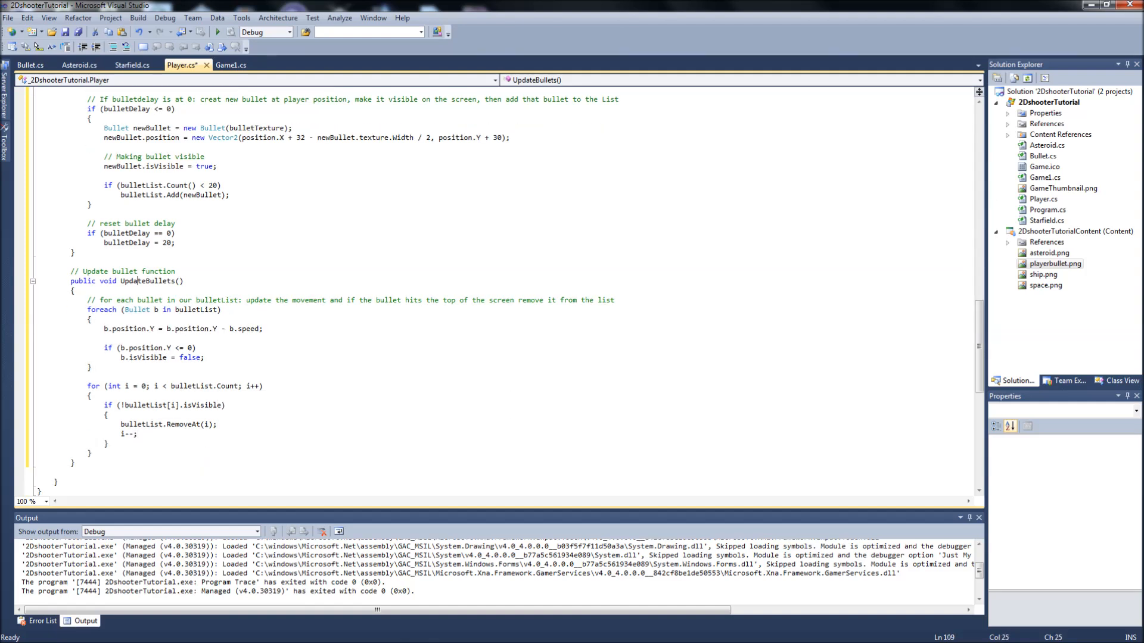
{"action": "left_click", "coordinate": [70, 281]}
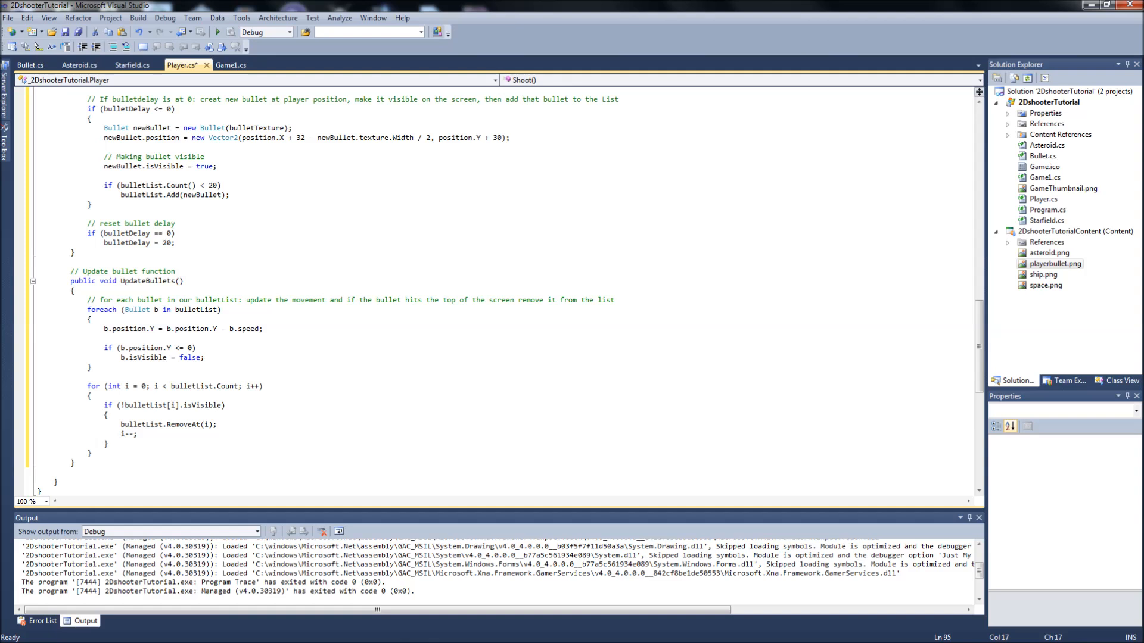
{"action": "mouse_move", "coordinate": [212, 329]}
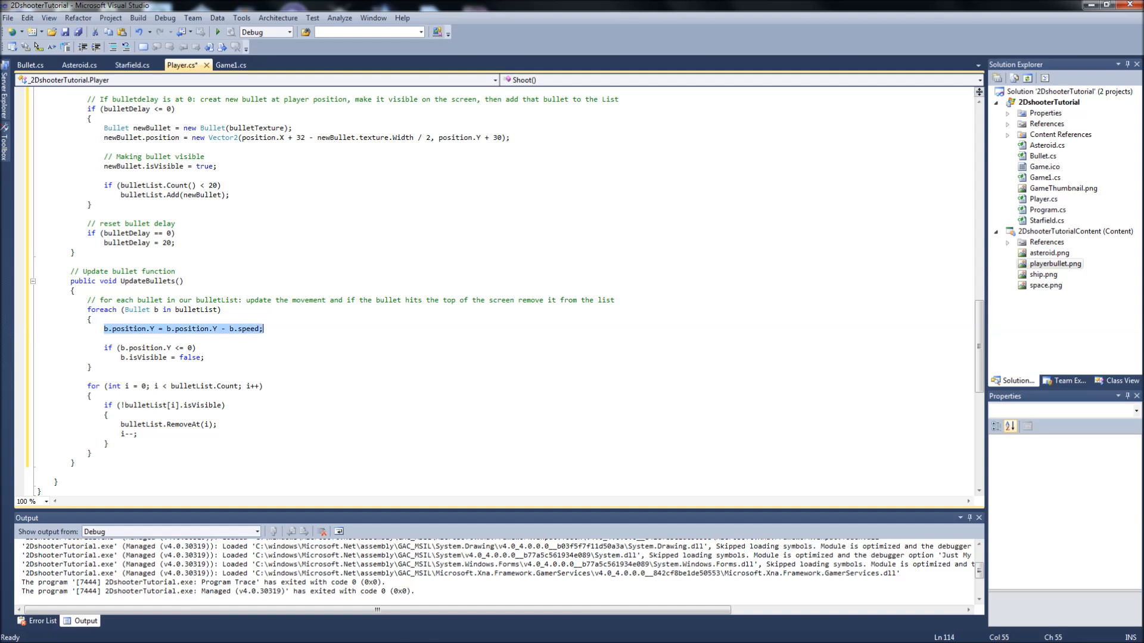
{"action": "left_click", "coordinate": [182, 329]}
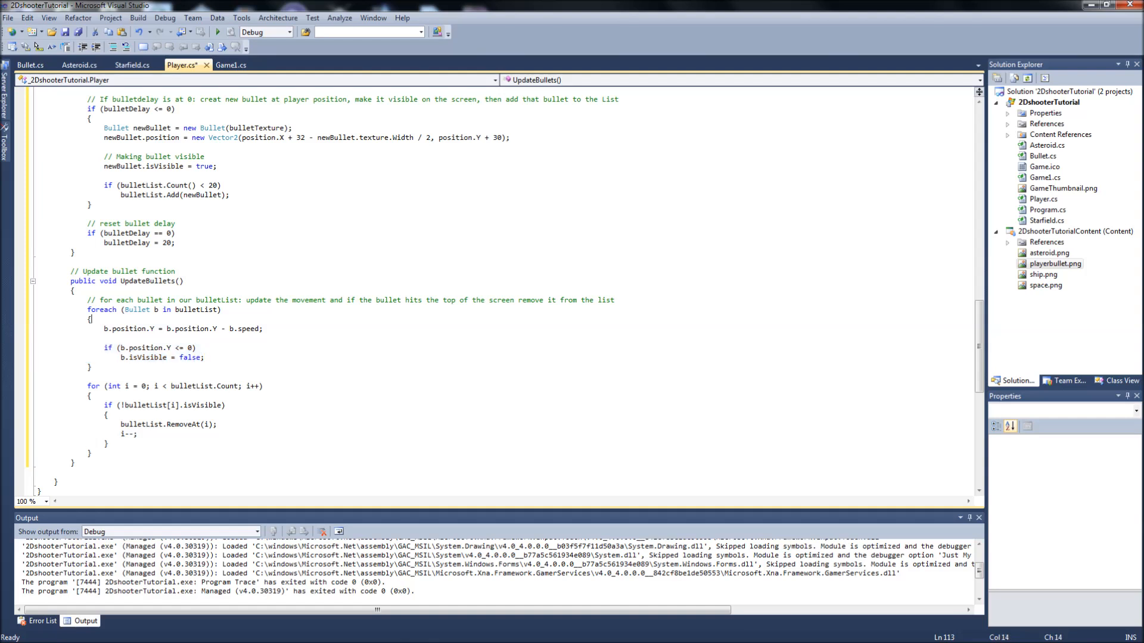
{"action": "type", "text": "// set"}
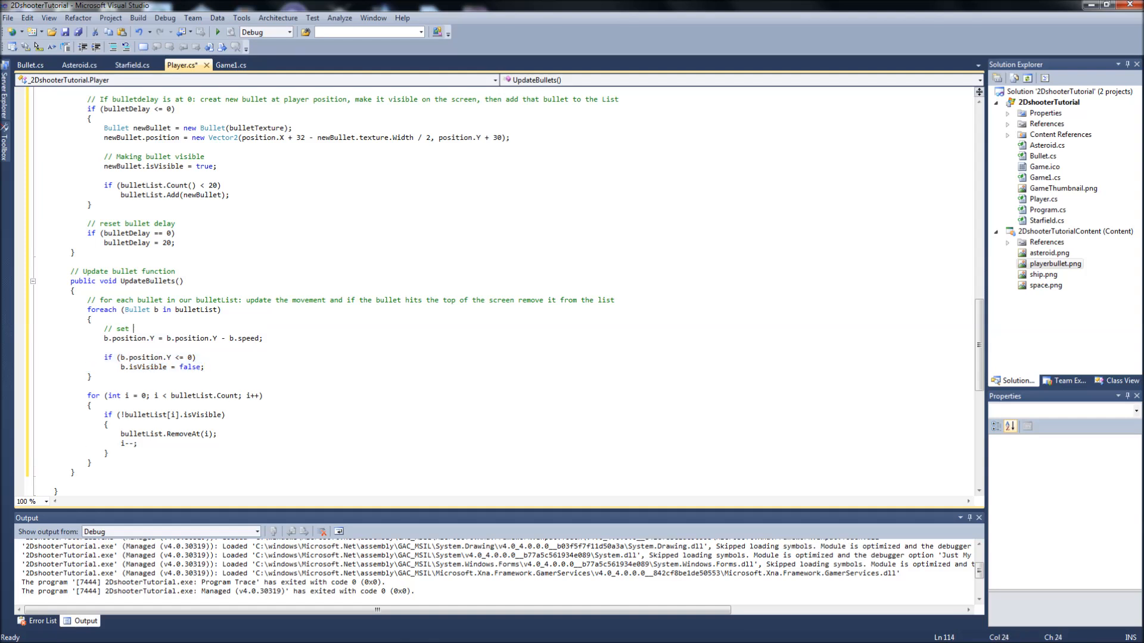
{"action": "type", "text": "movement for bullet"}
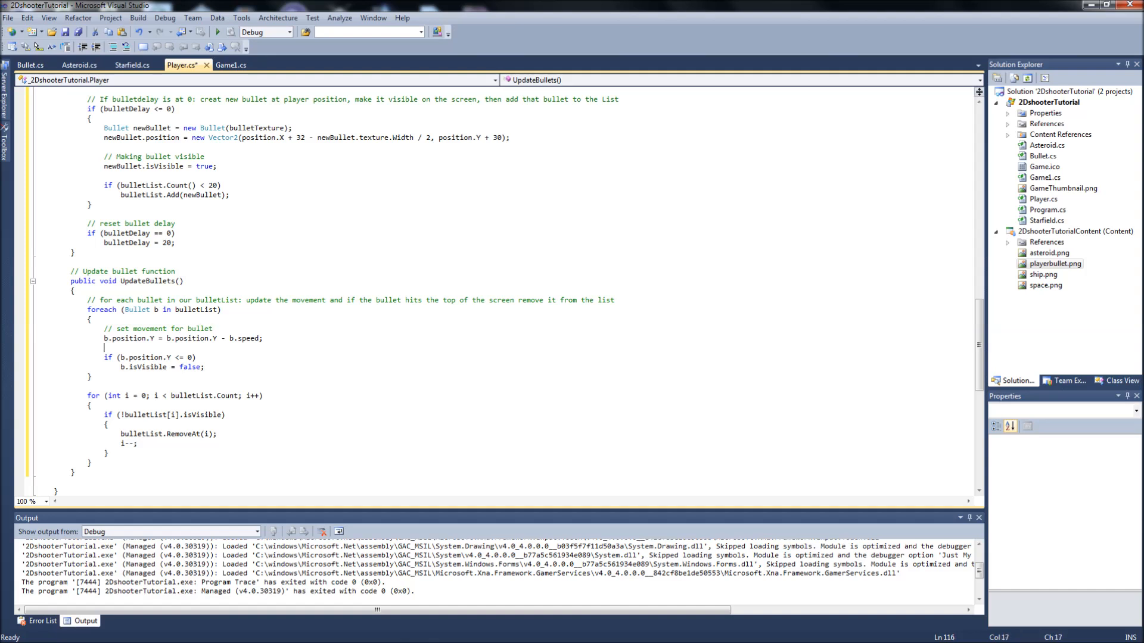
{"action": "type", "text": "// if bullet hits the t"}
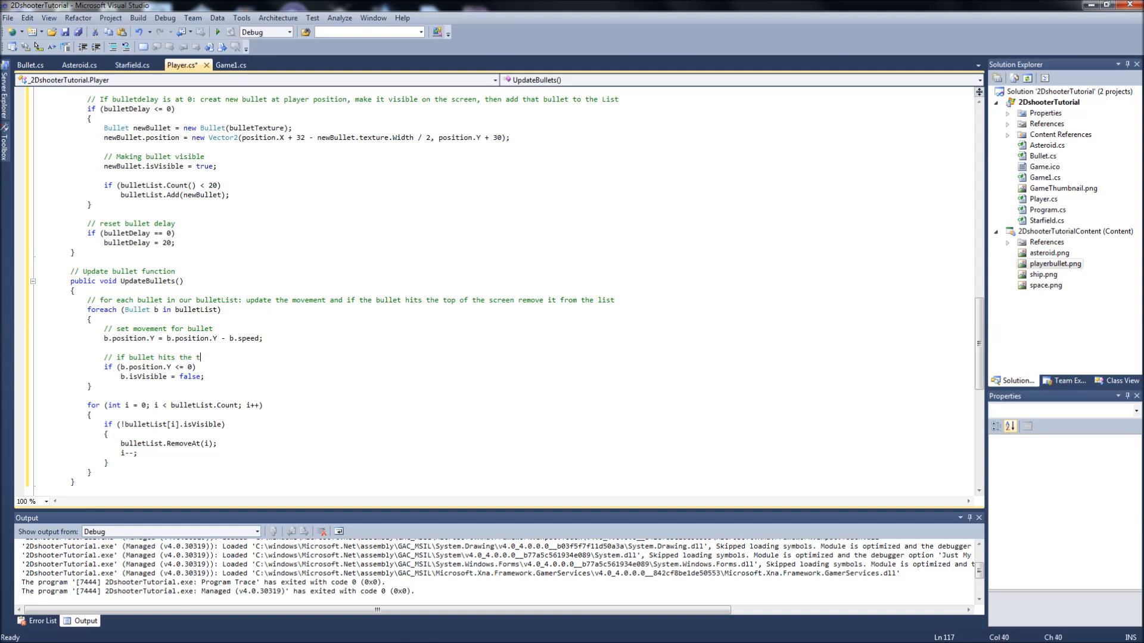
{"action": "type", "text": "op of the screen, the"}
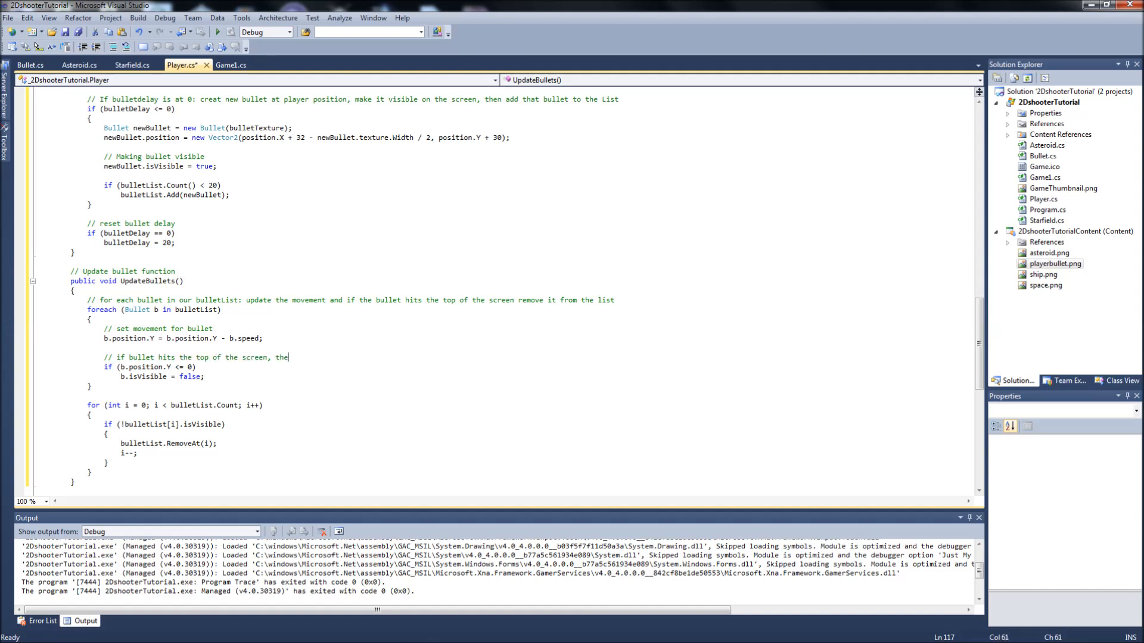
{"action": "type", "text": "n d"}
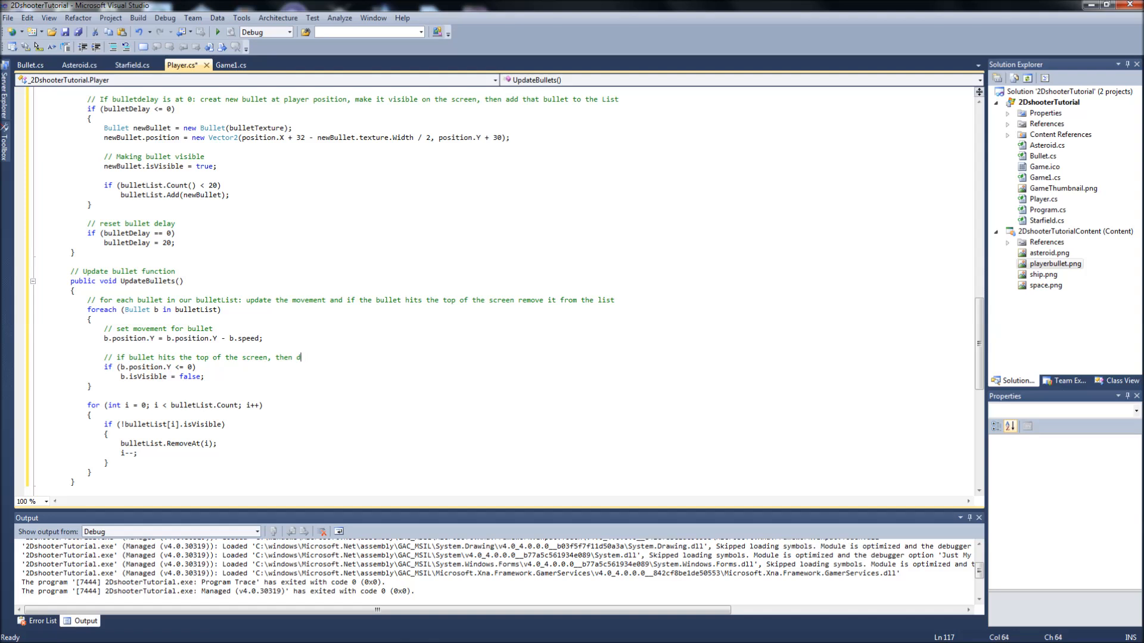
{"action": "type", "text": "make visible"}
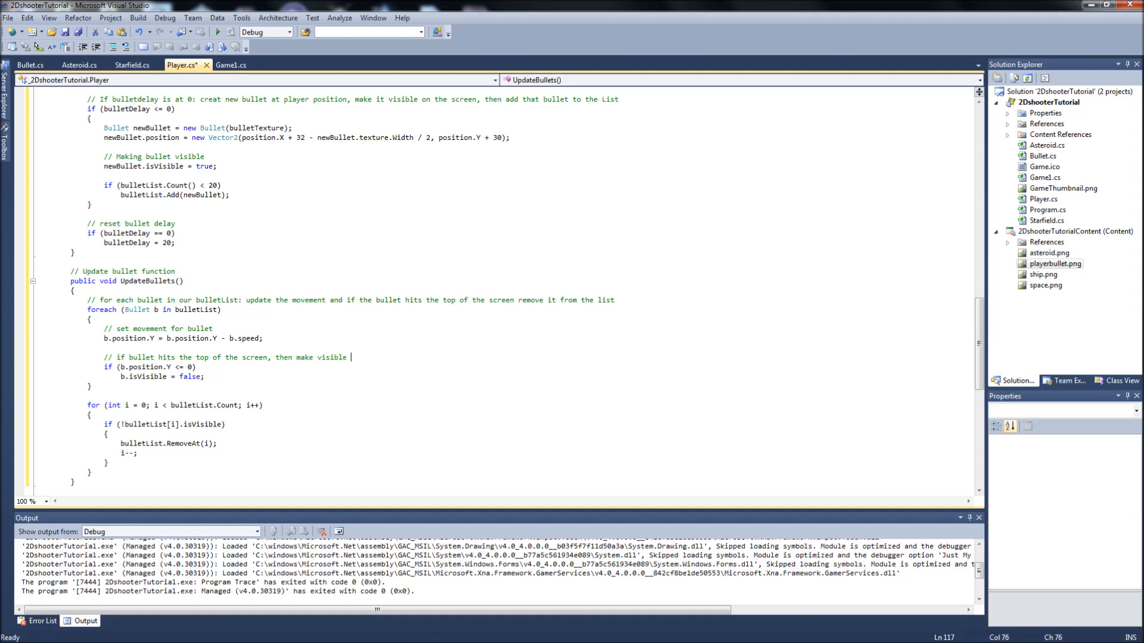
{"action": "type", "text": "false"}
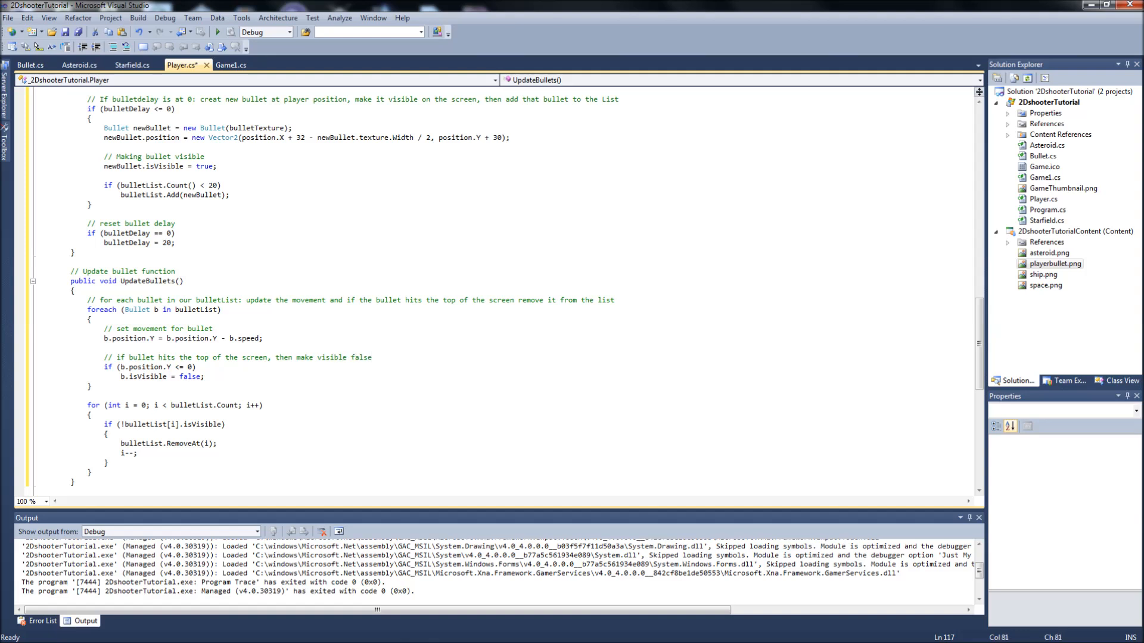
Step: Review the removal loop's for header and i-- decrement, then place the caret above the loop
{"action": "scroll", "scroll_direction": "down", "scroll_amount": 3}
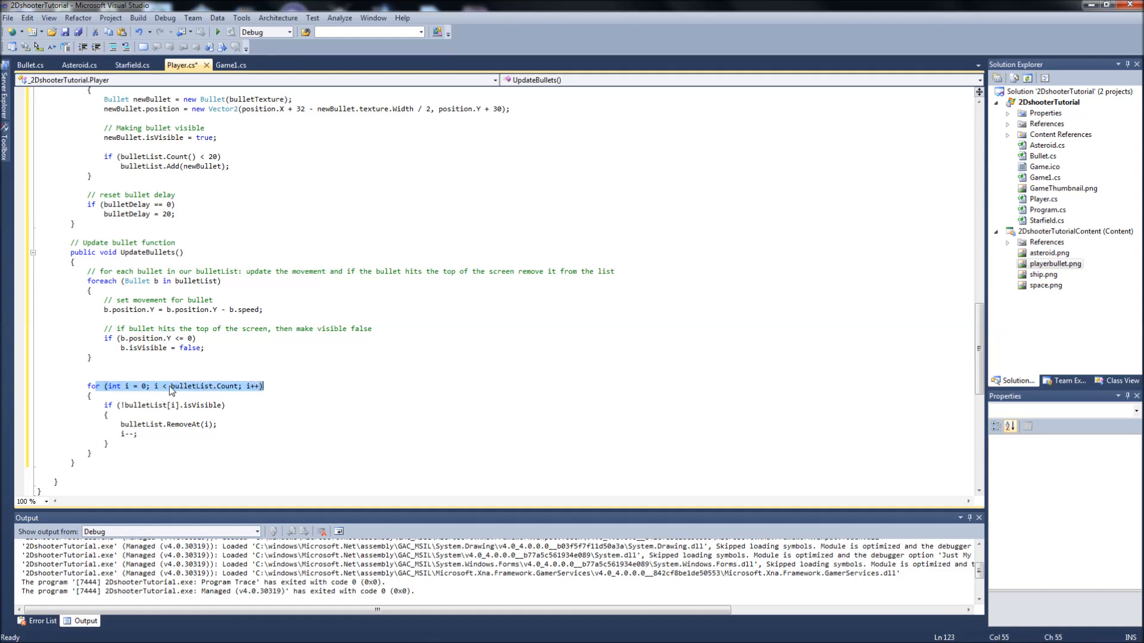
{"action": "left_click", "coordinate": [169, 385]}
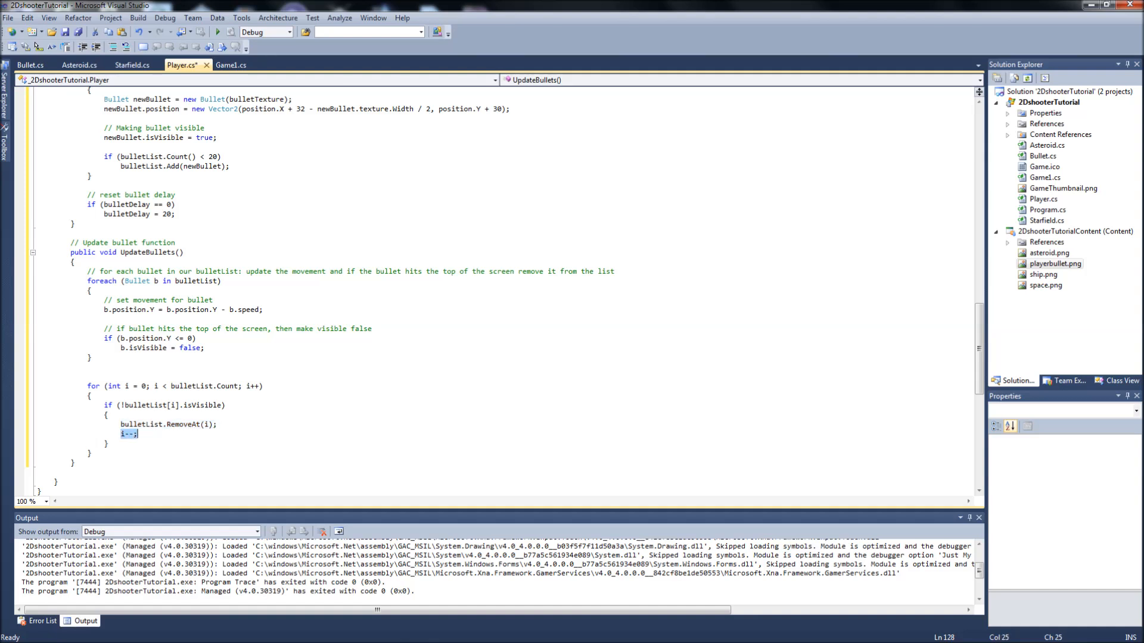
{"action": "left_click", "coordinate": [87, 375]}
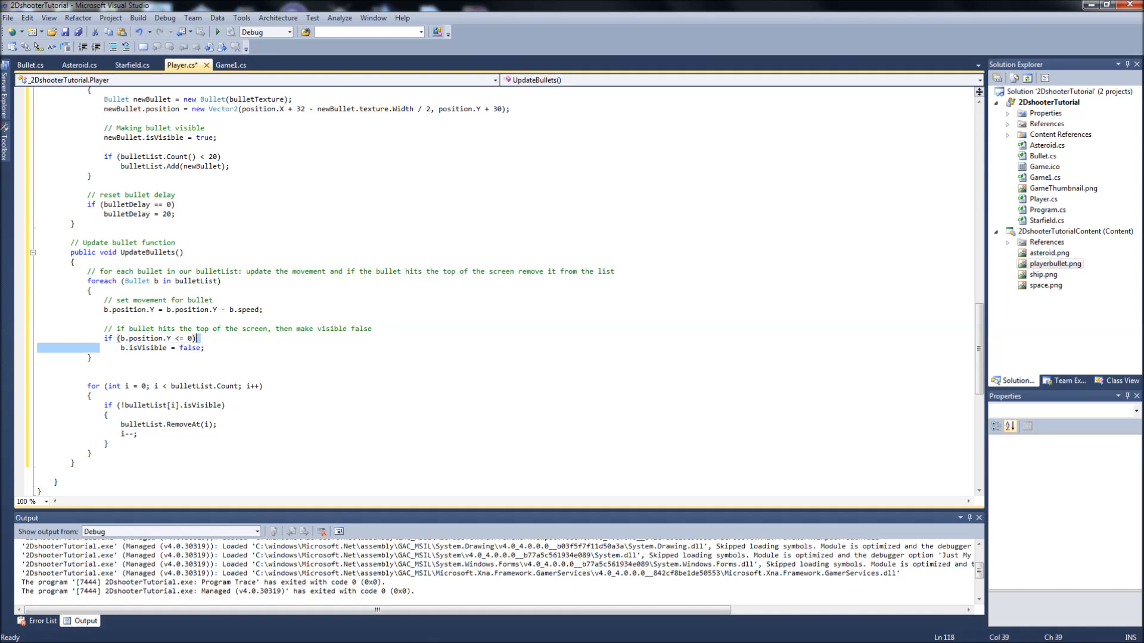
{"action": "left_click", "coordinate": [168, 405]}
{"action": "type", "text": "//"}
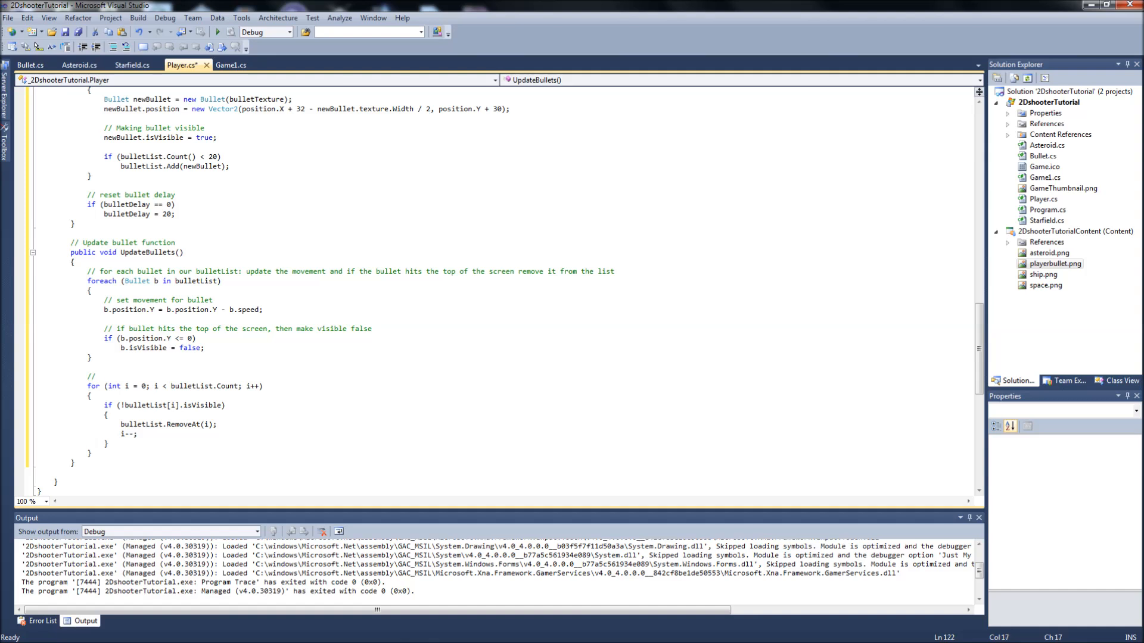
Step: Write the comment that iterating bulletList removes any bullets that are not visible, and tidy the spacing
{"action": "type", "text": "Iterate through bulletList and see if"}
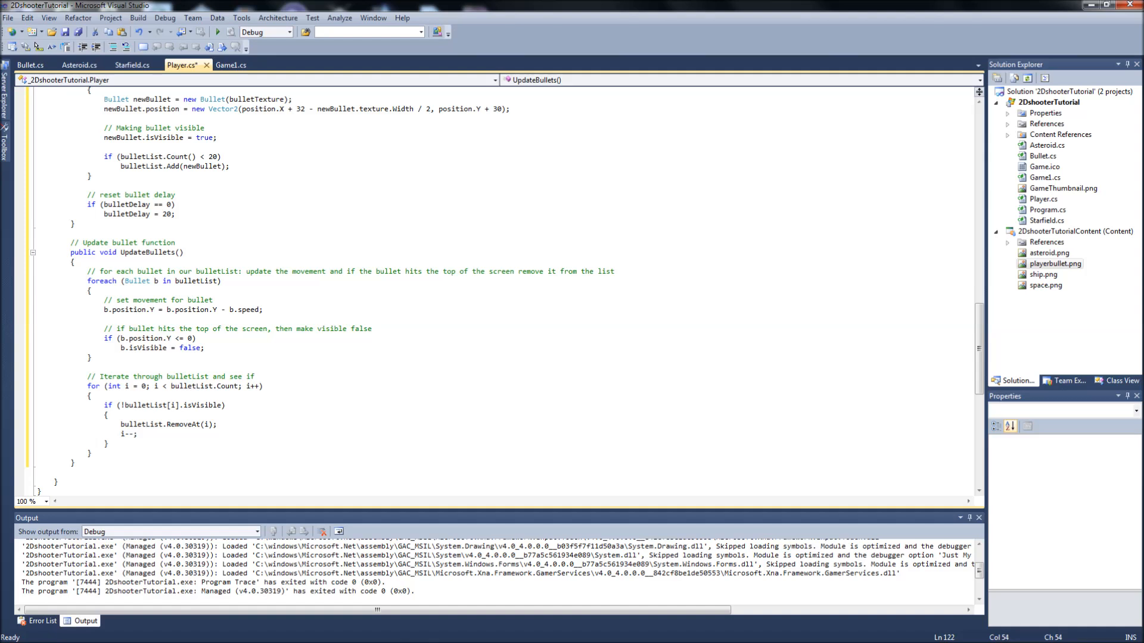
{"action": "type", "text": "any of the"}
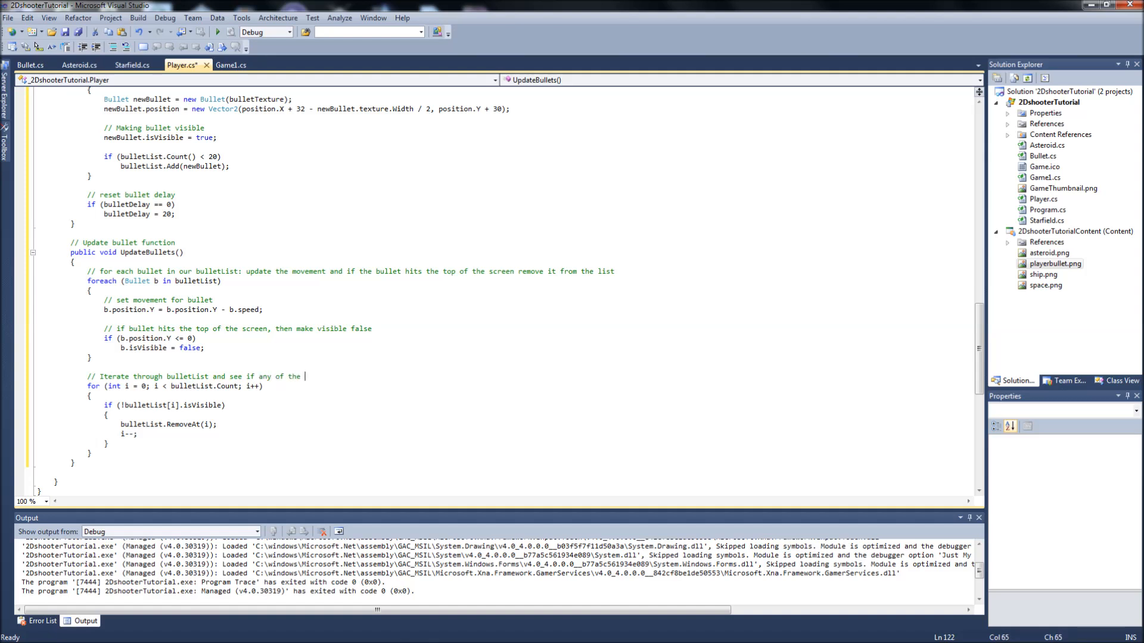
{"action": "type", "text": "bullets ar enot visible, if they arent th"}
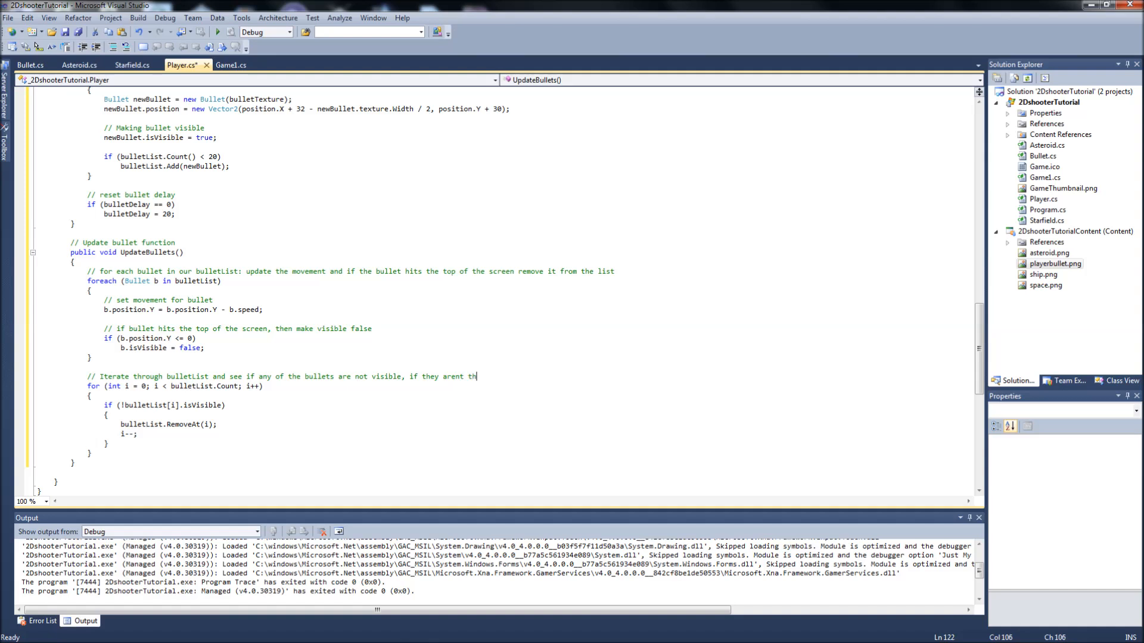
{"action": "type", "text": "en remove that bullet from our bullet list"}
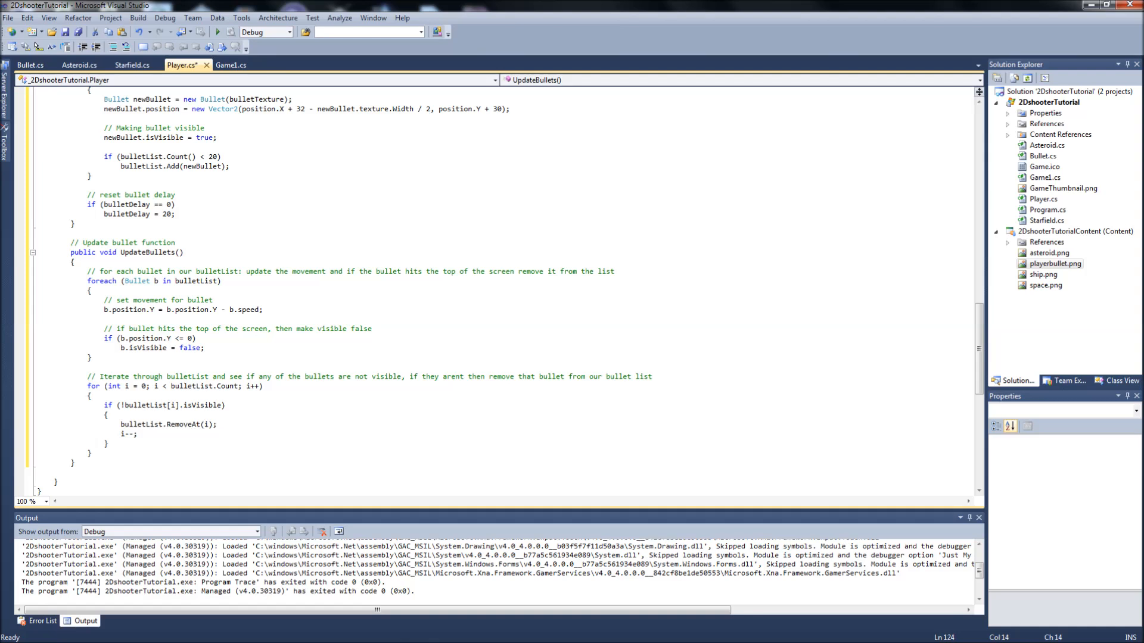
{"action": "left_click", "coordinate": [86, 367]}
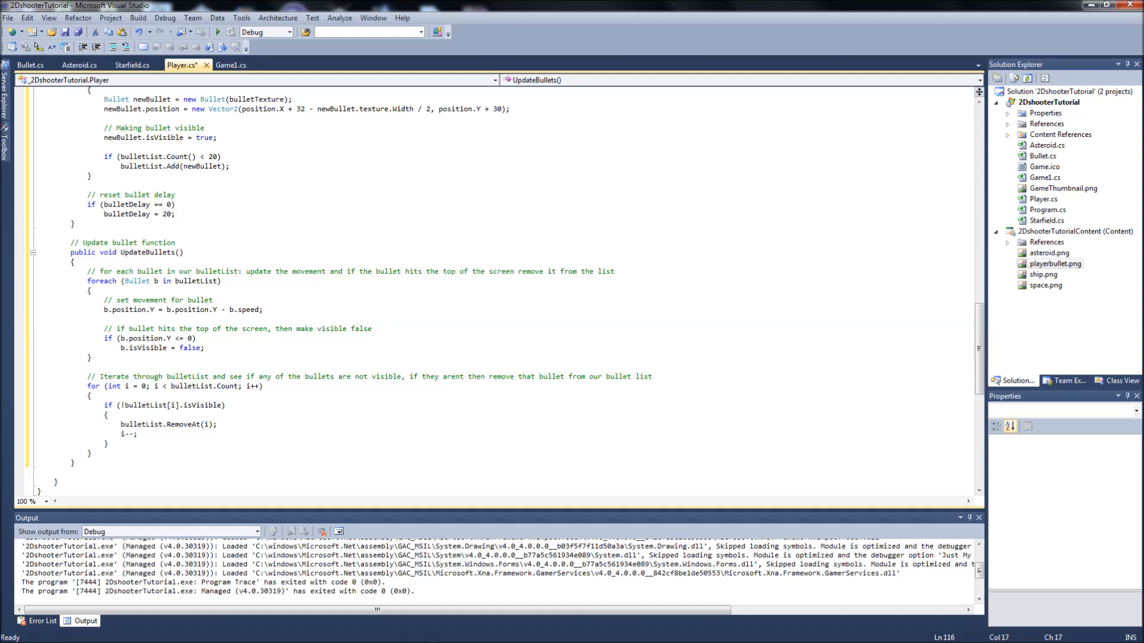
{"action": "left_click", "coordinate": [87, 366]}
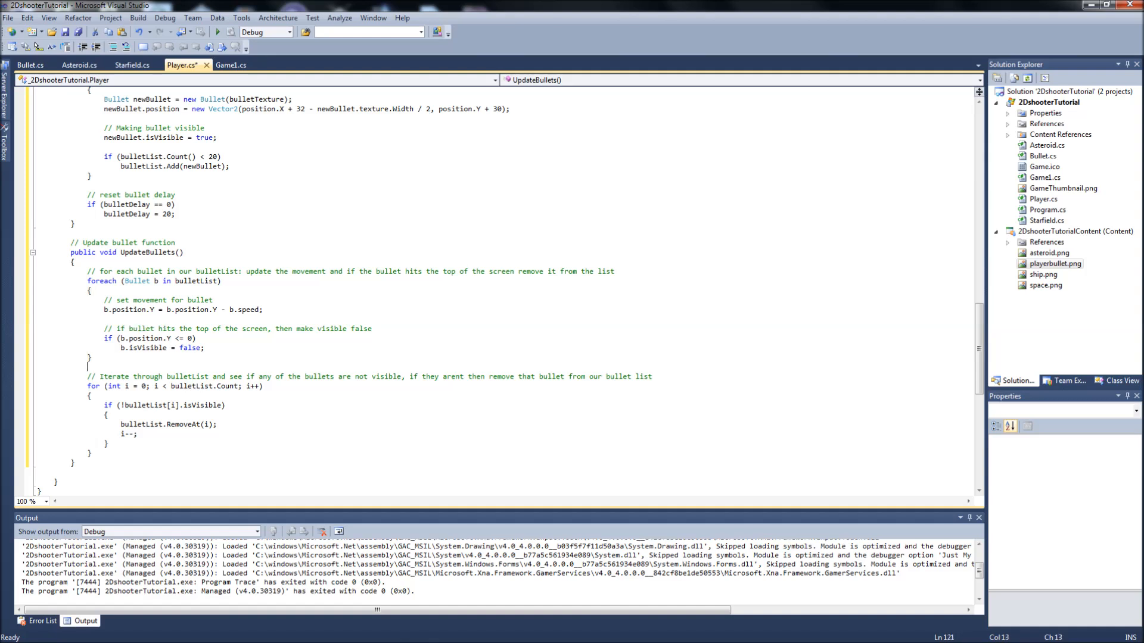
{"action": "left_click", "coordinate": [86, 367]}
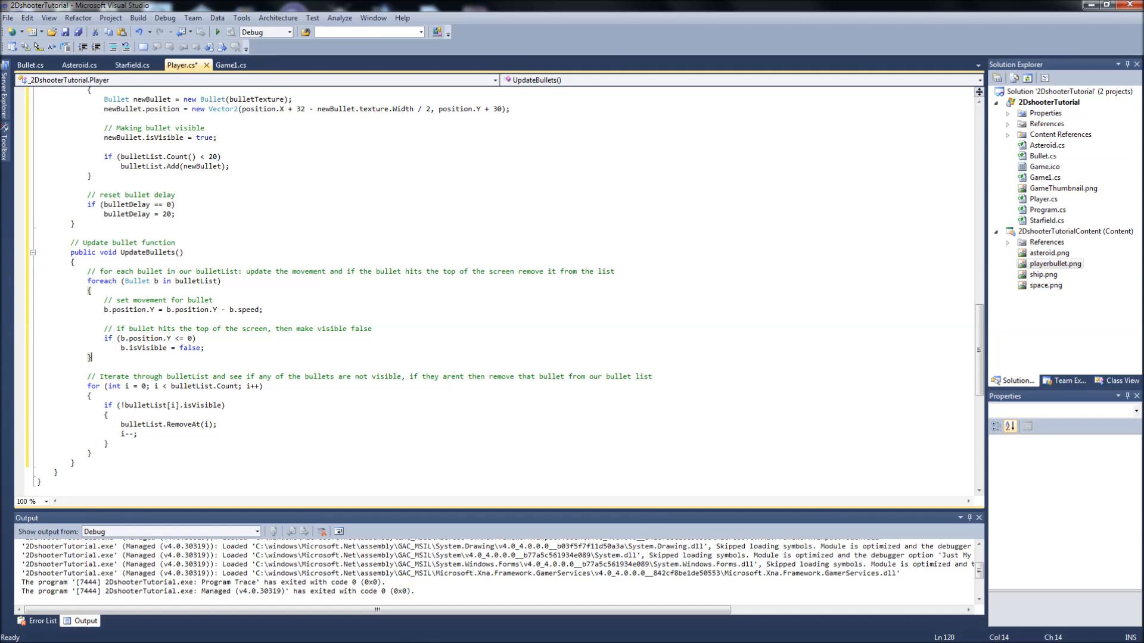
Step: In Update add '// Fire Bullets' and 'if (keyState.IsKeyDown(Keys.Space)) { Shoot(); }'
{"action": "scroll", "scroll_direction": "up", "scroll_amount": 3}
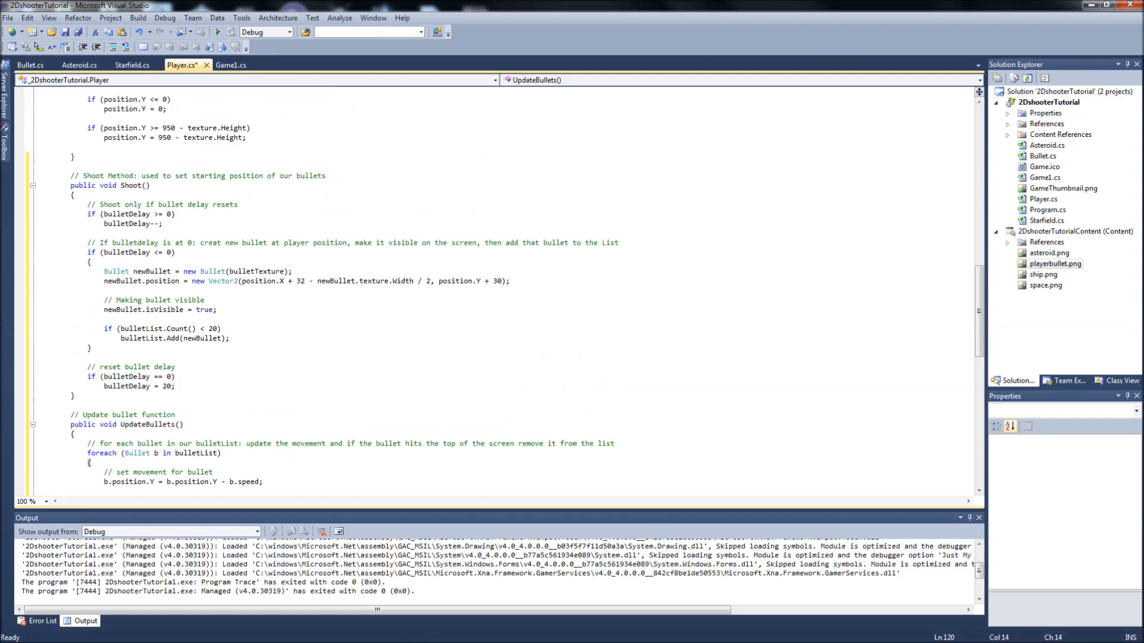
{"action": "scroll", "scroll_direction": "up", "scroll_amount": 3}
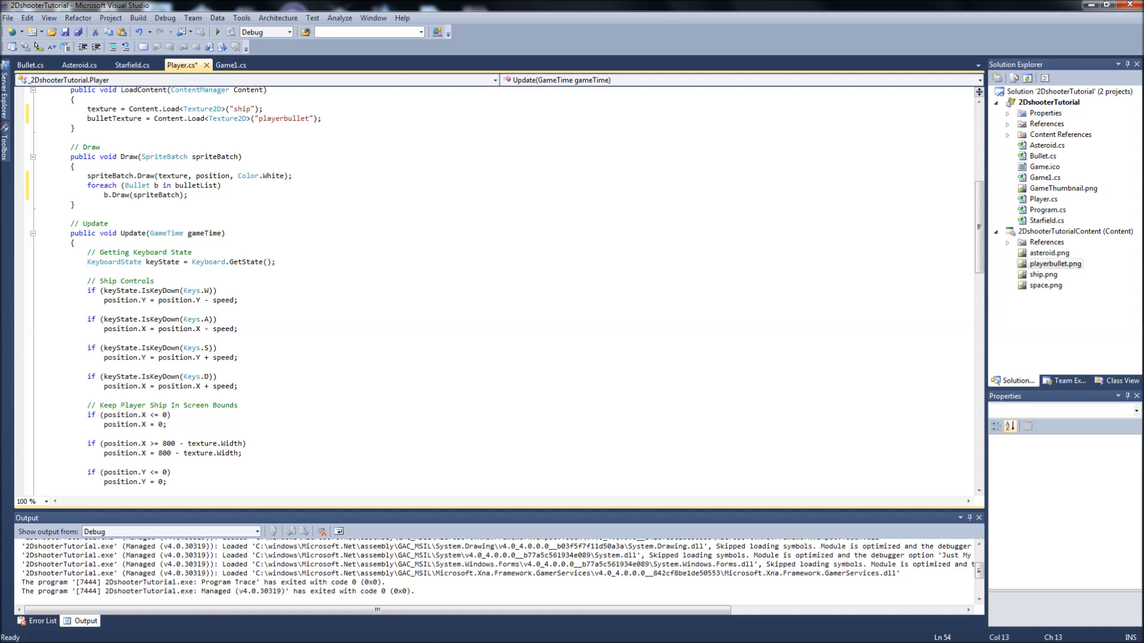
{"action": "left_click", "coordinate": [87, 271]}
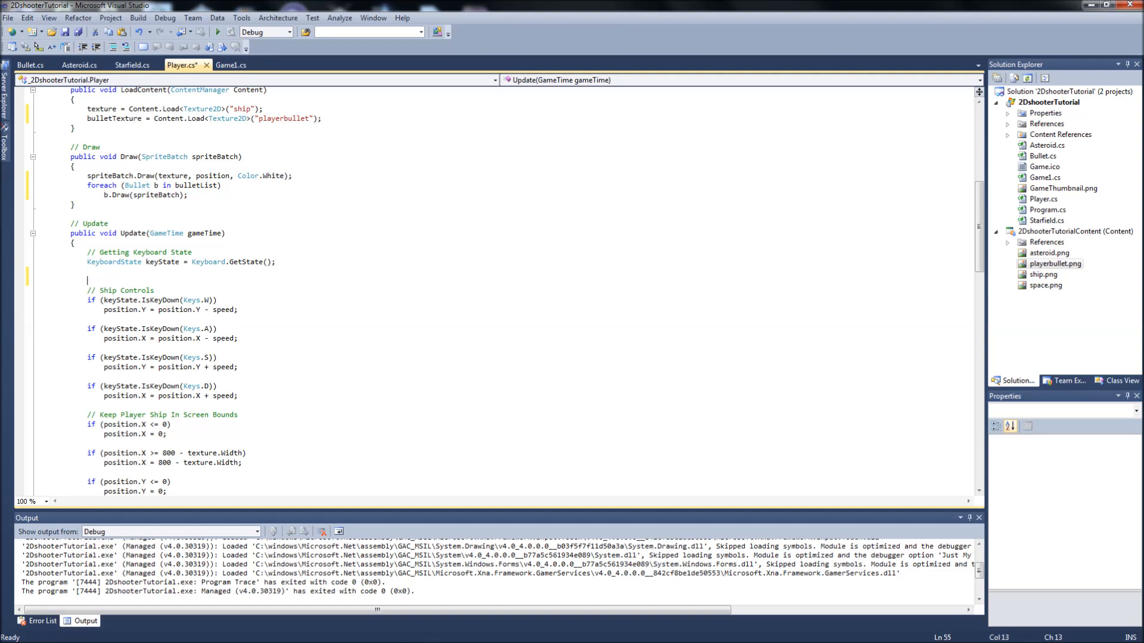
{"action": "type", "text": "// Fire Bullets"}
{"action": "type", "text": "if(keyState."}
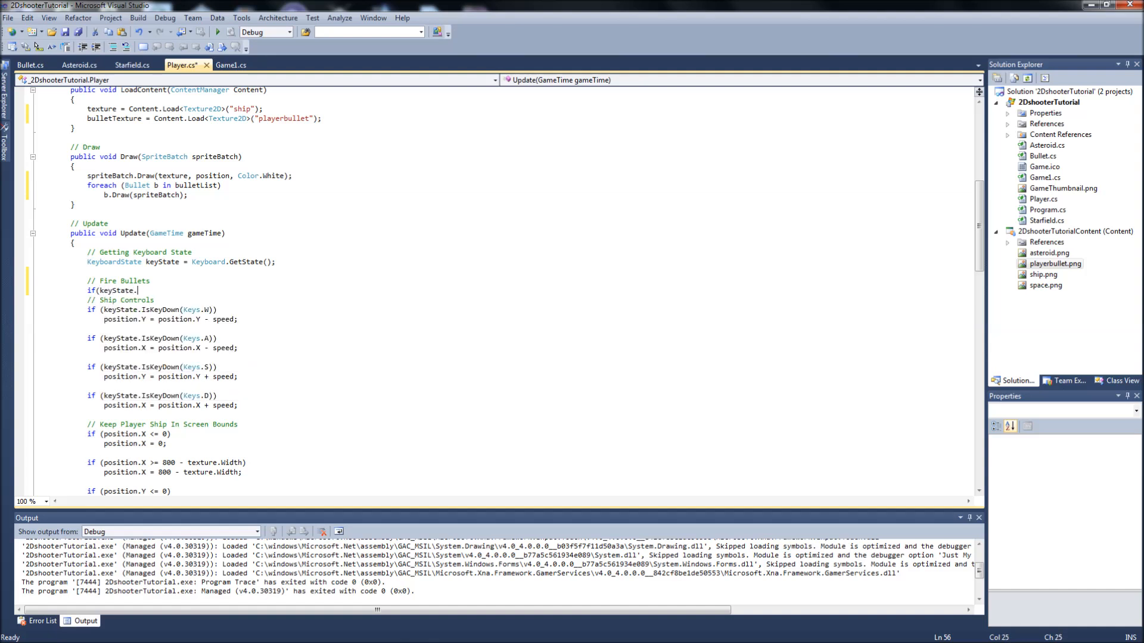
{"action": "type", "text": "IsKeyDown(Keys.Space))"}
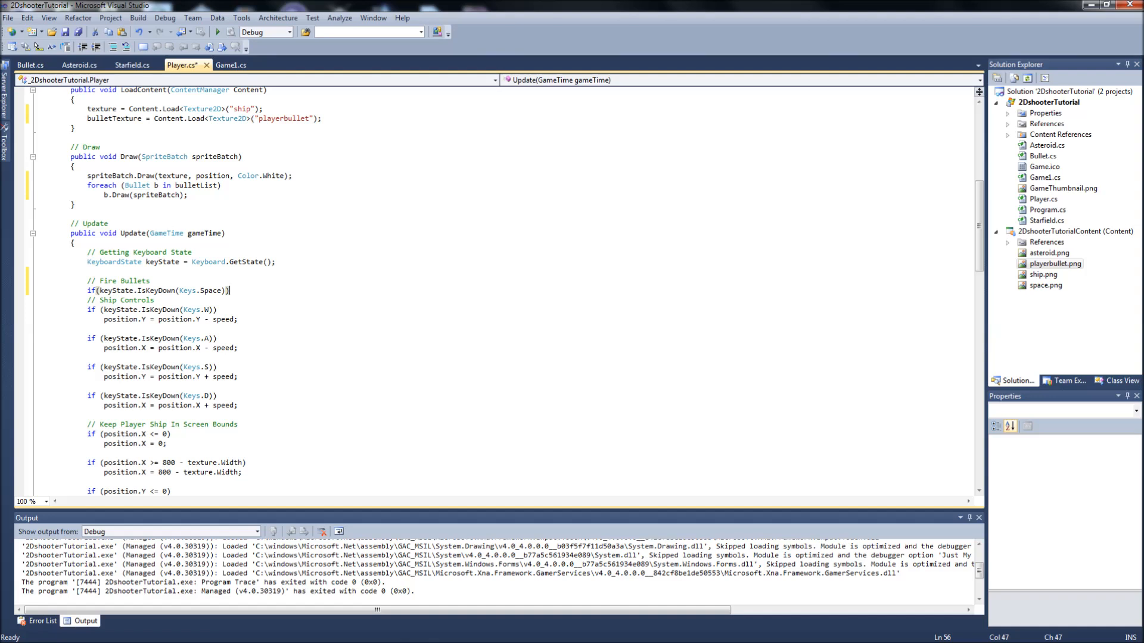
{"action": "key", "text": "enter"}
{"action": "type", "text": "{ }"}
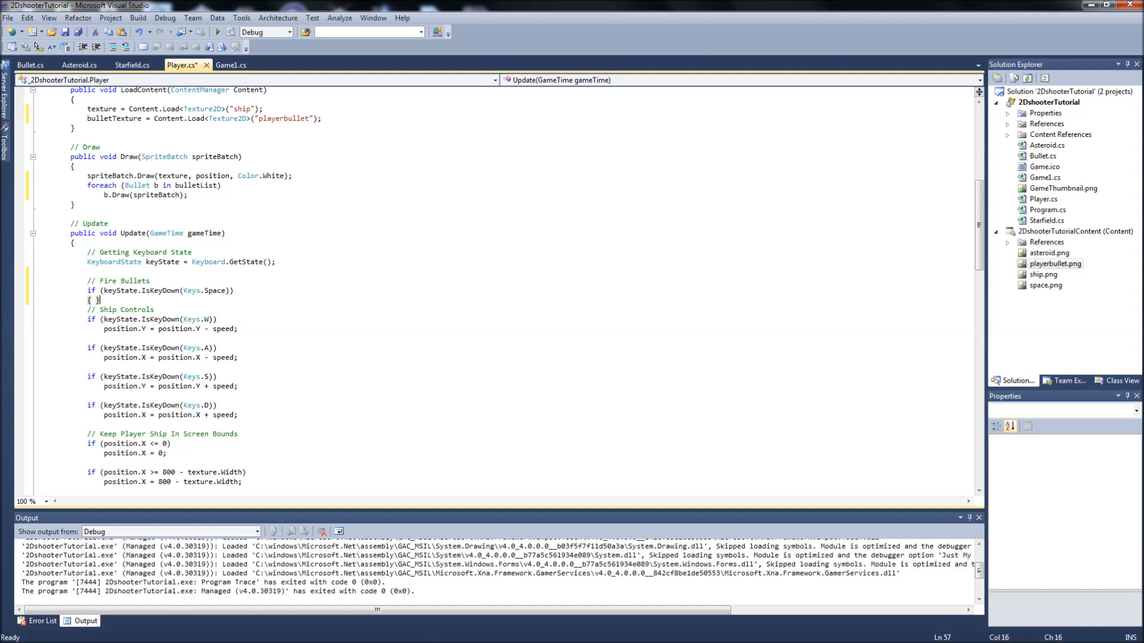
{"action": "key", "text": "enter"}
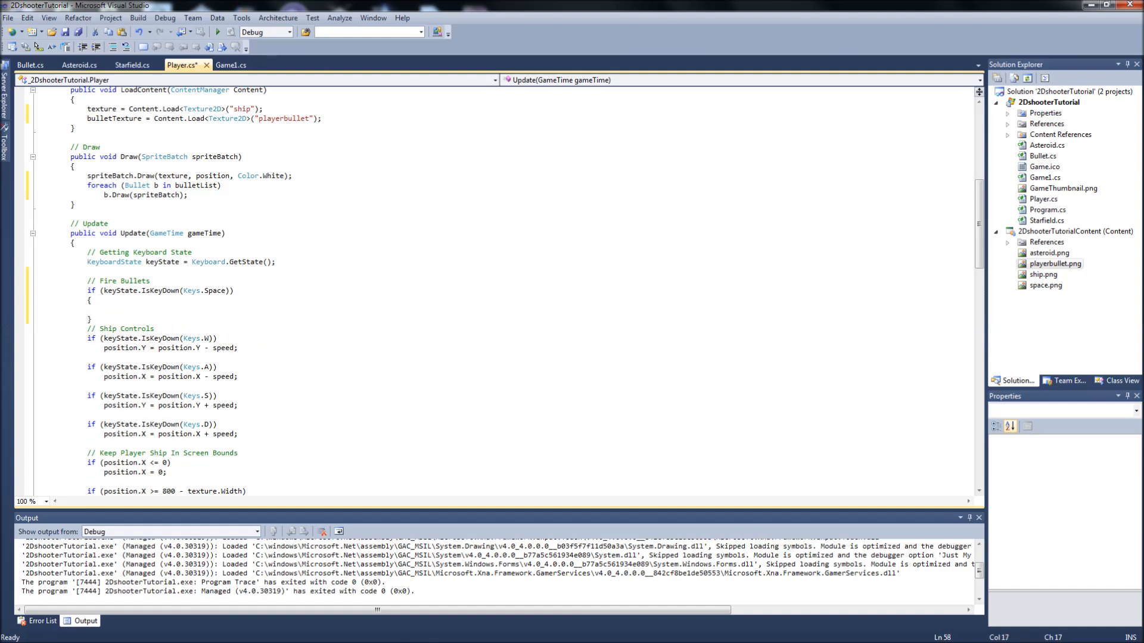
{"action": "type", "text": "Shoot();"}
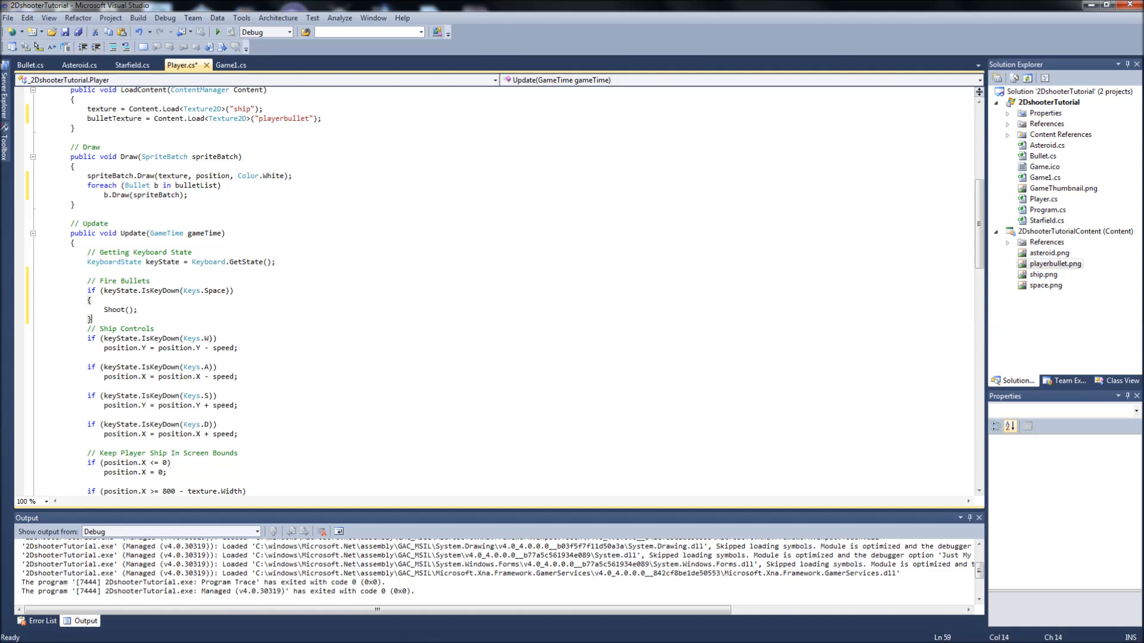
Step: Call UpdateBullets() after the fire check and review the movement line in the file
{"action": "key", "text": "enter"}
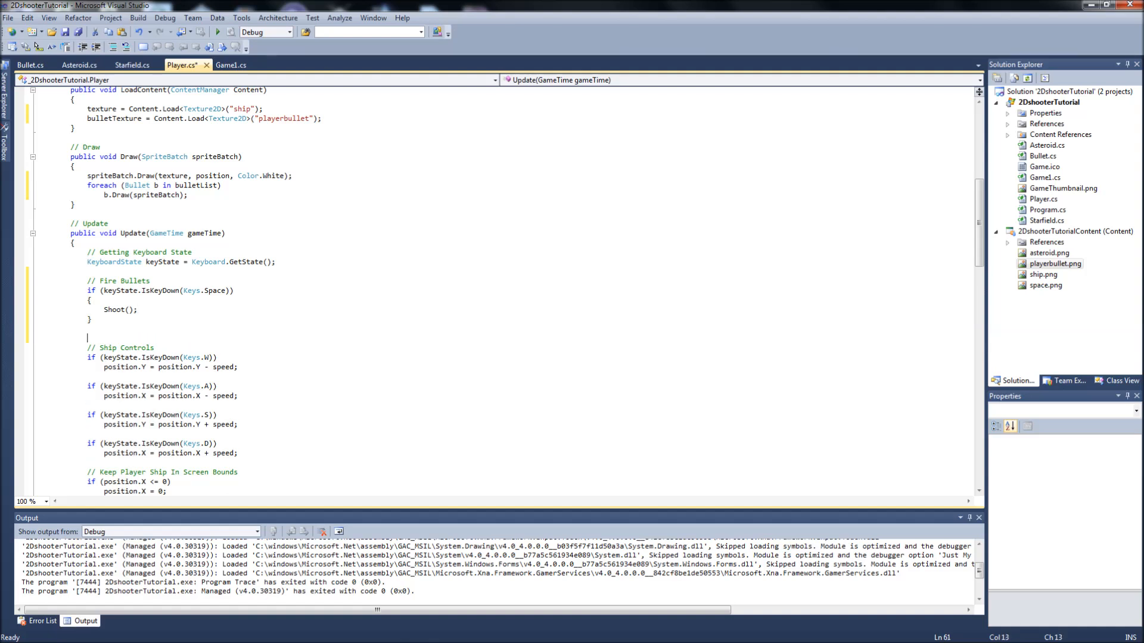
{"action": "type", "text": "Updatebu"}
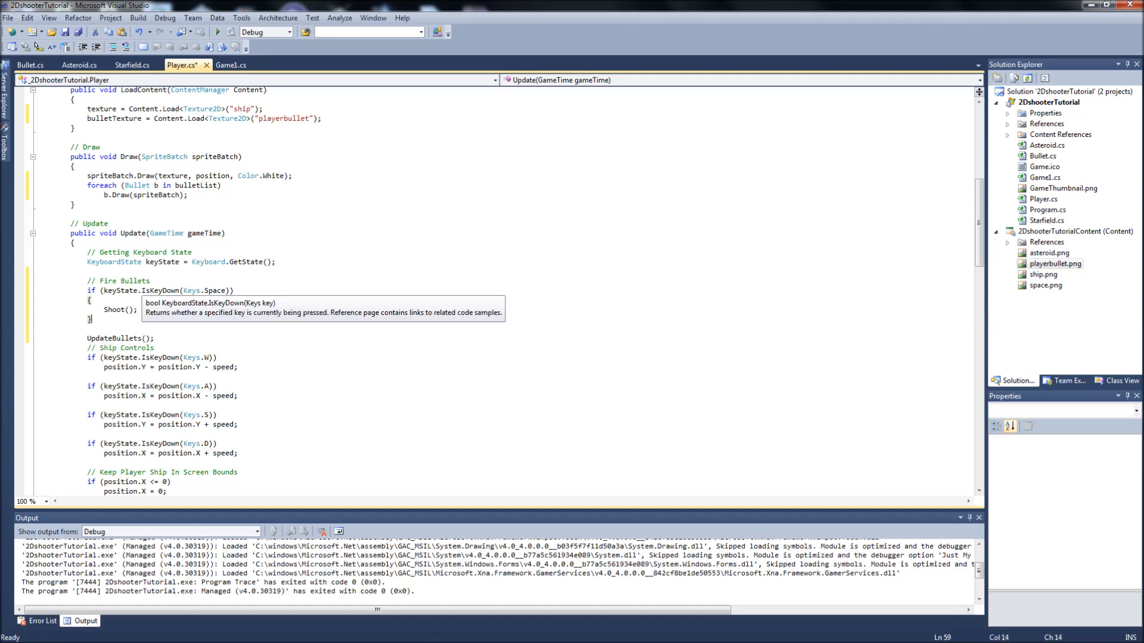
{"action": "scroll", "scroll_direction": "down", "scroll_amount": 3}
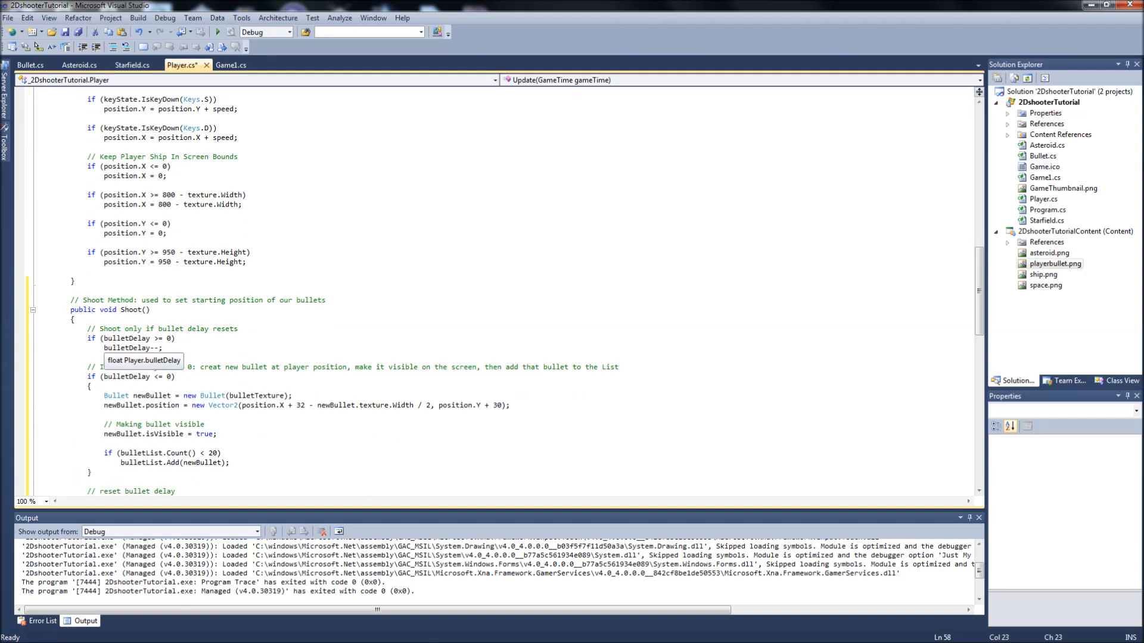
{"action": "scroll", "scroll_direction": "down", "scroll_amount": 3}
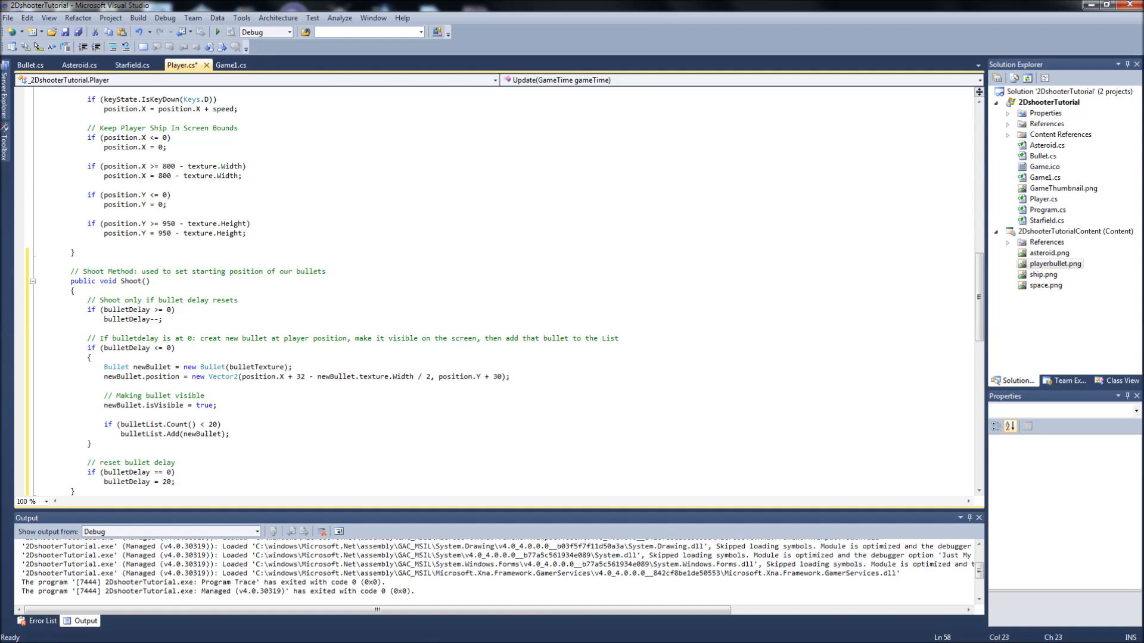
{"action": "scroll", "scroll_direction": "down", "scroll_amount": 3}
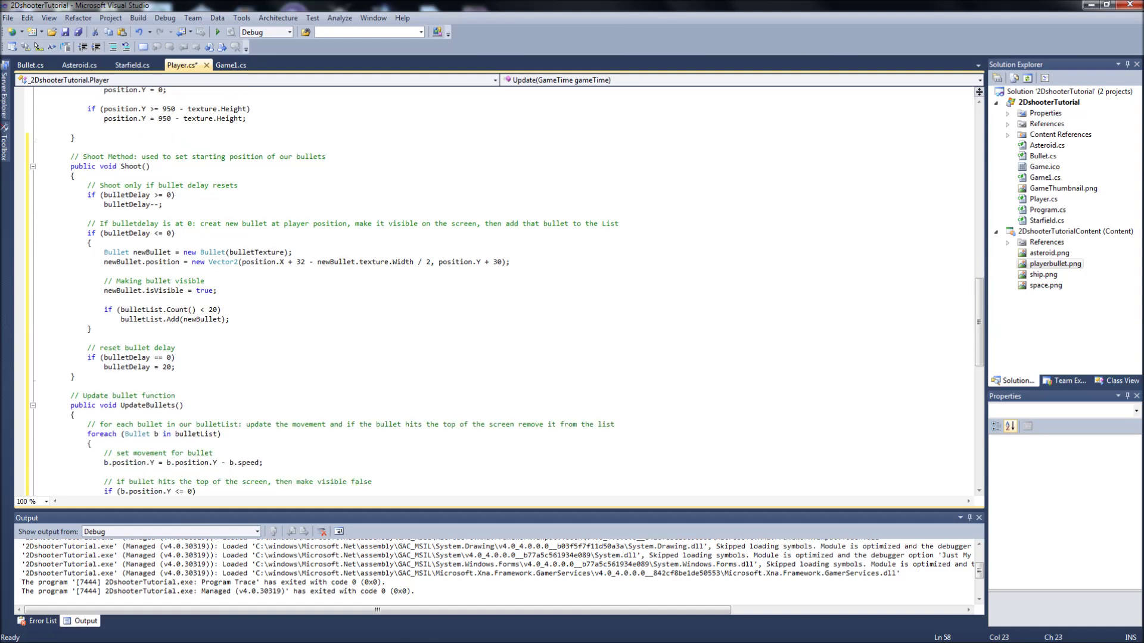
{"action": "scroll", "scroll_direction": "down", "scroll_amount": 3}
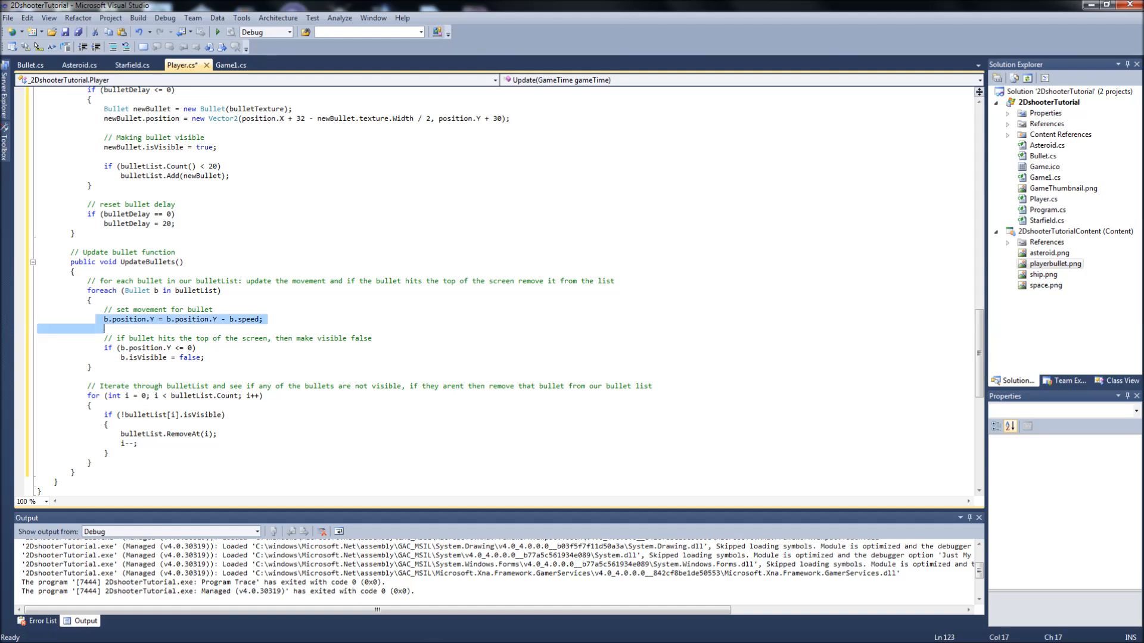
{"action": "left_click", "coordinate": [136, 348]}
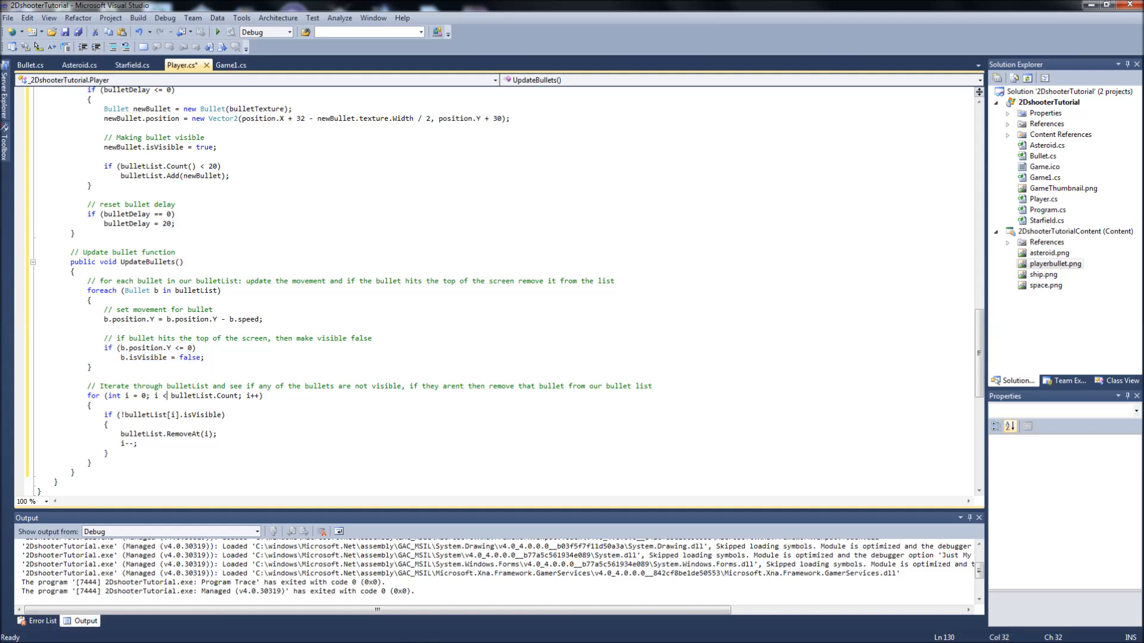
{"action": "scroll", "scroll_direction": "up", "scroll_amount": 3}
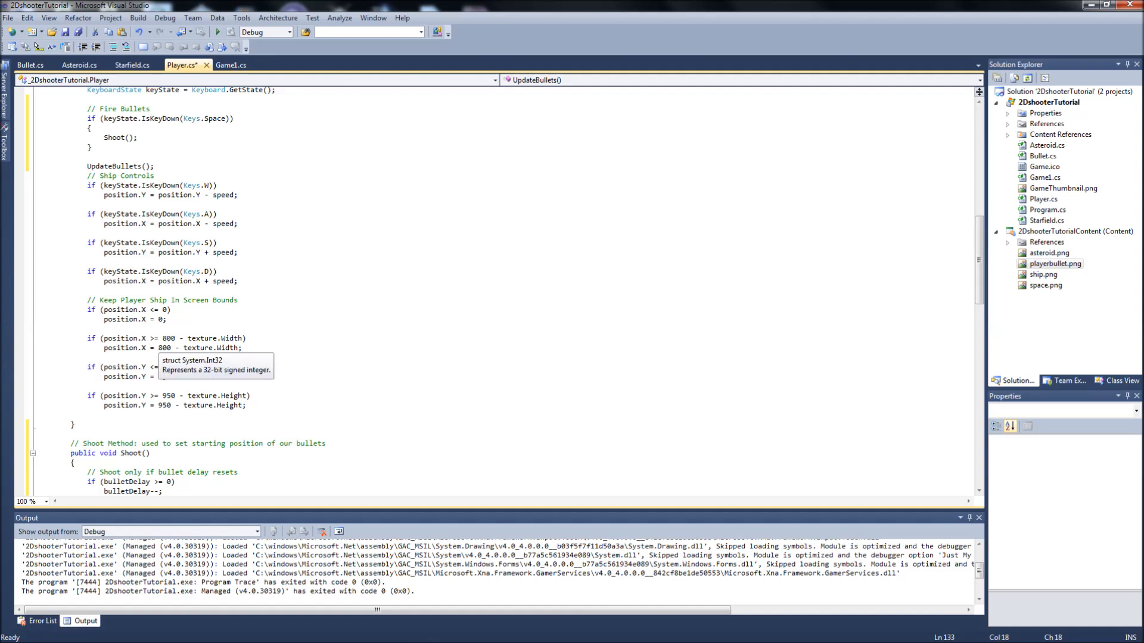
{"action": "scroll", "scroll_direction": "up", "scroll_amount": 3}
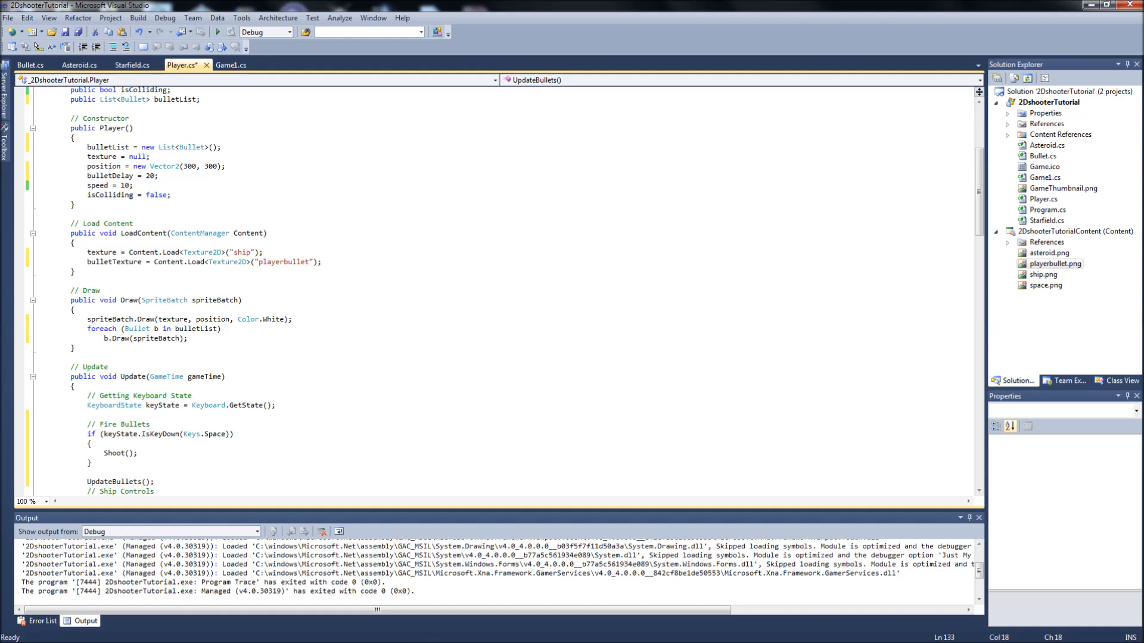
Step: Run the game to see the ship, asteroid and a bullet, then close the game window
{"action": "scroll", "scroll_direction": "up", "scroll_amount": 3}
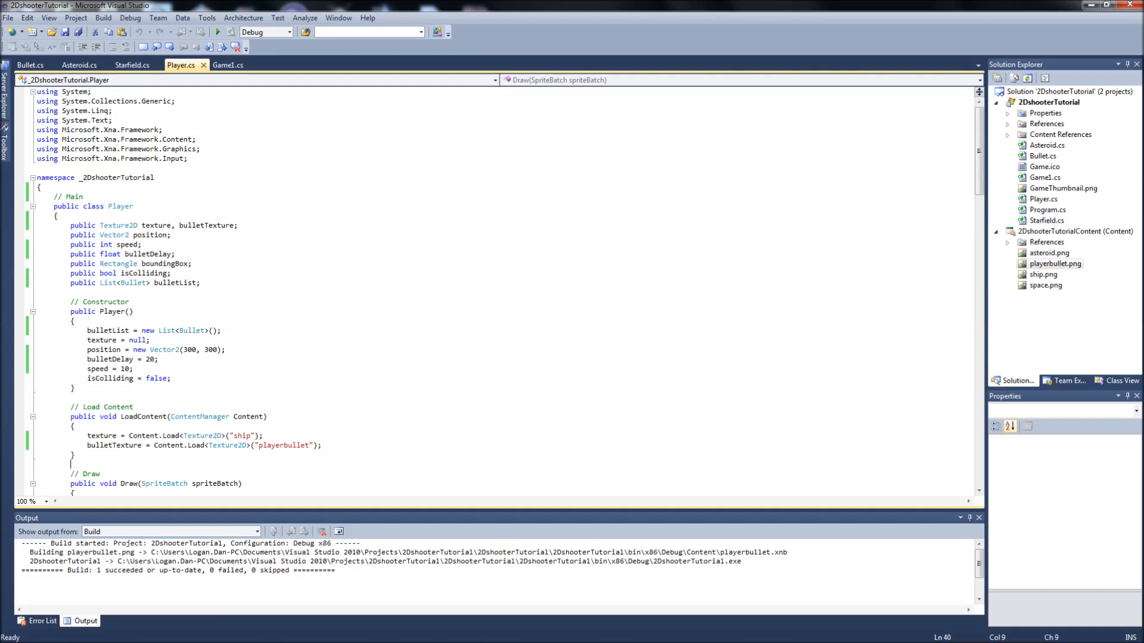
{"action": "left_click", "coordinate": [218, 31]}
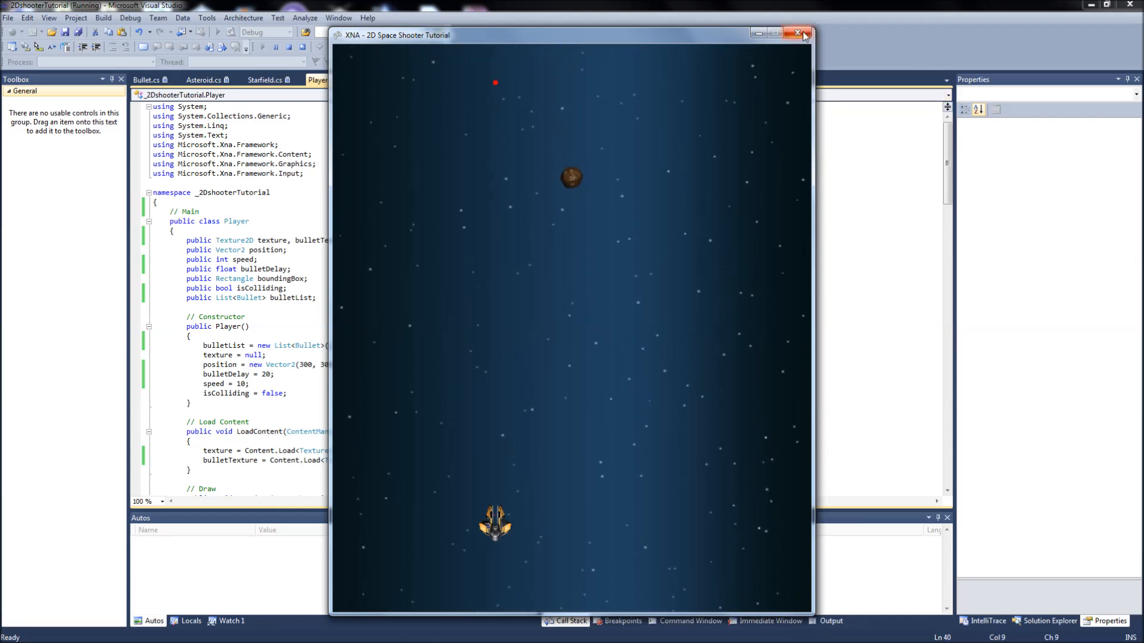
{"action": "left_click", "coordinate": [803, 35]}
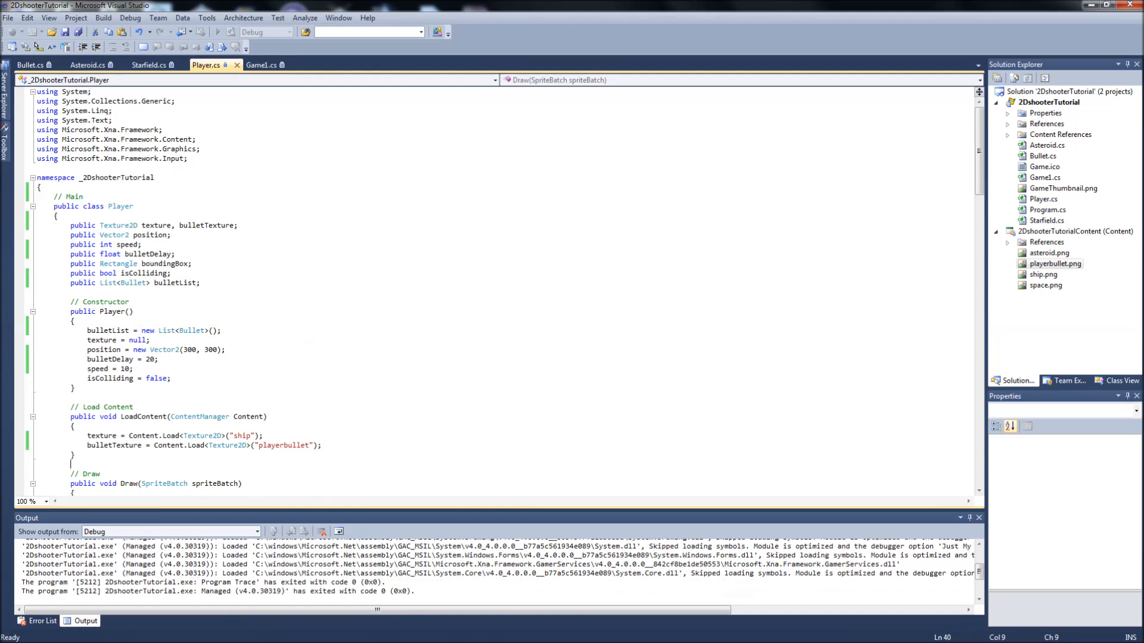
Step: Change the constructor's bulletDelay from 20 to 5
{"action": "left_click", "coordinate": [151, 358]}
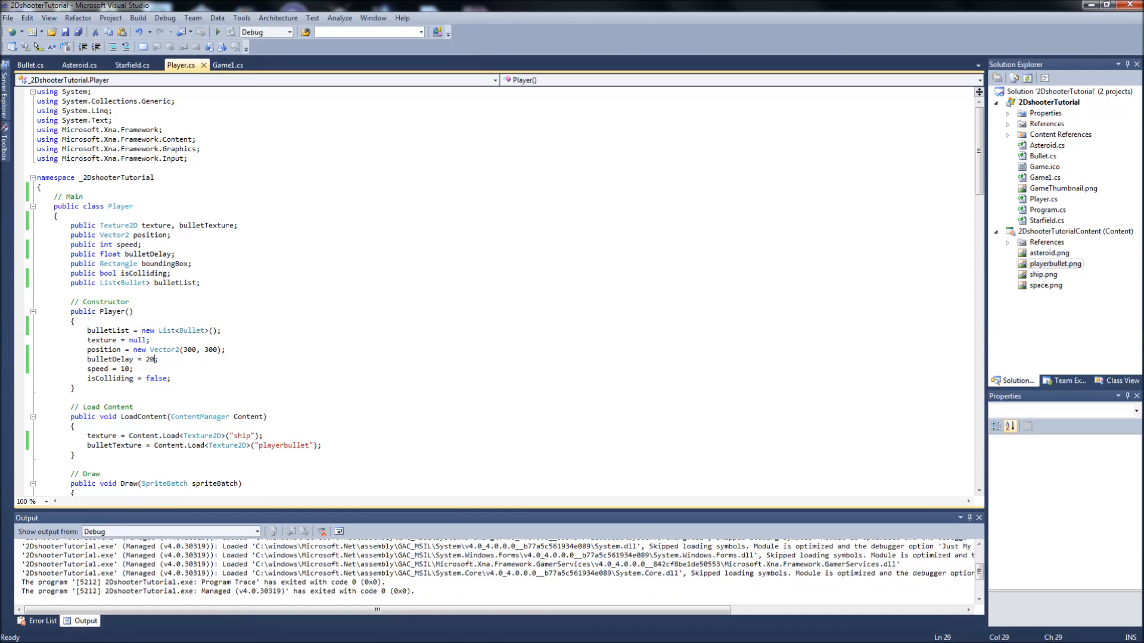
{"action": "type", "text": "5"}
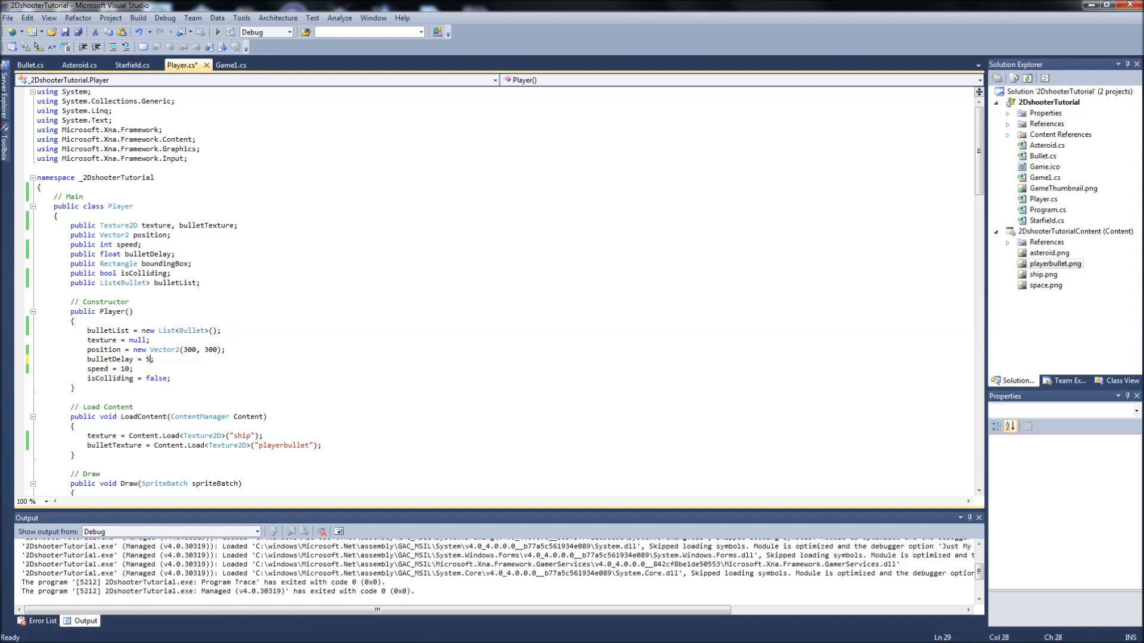
Step: Build and run the game to see faster red bullet streams, then close it
{"action": "left_click", "coordinate": [138, 18]}
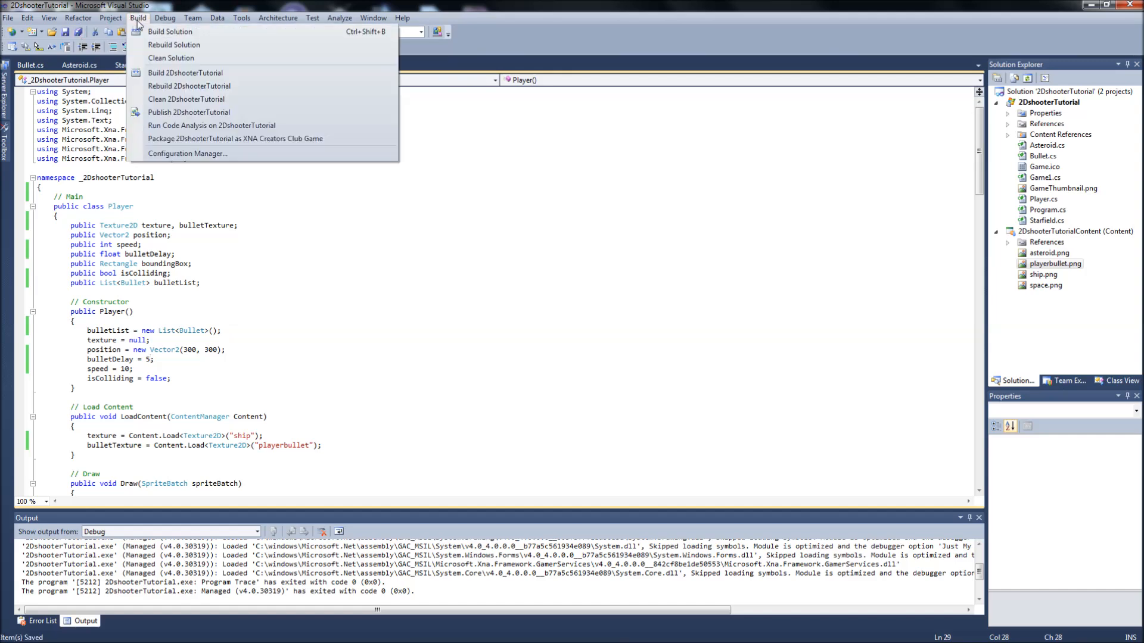
{"action": "left_click", "coordinate": [170, 31]}
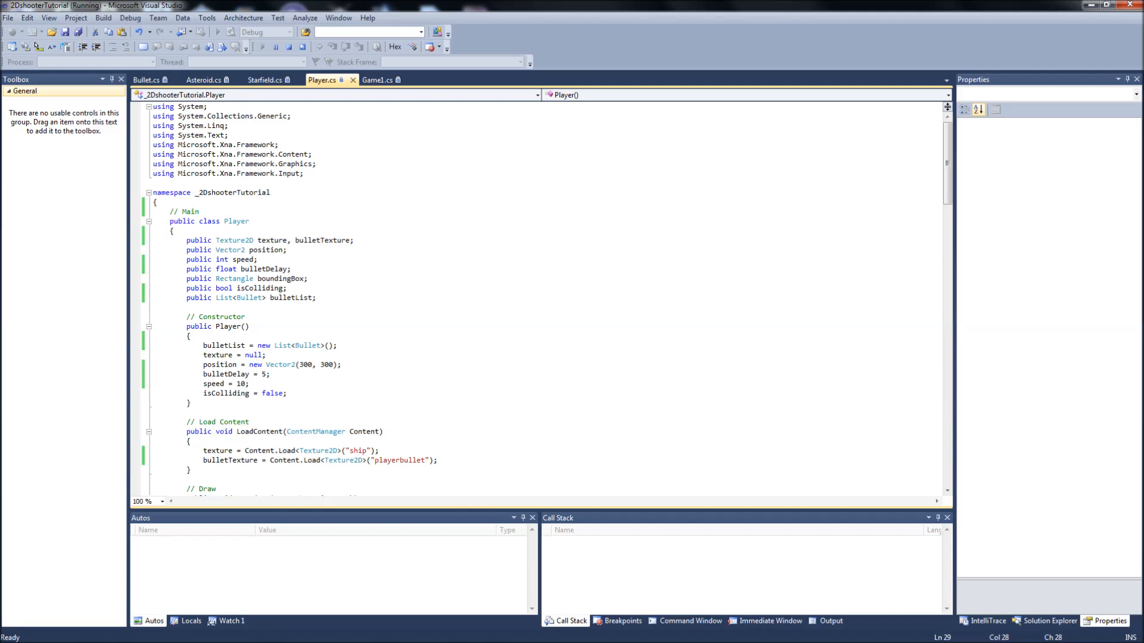
{"action": "left_click", "coordinate": [199, 30]}
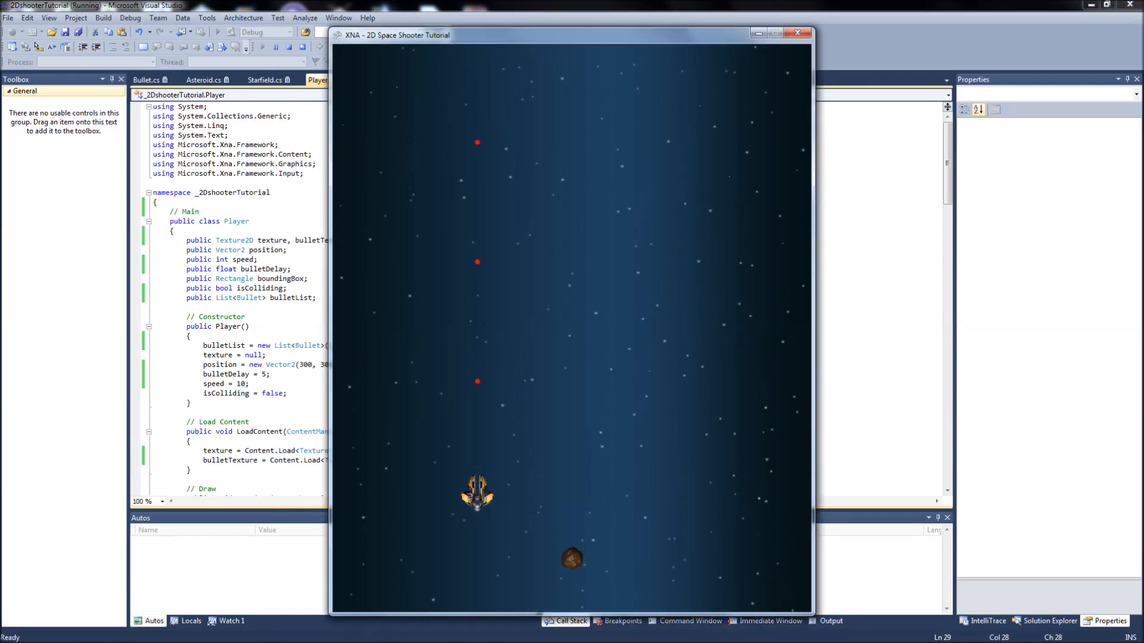
{"action": "left_click", "coordinate": [797, 35]}
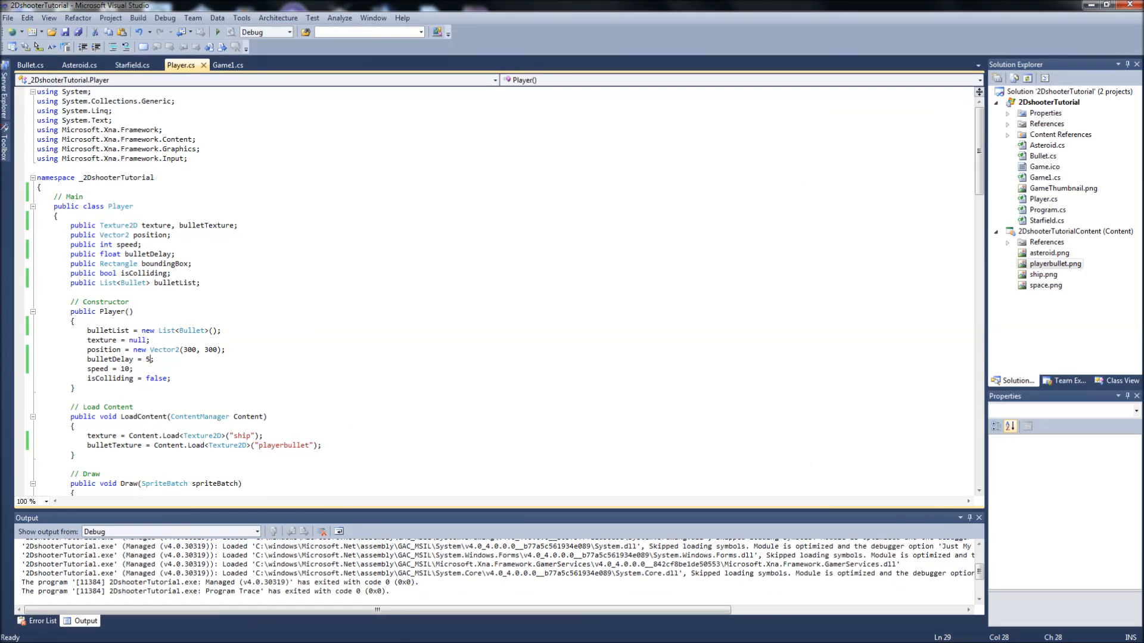
Step: Change Shoot's reset line from bulletDelay = 20 to 5
{"action": "scroll", "scroll_direction": "down", "scroll_amount": 3}
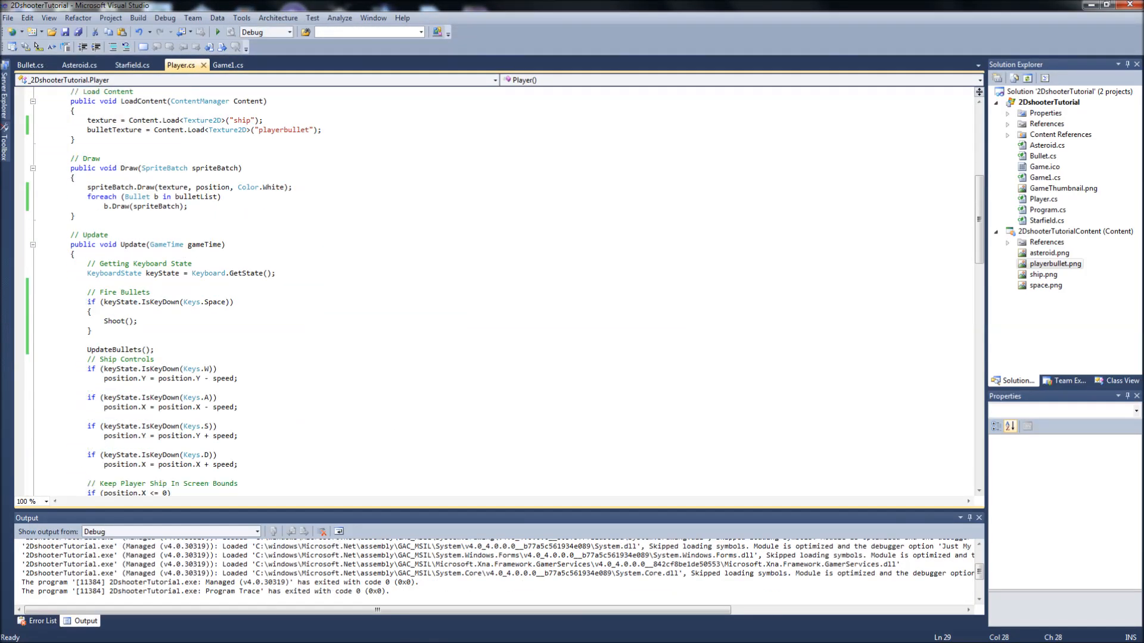
{"action": "scroll", "scroll_direction": "down", "scroll_amount": 3}
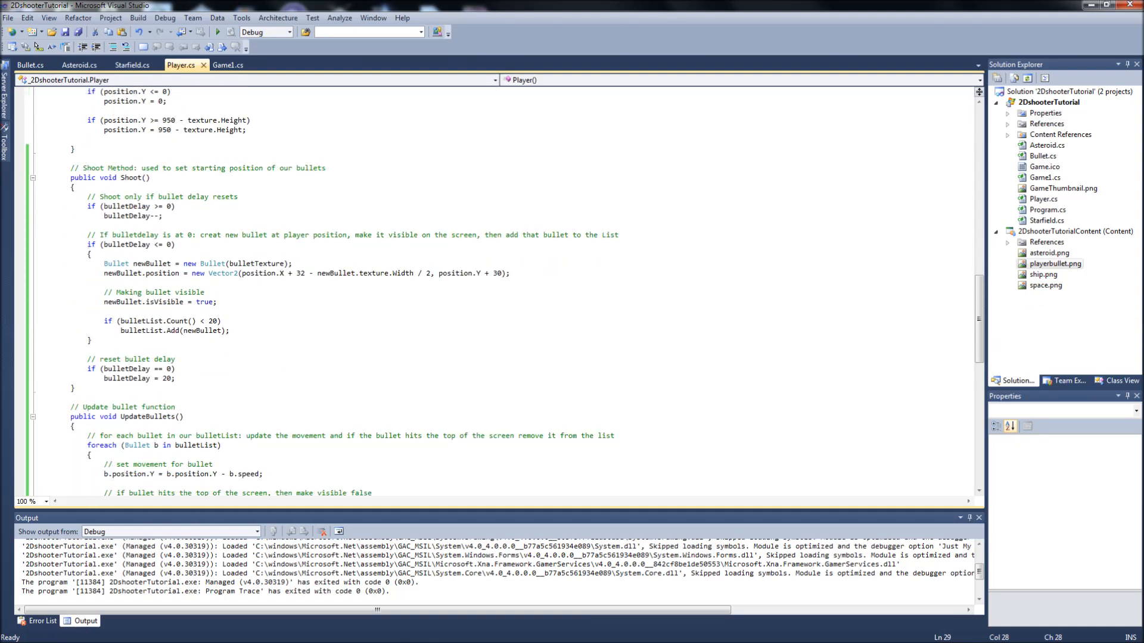
{"action": "left_click", "coordinate": [169, 379]}
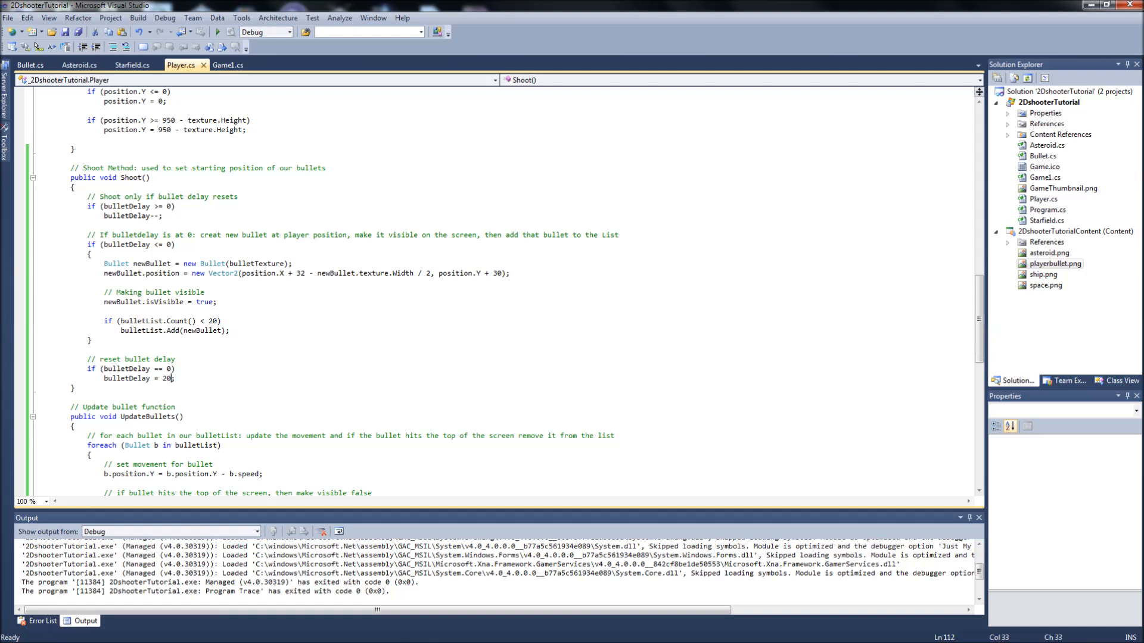
{"action": "type", "text": "5"}
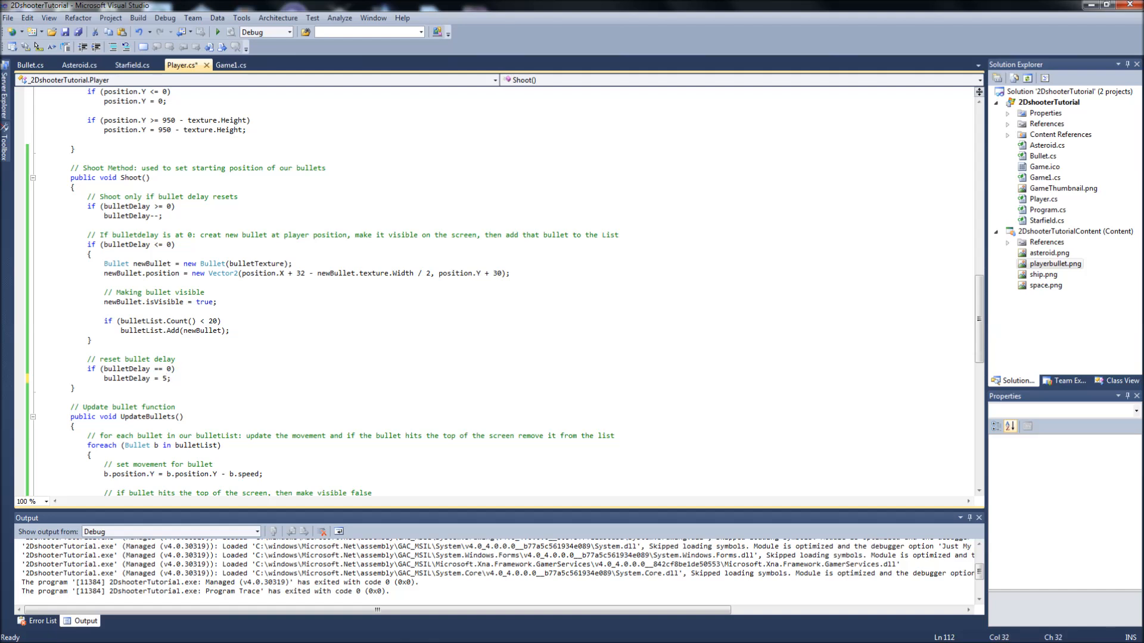
{"action": "left_click", "coordinate": [151, 378]}
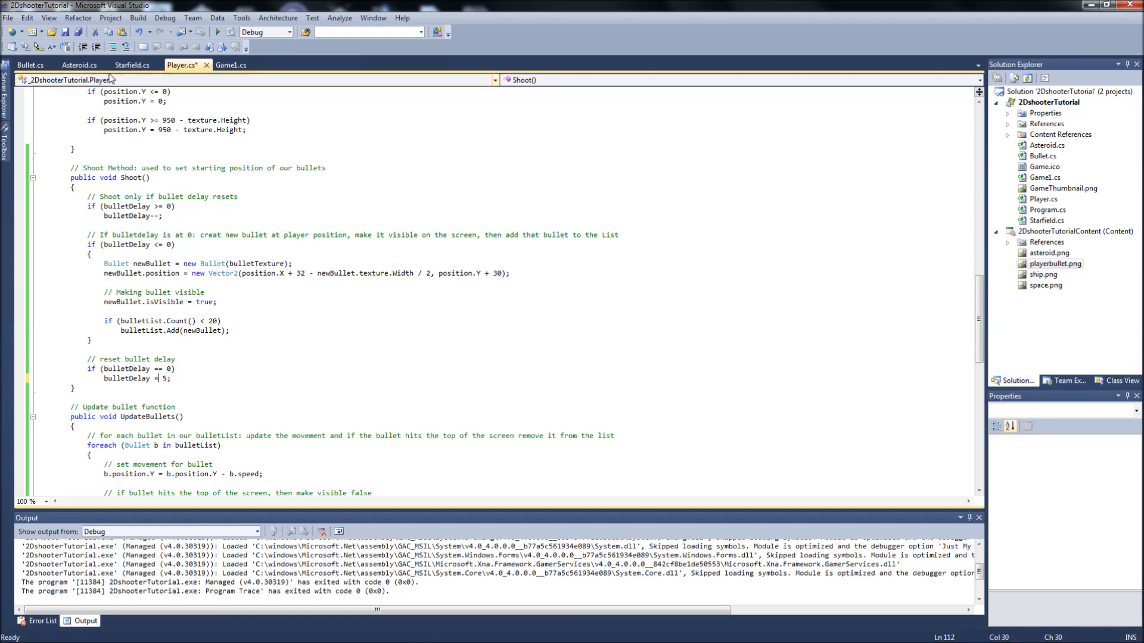
Step: Build and run the updated shooter, then close the game window
{"action": "left_click", "coordinate": [138, 31]}
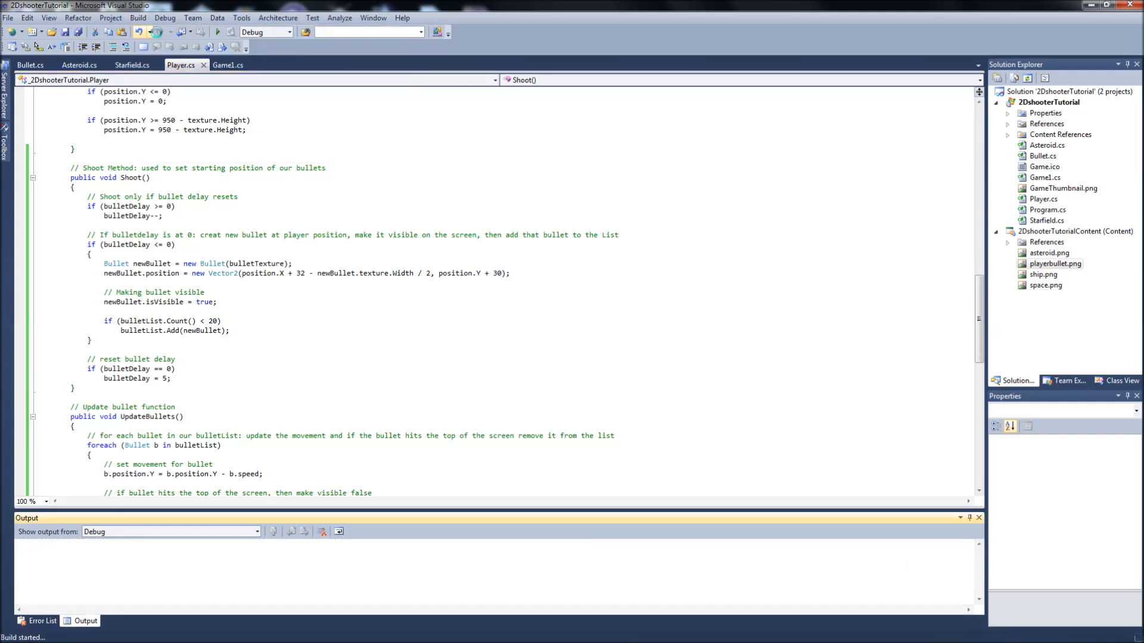
{"action": "left_click", "coordinate": [217, 31]}
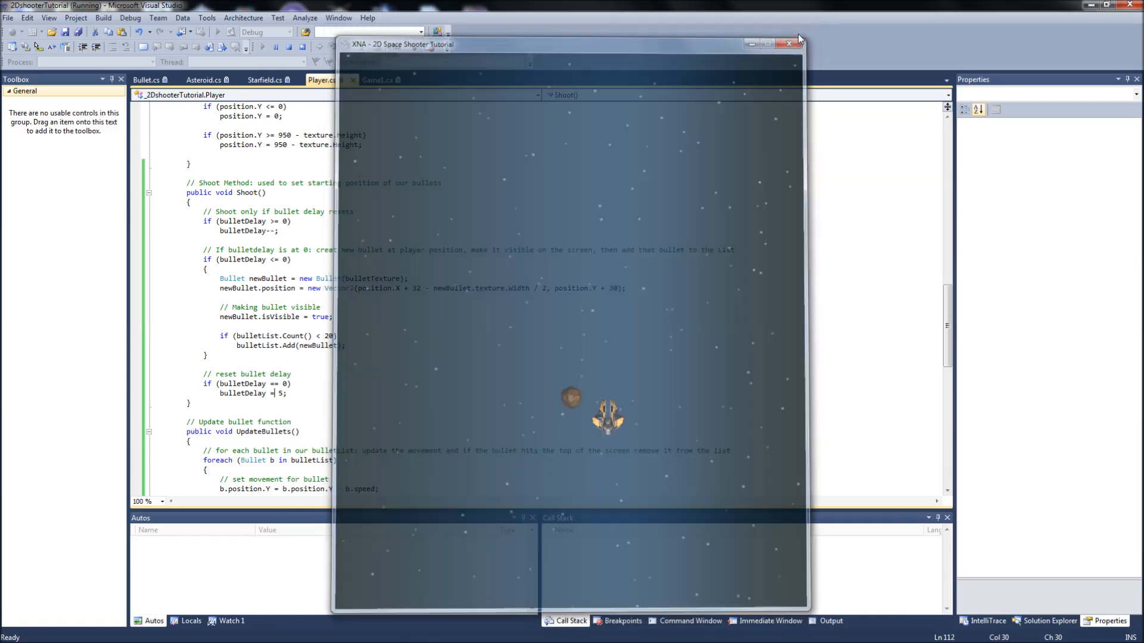
{"action": "left_click", "coordinate": [788, 43]}
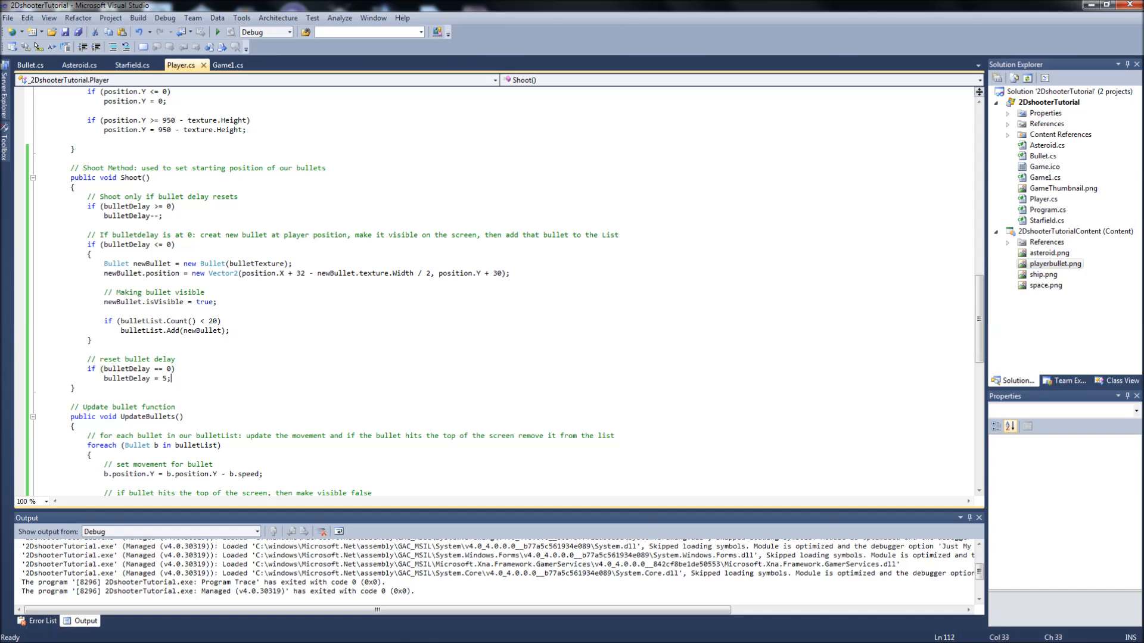
{"action": "scroll", "scroll_direction": "down", "scroll_amount": 3}
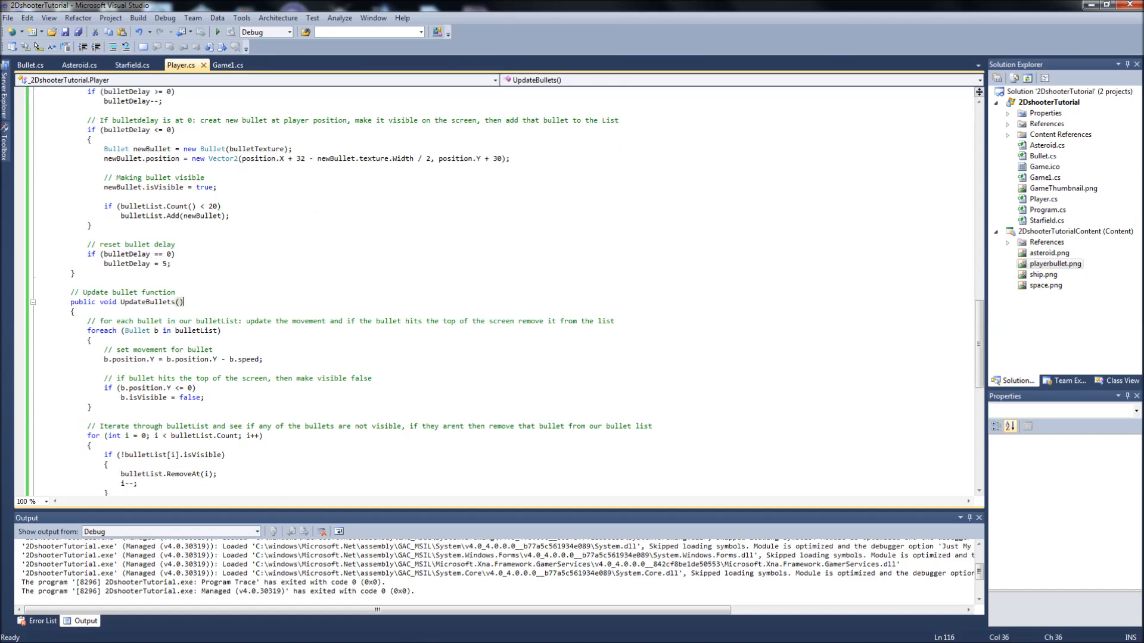
{"action": "scroll", "scroll_direction": "down", "scroll_amount": 3}
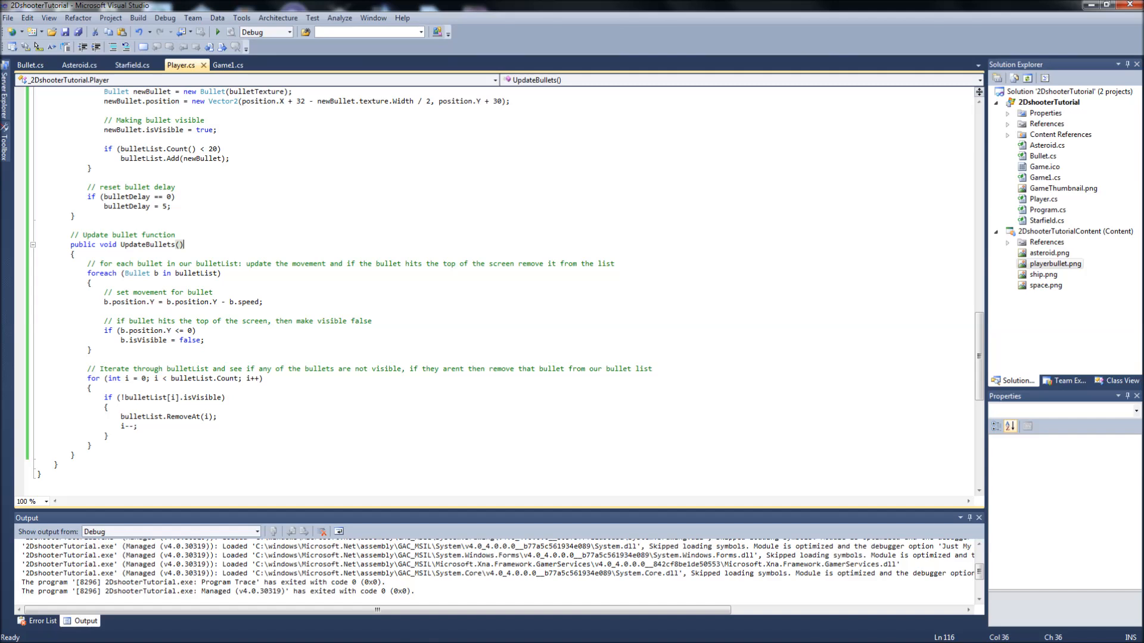
{"action": "scroll", "scroll_direction": "up", "scroll_amount": 3}
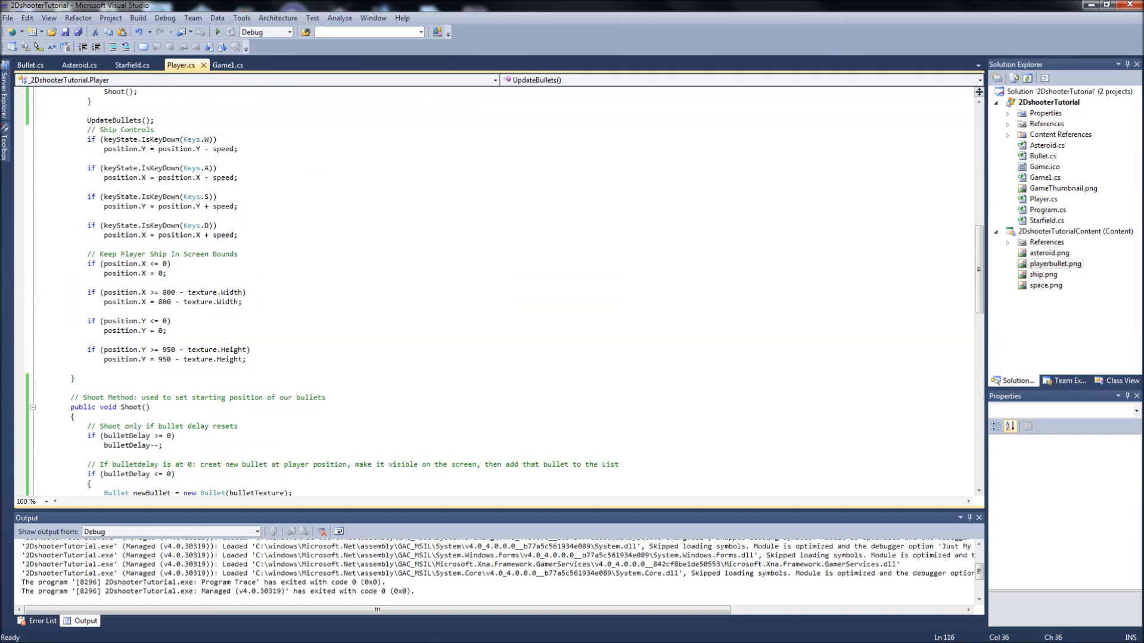
{"action": "scroll", "scroll_direction": "up", "scroll_amount": 3}
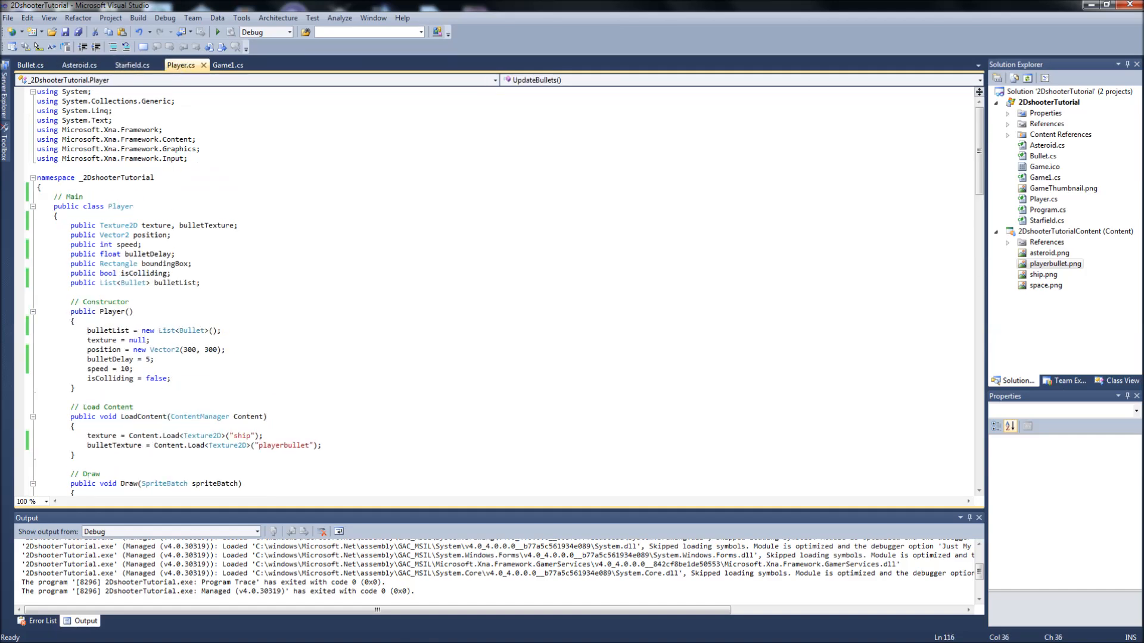
{"action": "scroll", "scroll_direction": "down", "scroll_amount": 3}
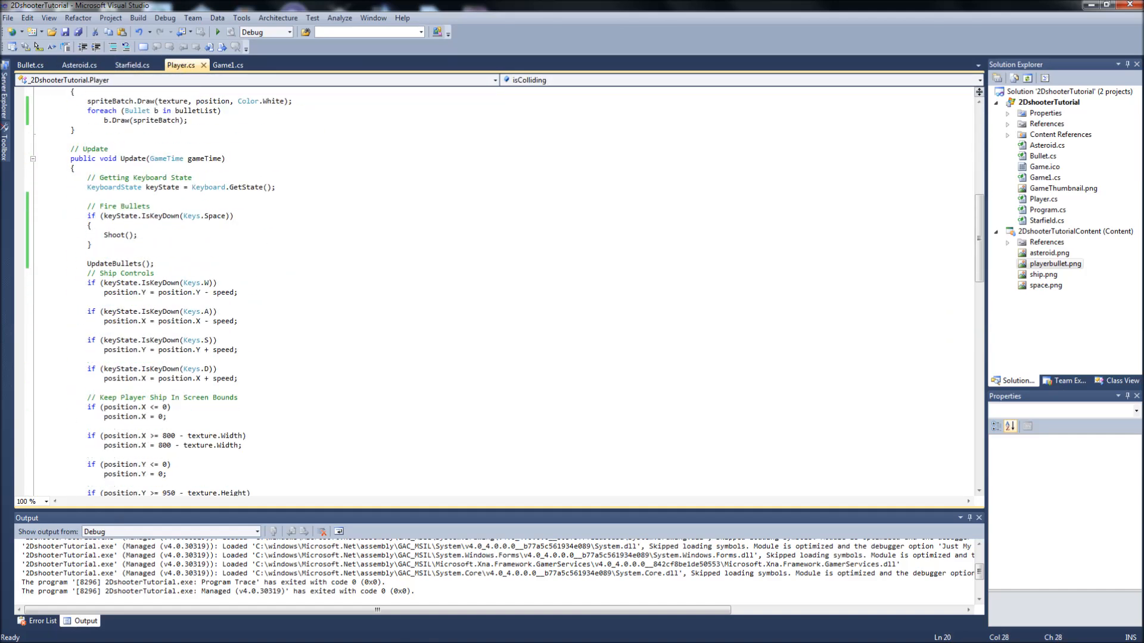
{"action": "scroll", "scroll_direction": "up", "scroll_amount": 3}
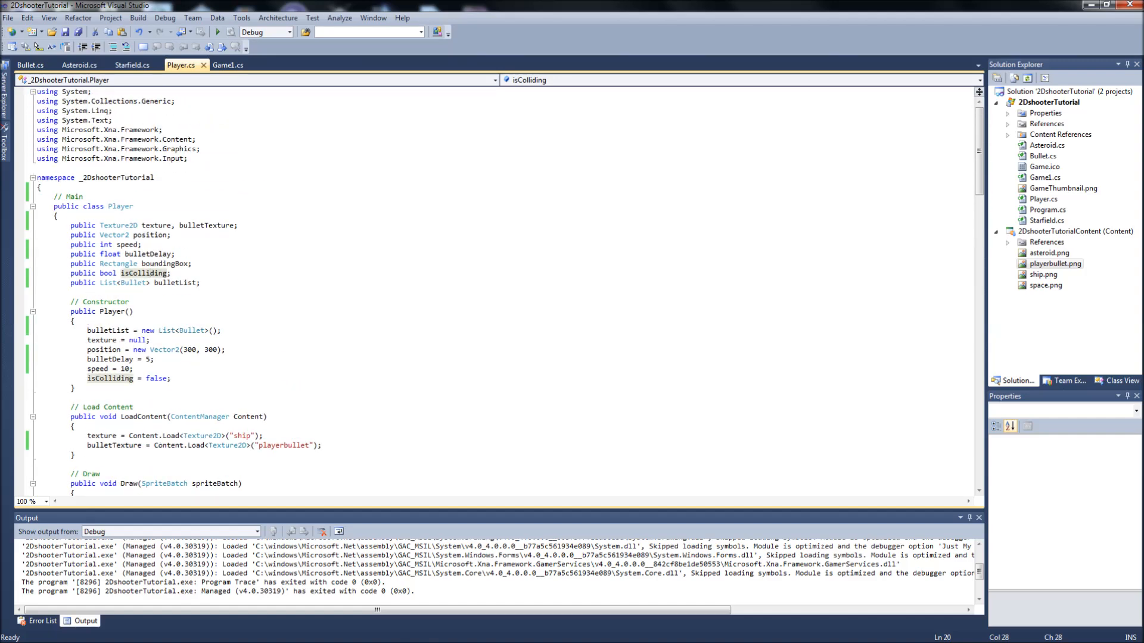
{"action": "left_click", "coordinate": [172, 234]}
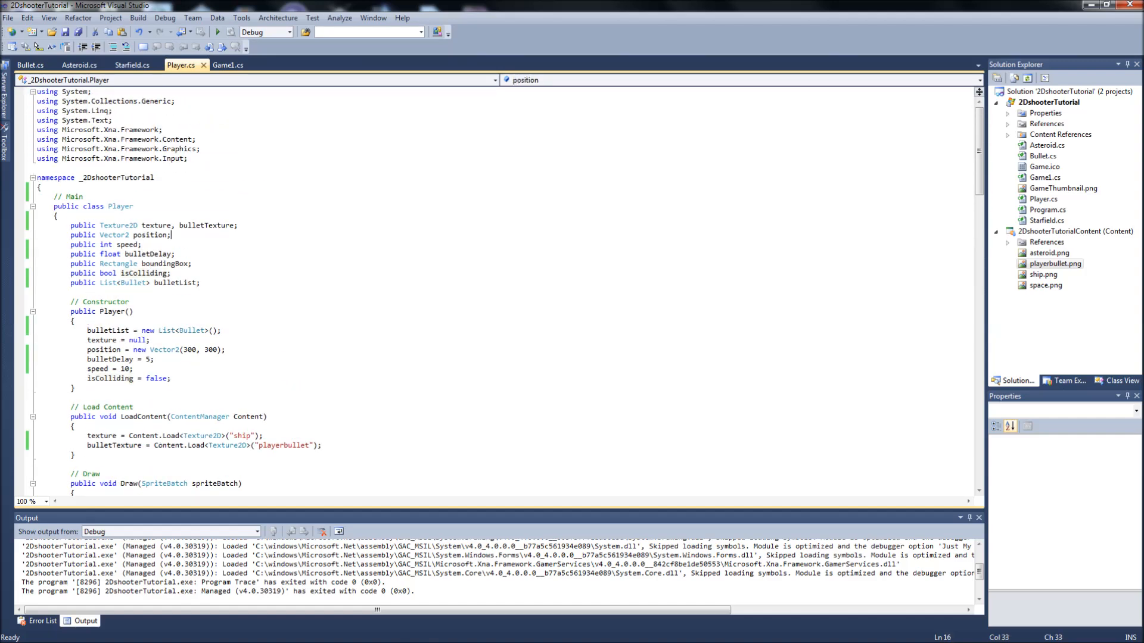
{"action": "left_click", "coordinate": [193, 263]}
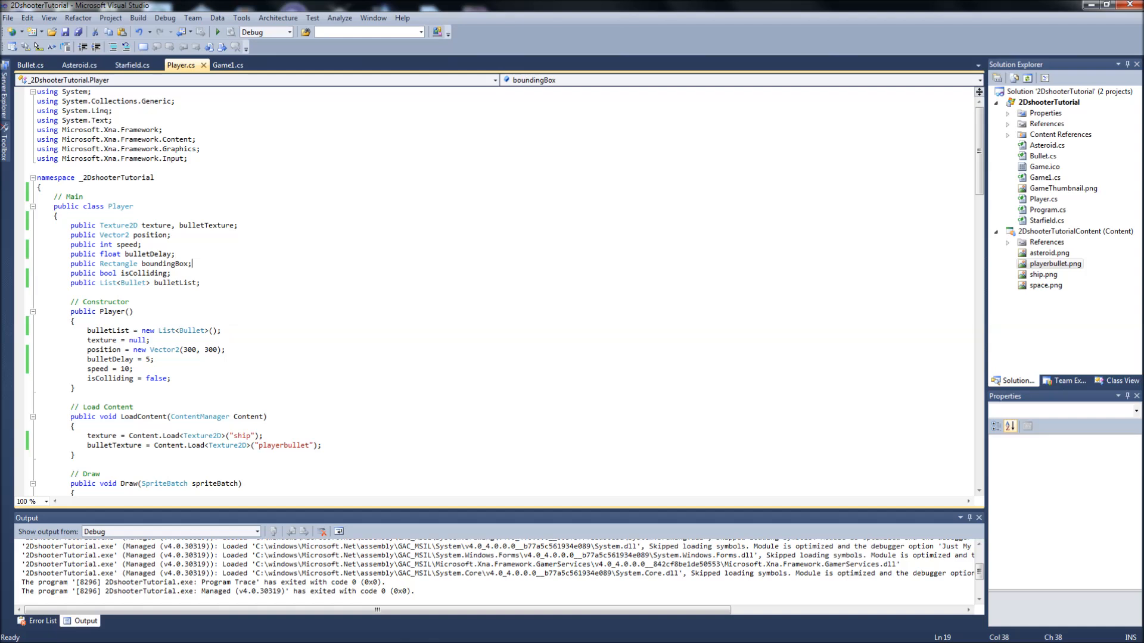
{"action": "left_click", "coordinate": [202, 283]}
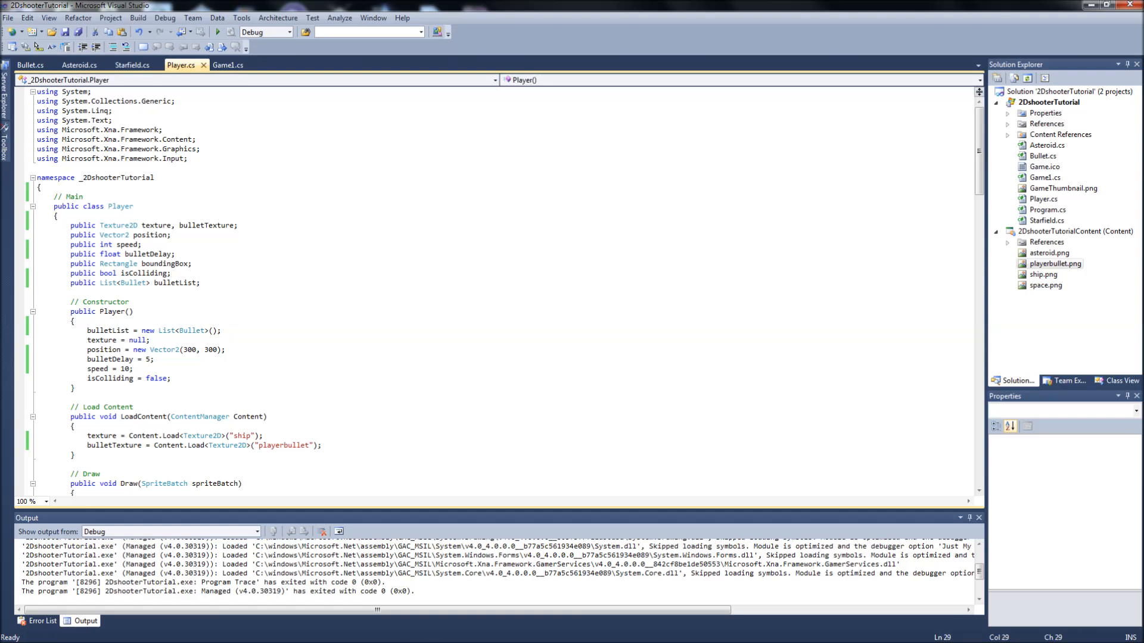
{"action": "left_click", "coordinate": [132, 368]}
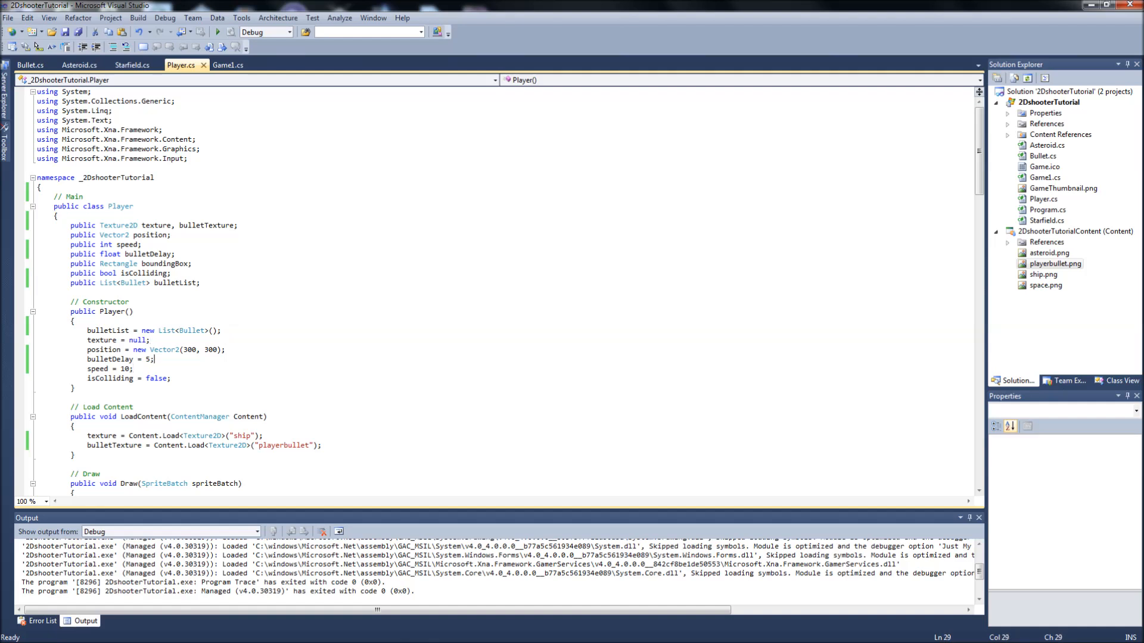
{"action": "left_click", "coordinate": [221, 330]}
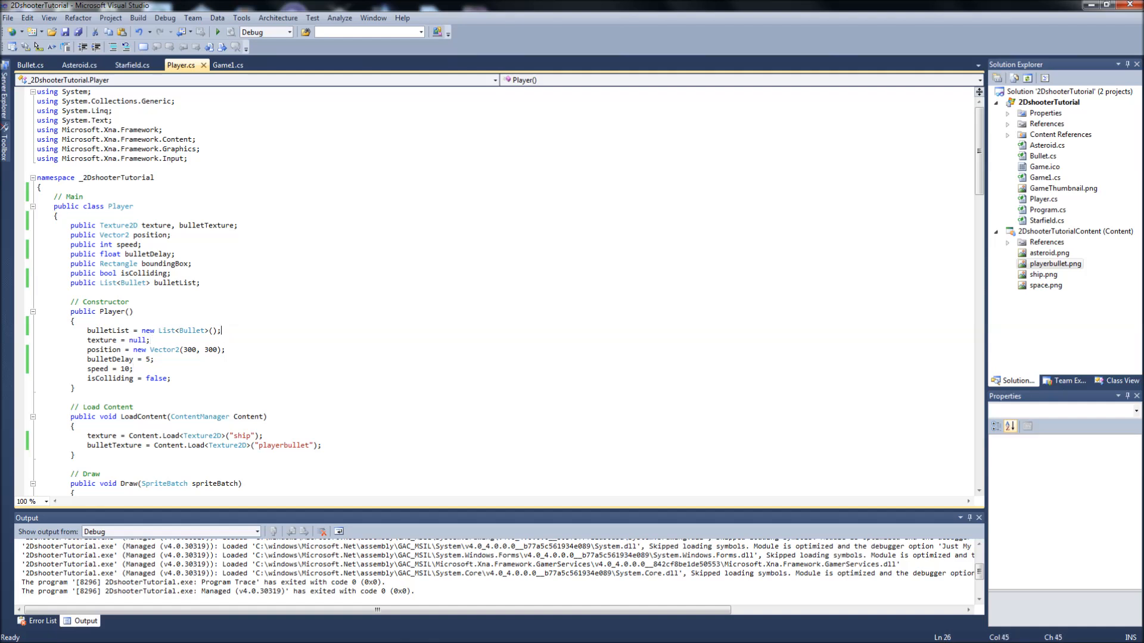
{"action": "left_click", "coordinate": [134, 368]}
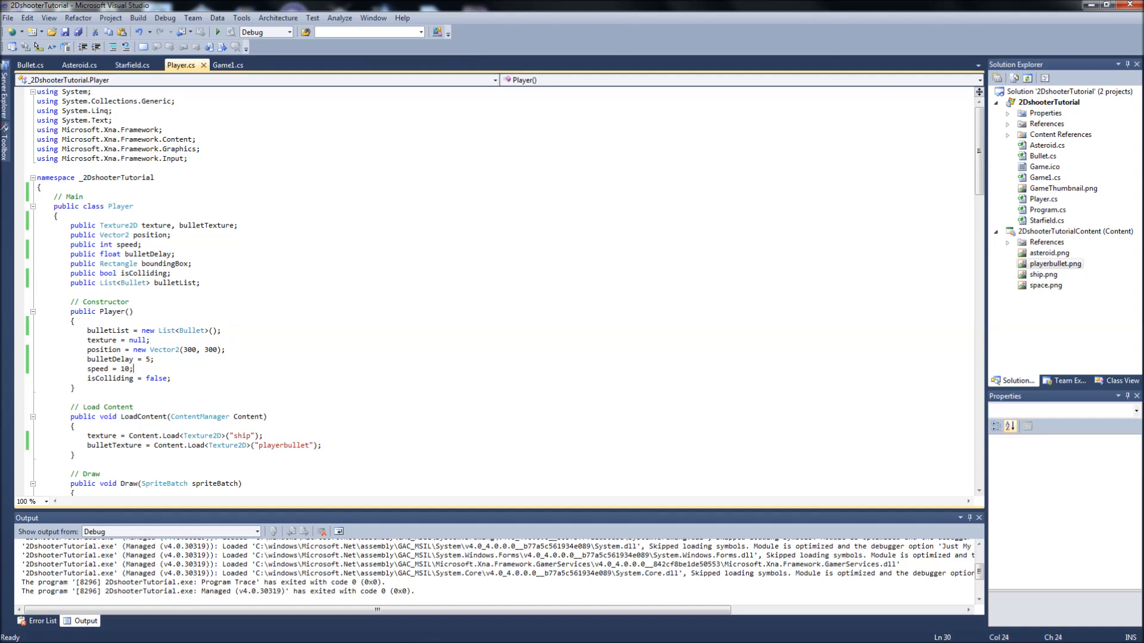